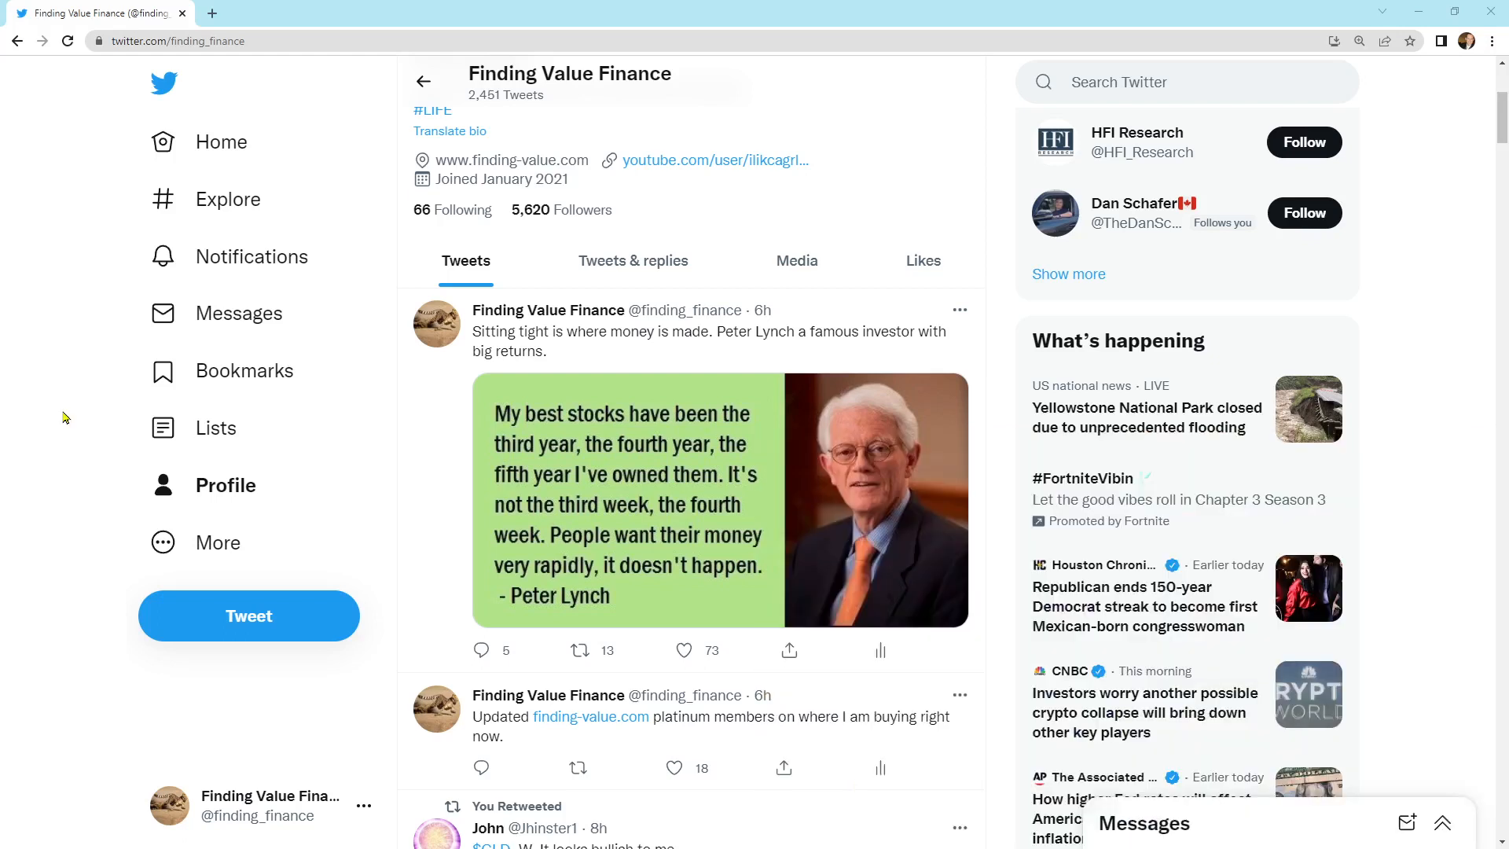
mouse_move(626, 621)
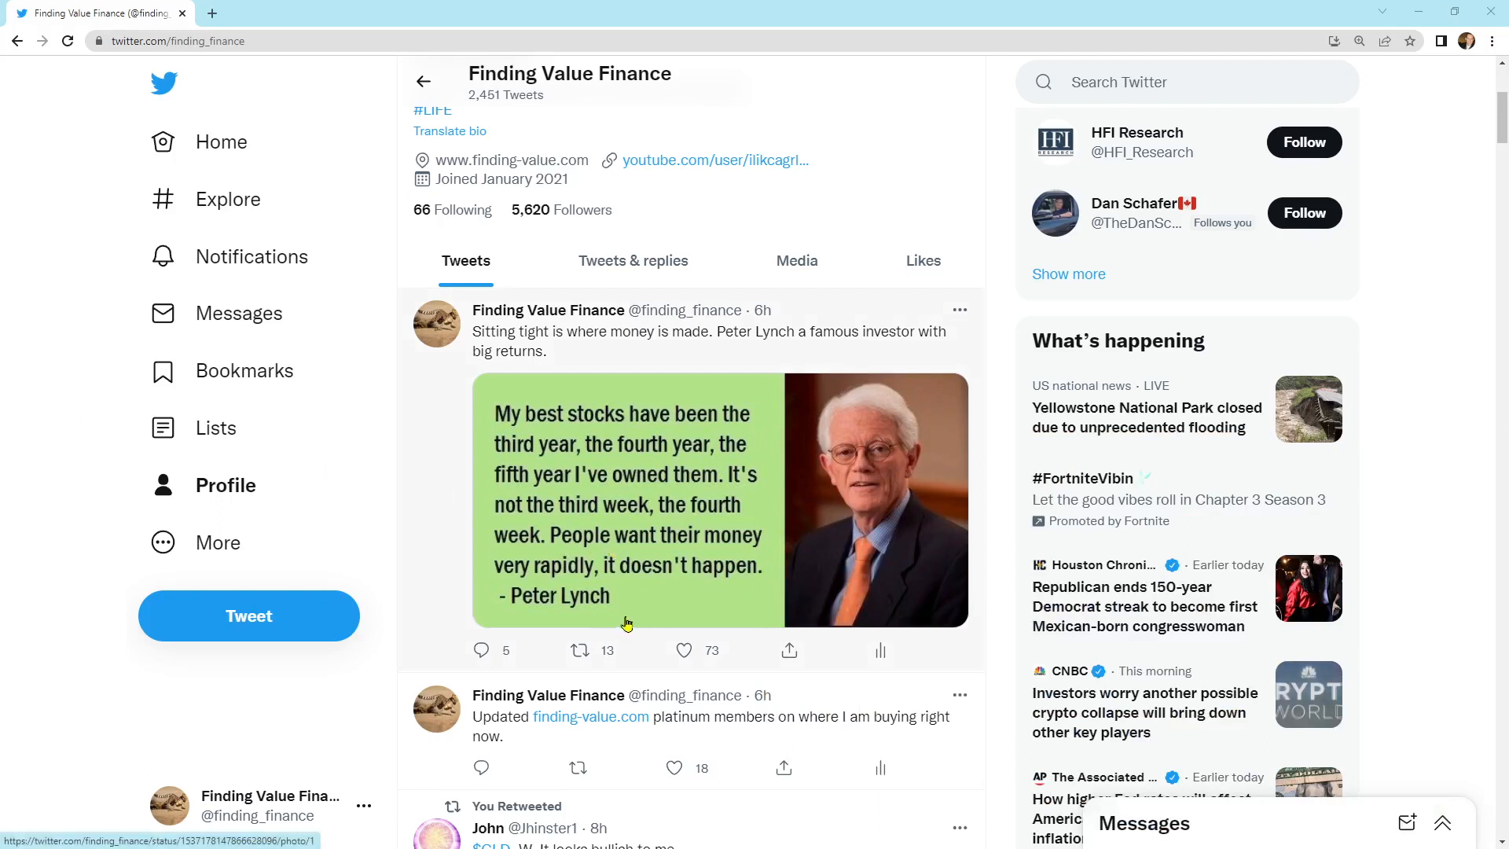
mouse_move(642, 616)
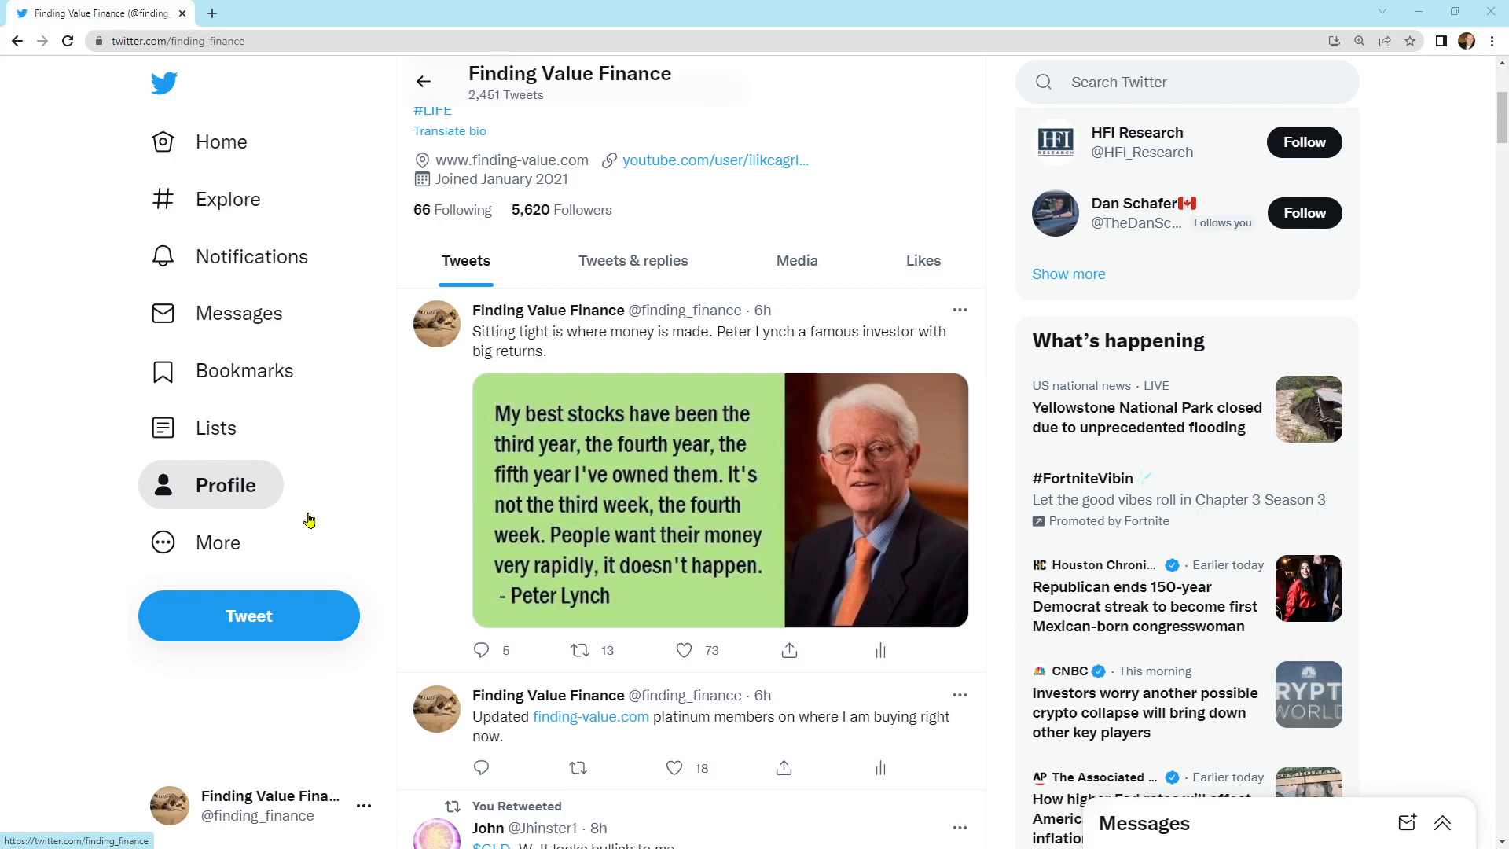
mouse_move(331, 548)
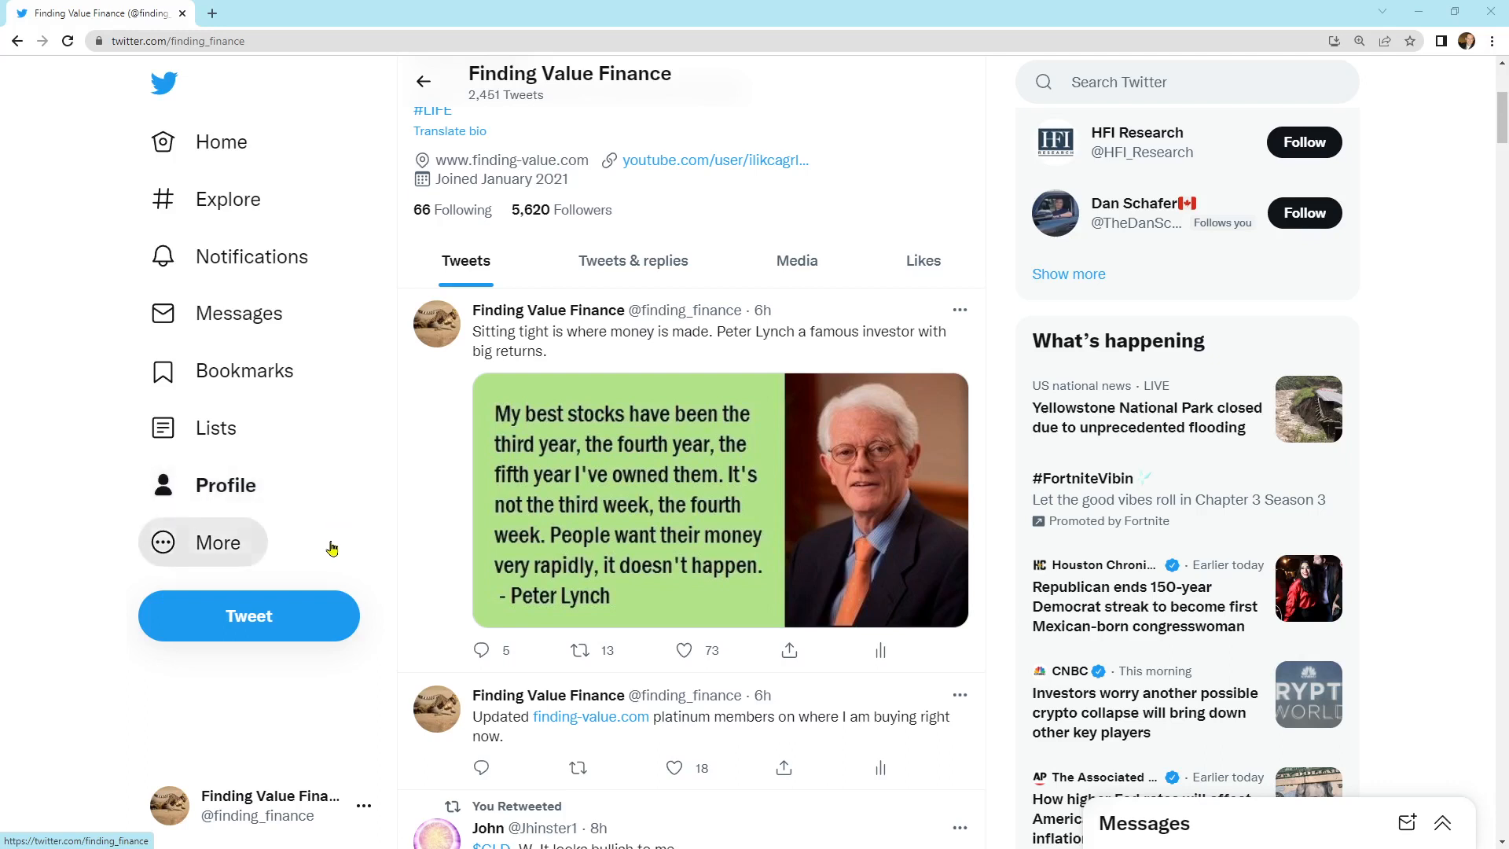
mouse_move(327, 549)
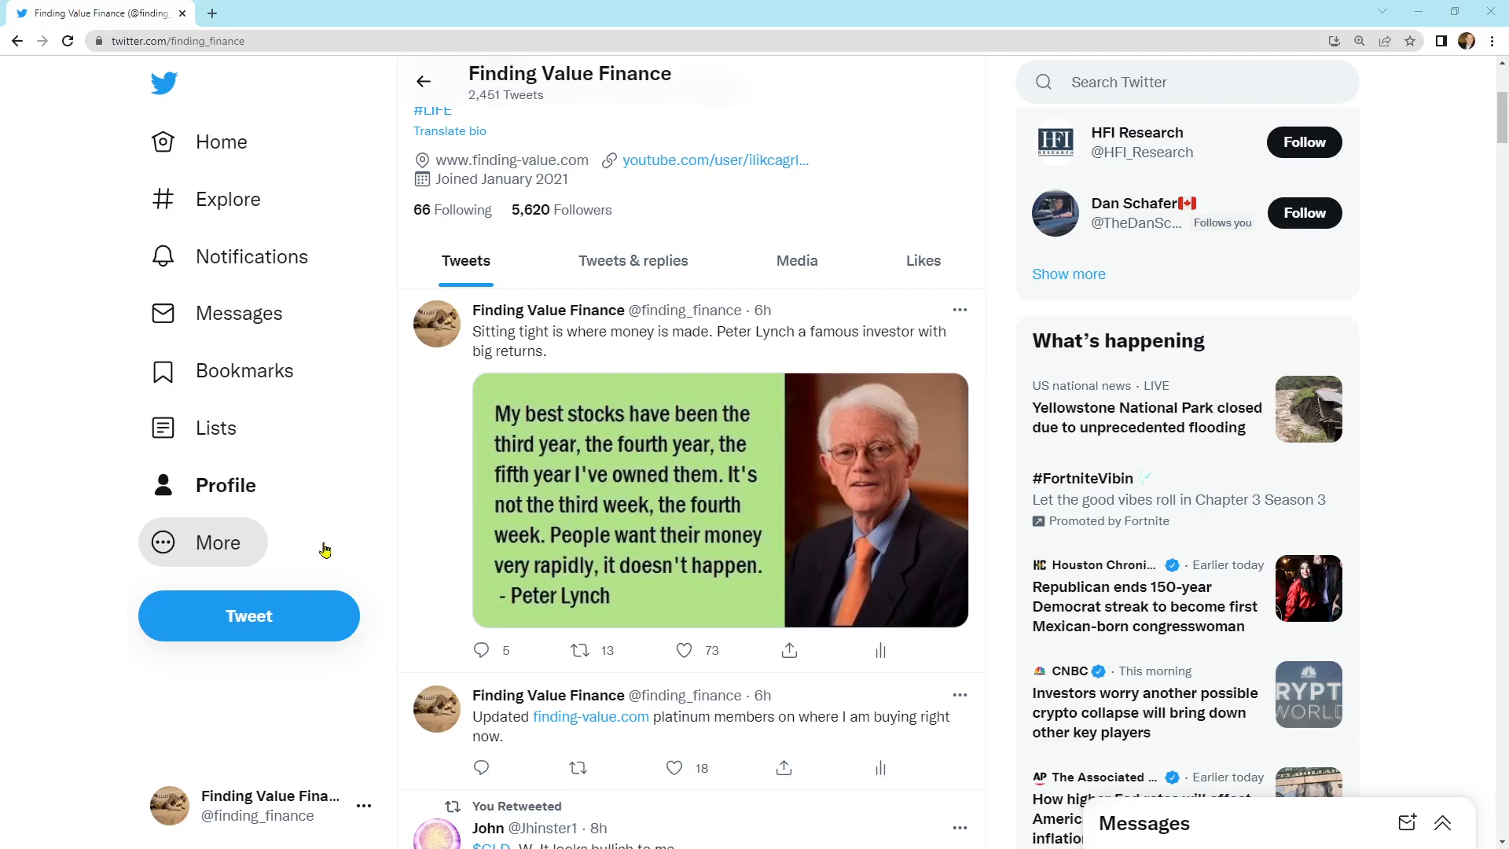
mouse_move(509, 498)
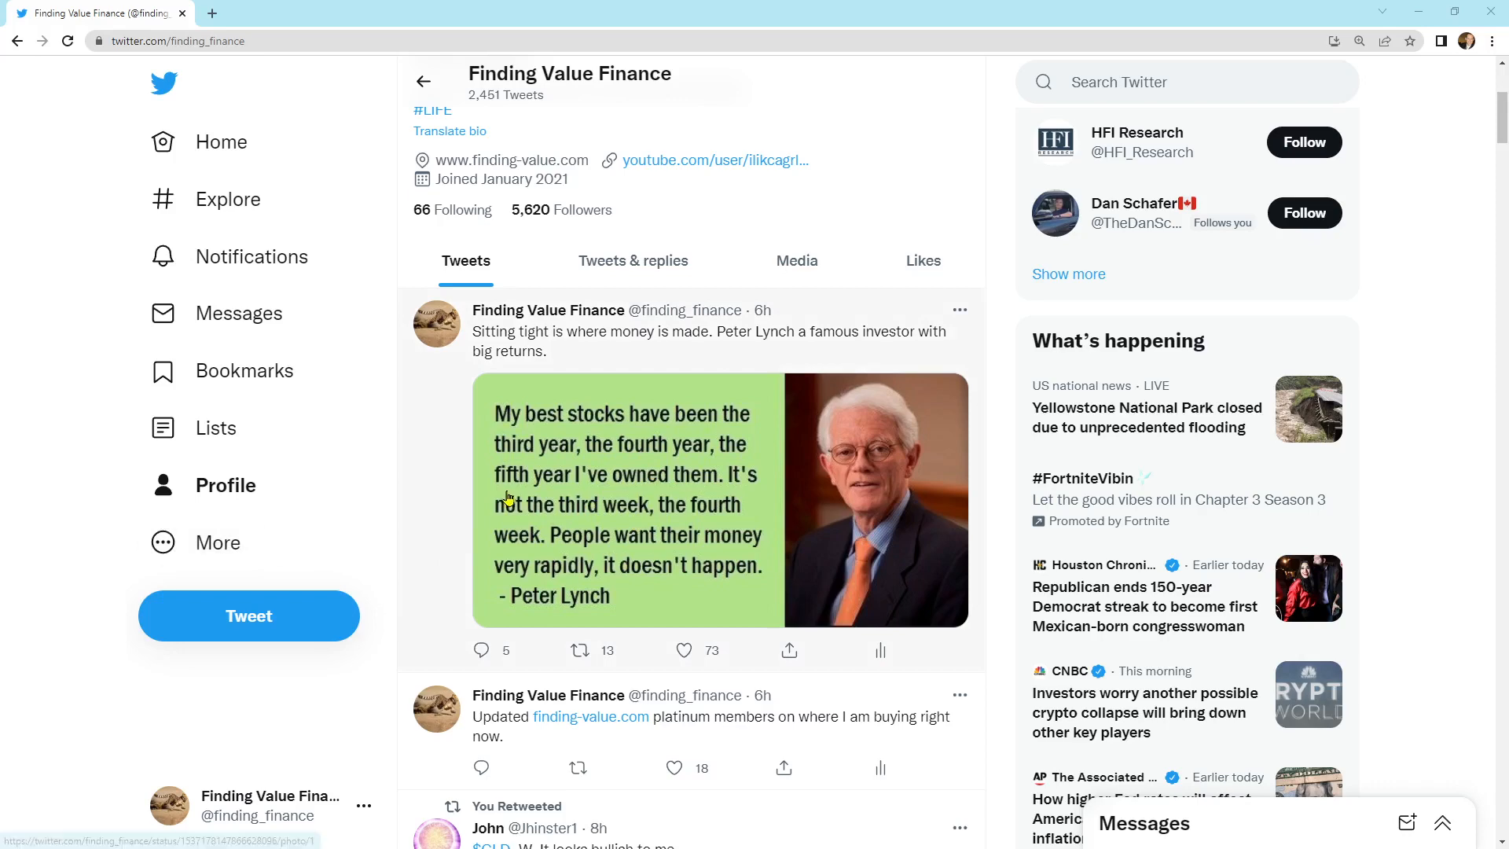
Scroll down to John's retweeted $GLD tweet and open its gold chart full-size
scroll(down, 3)
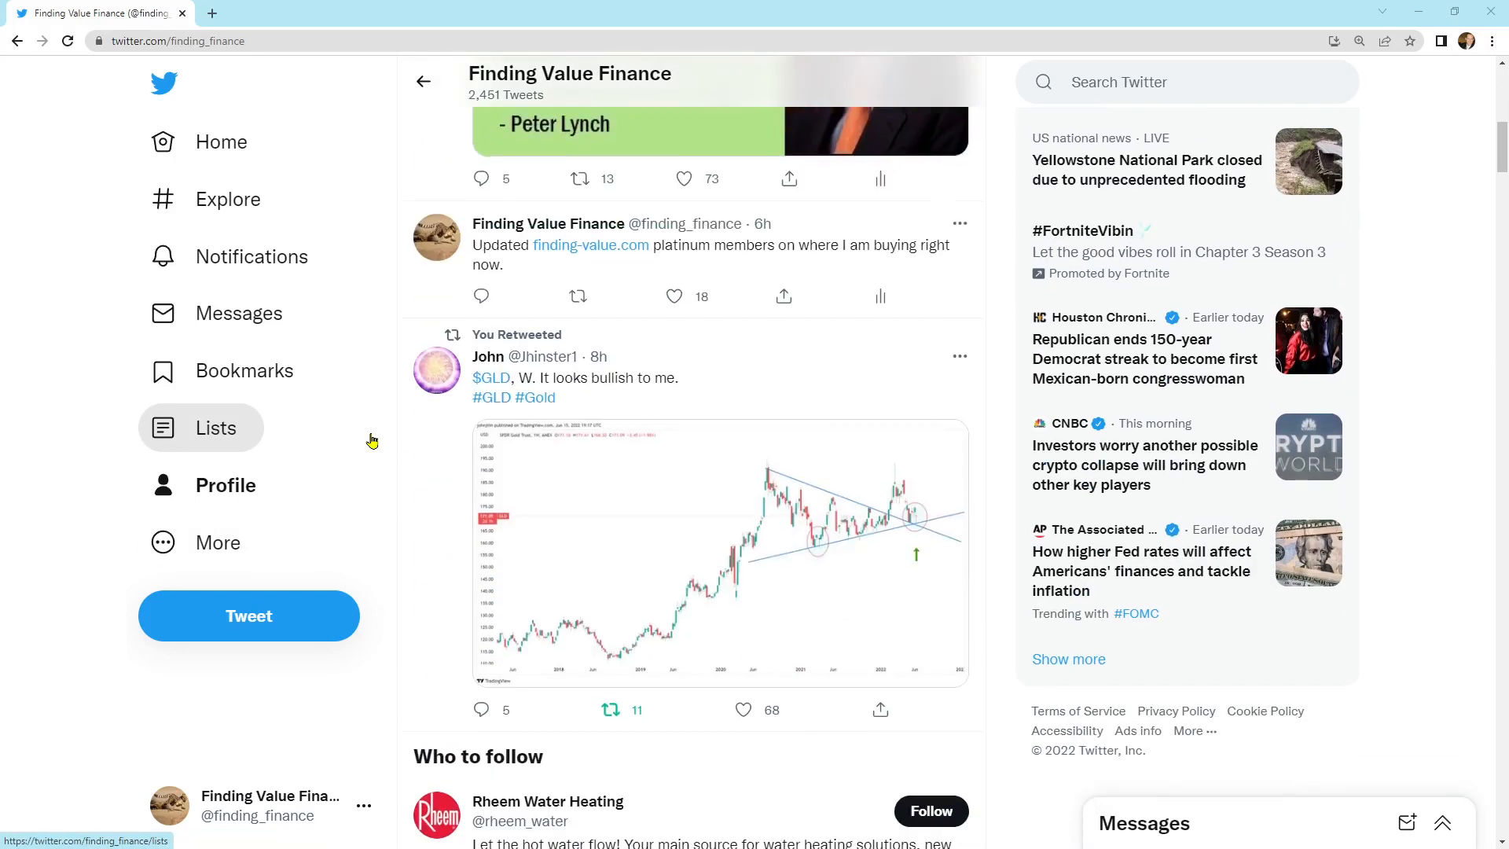
scroll(down, 3)
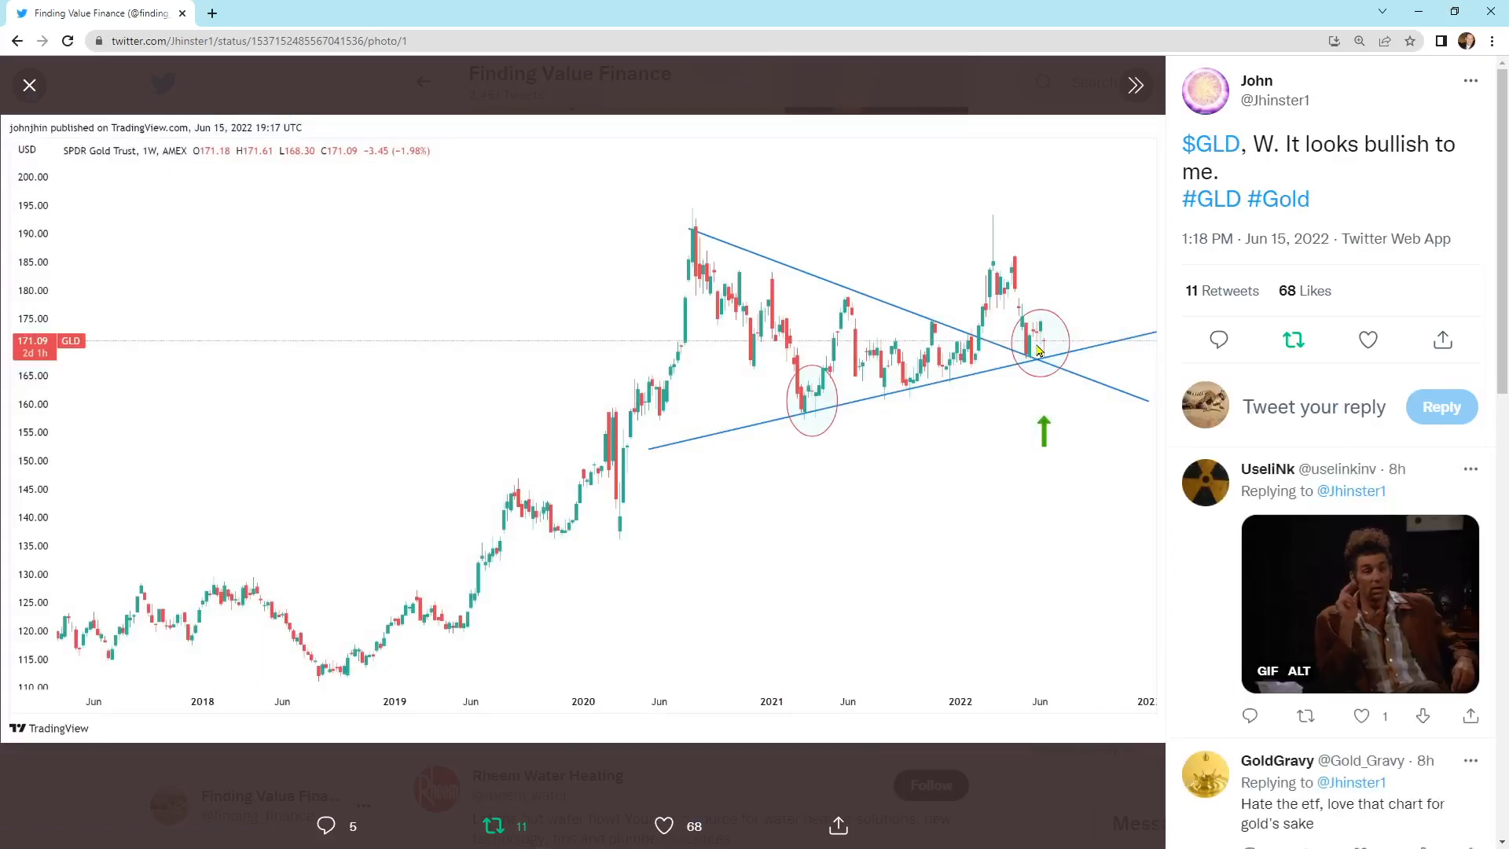
mouse_move(1113, 374)
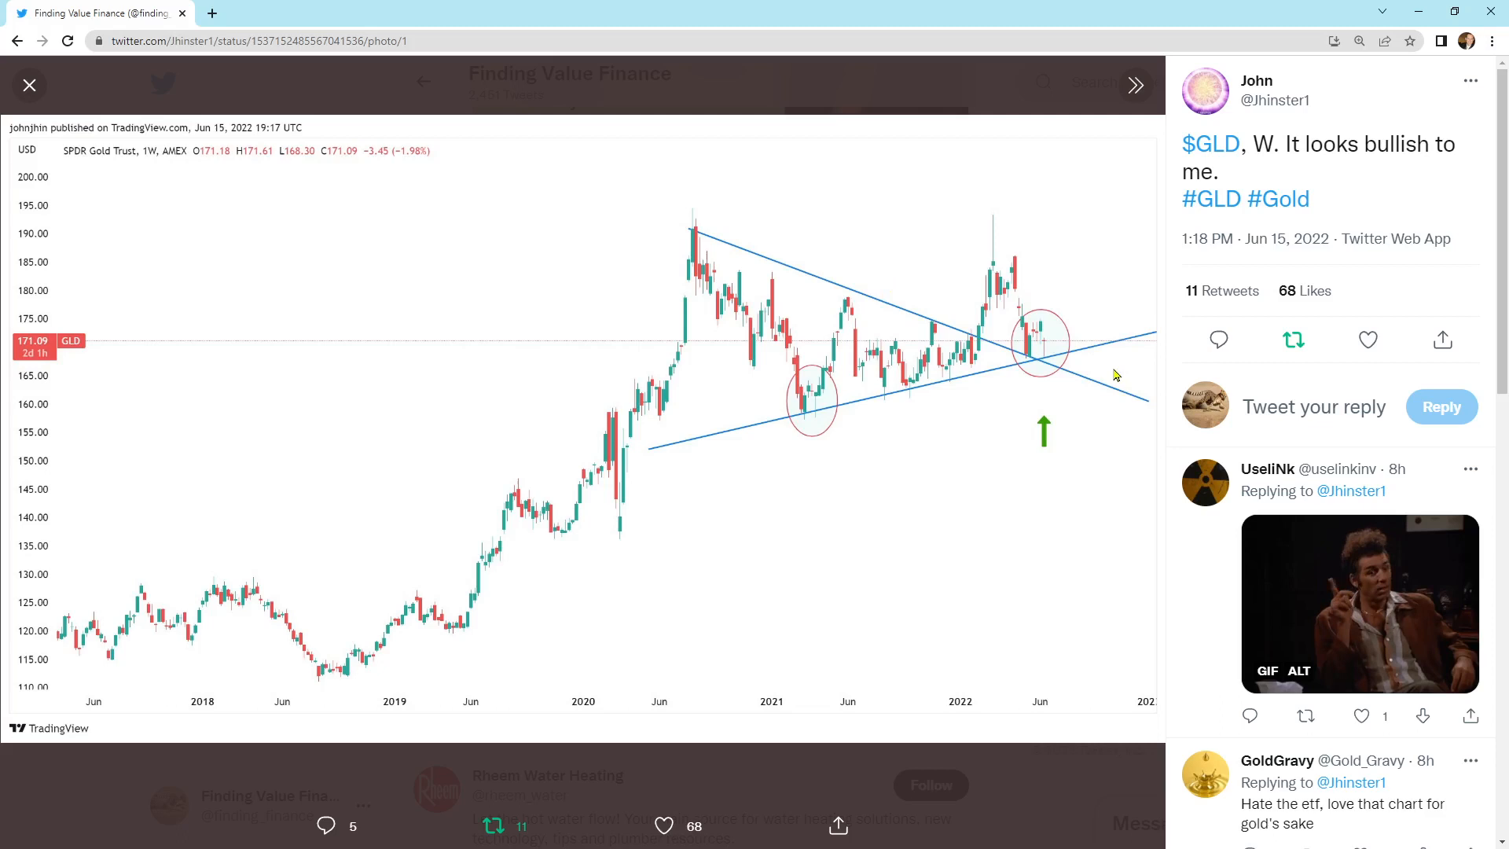
mouse_move(879, 464)
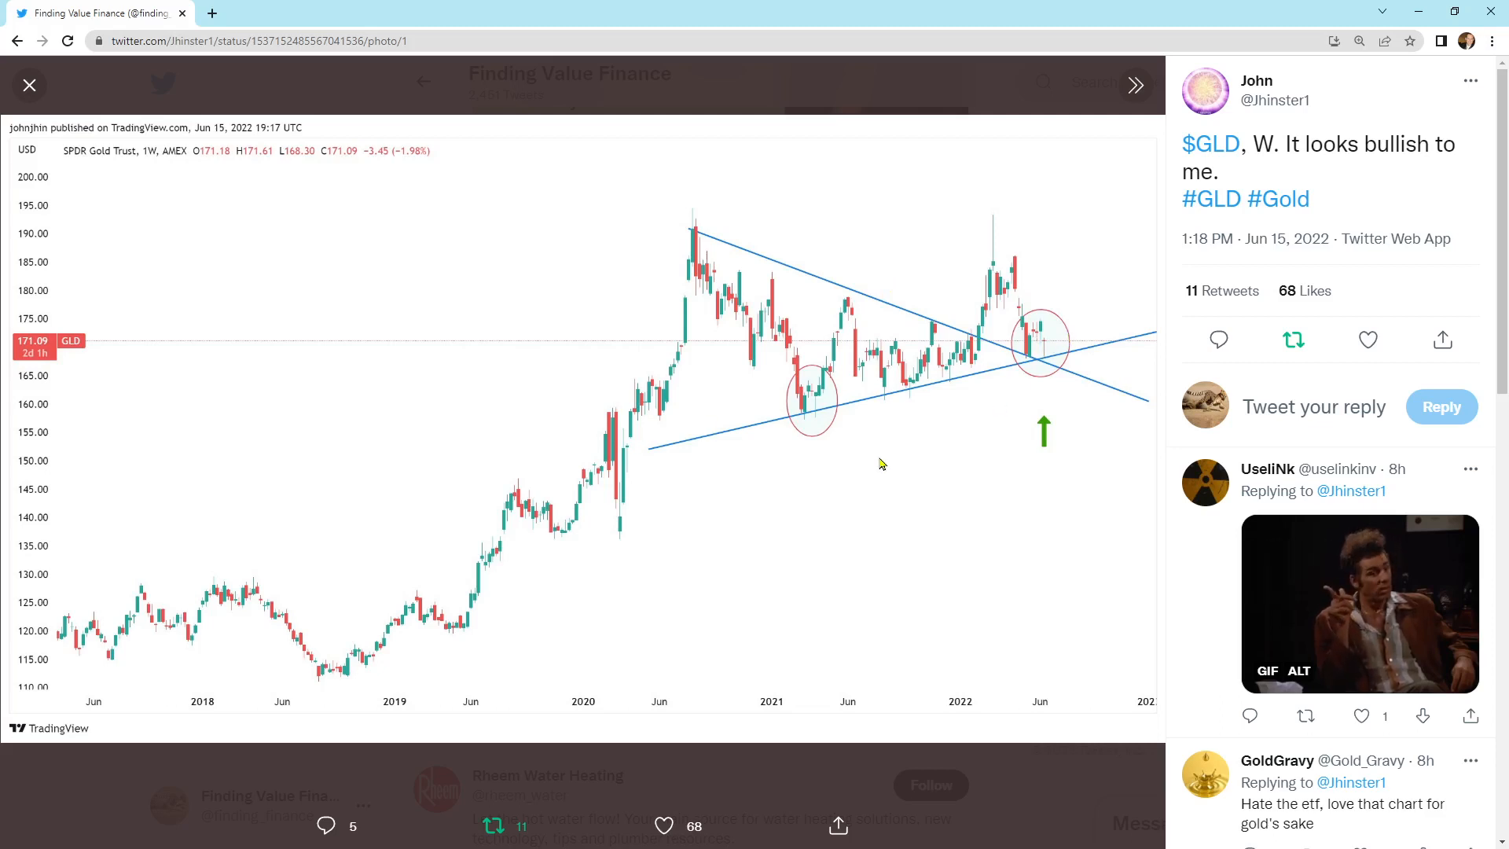
mouse_move(318, 192)
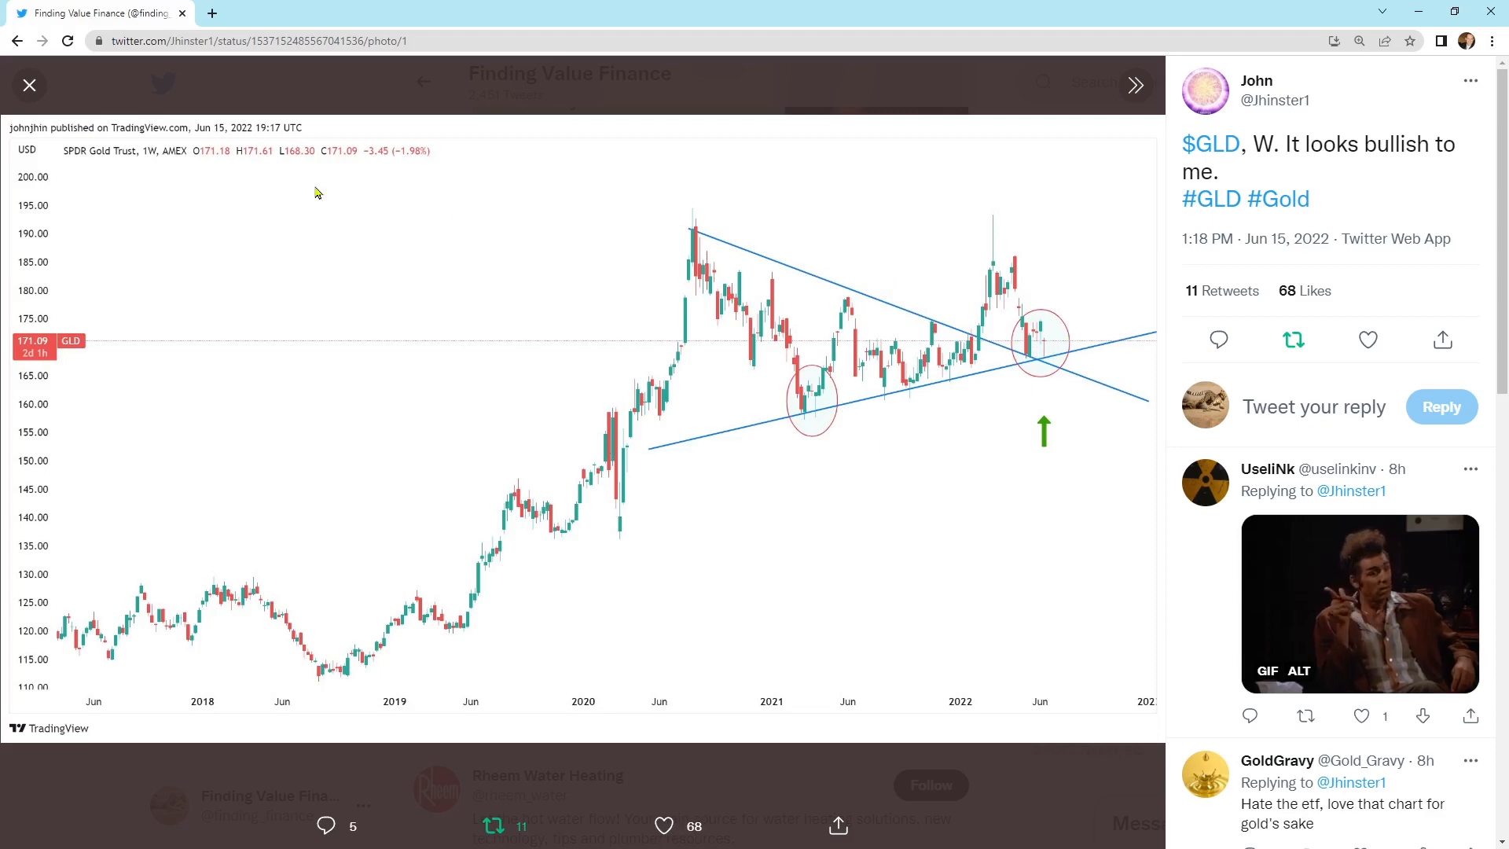
mouse_move(1041, 367)
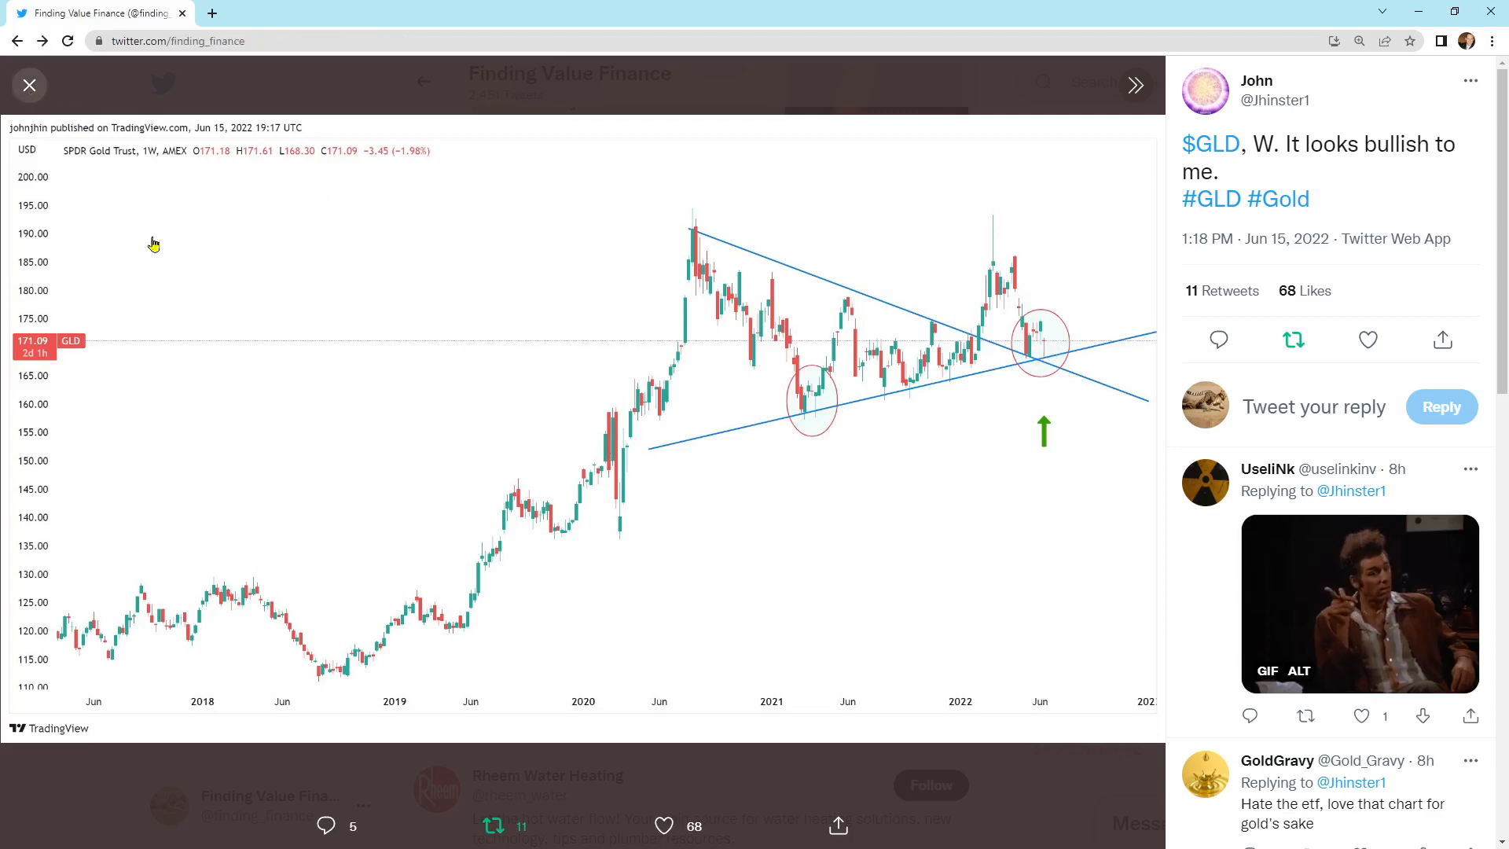
Close the gold chart viewer to get back to the Finding Value Finance timeline
click(29, 85)
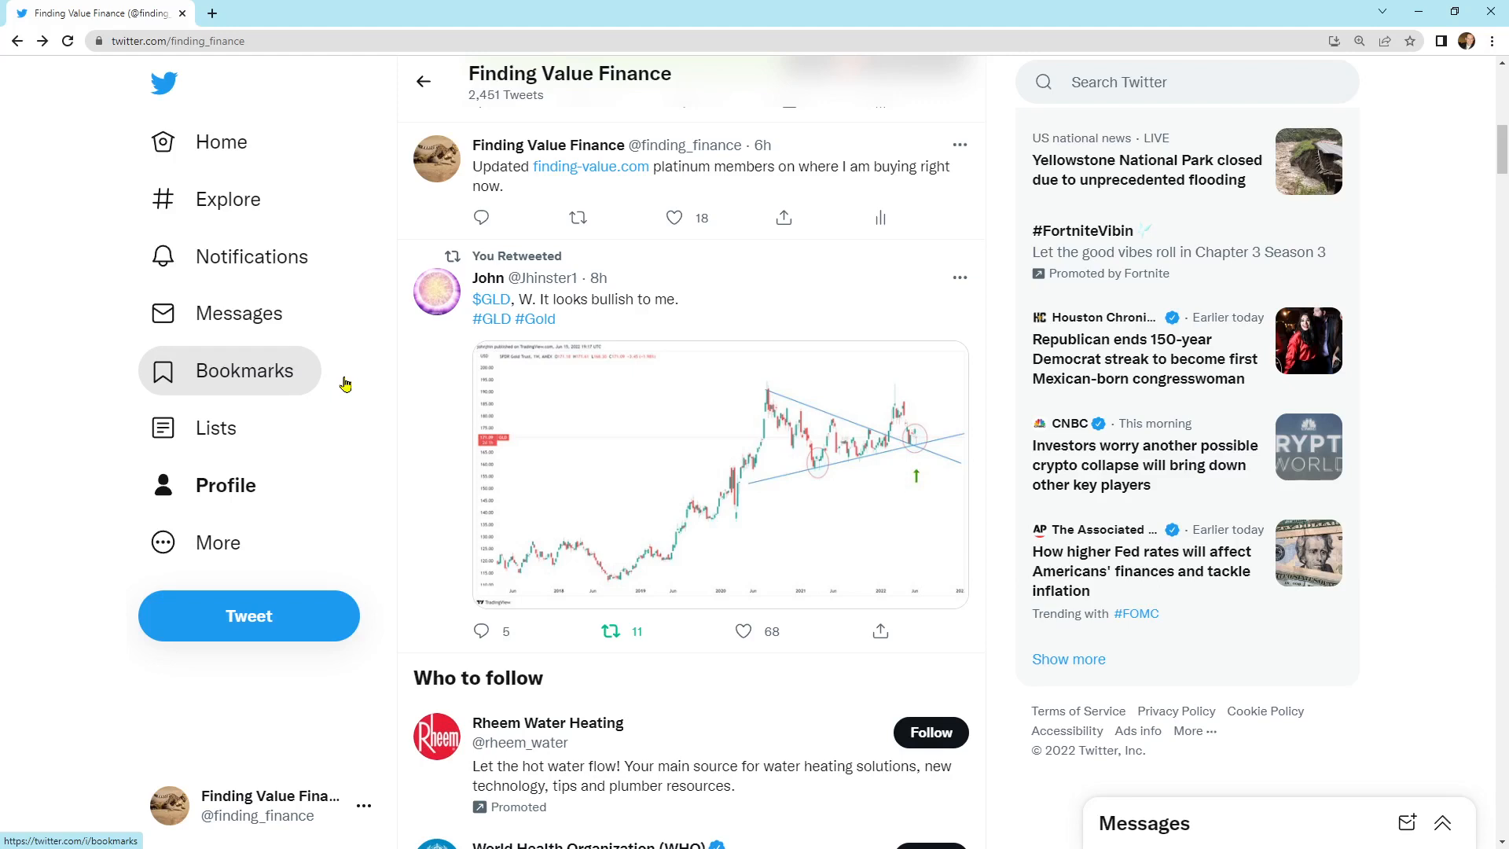
mouse_move(355, 393)
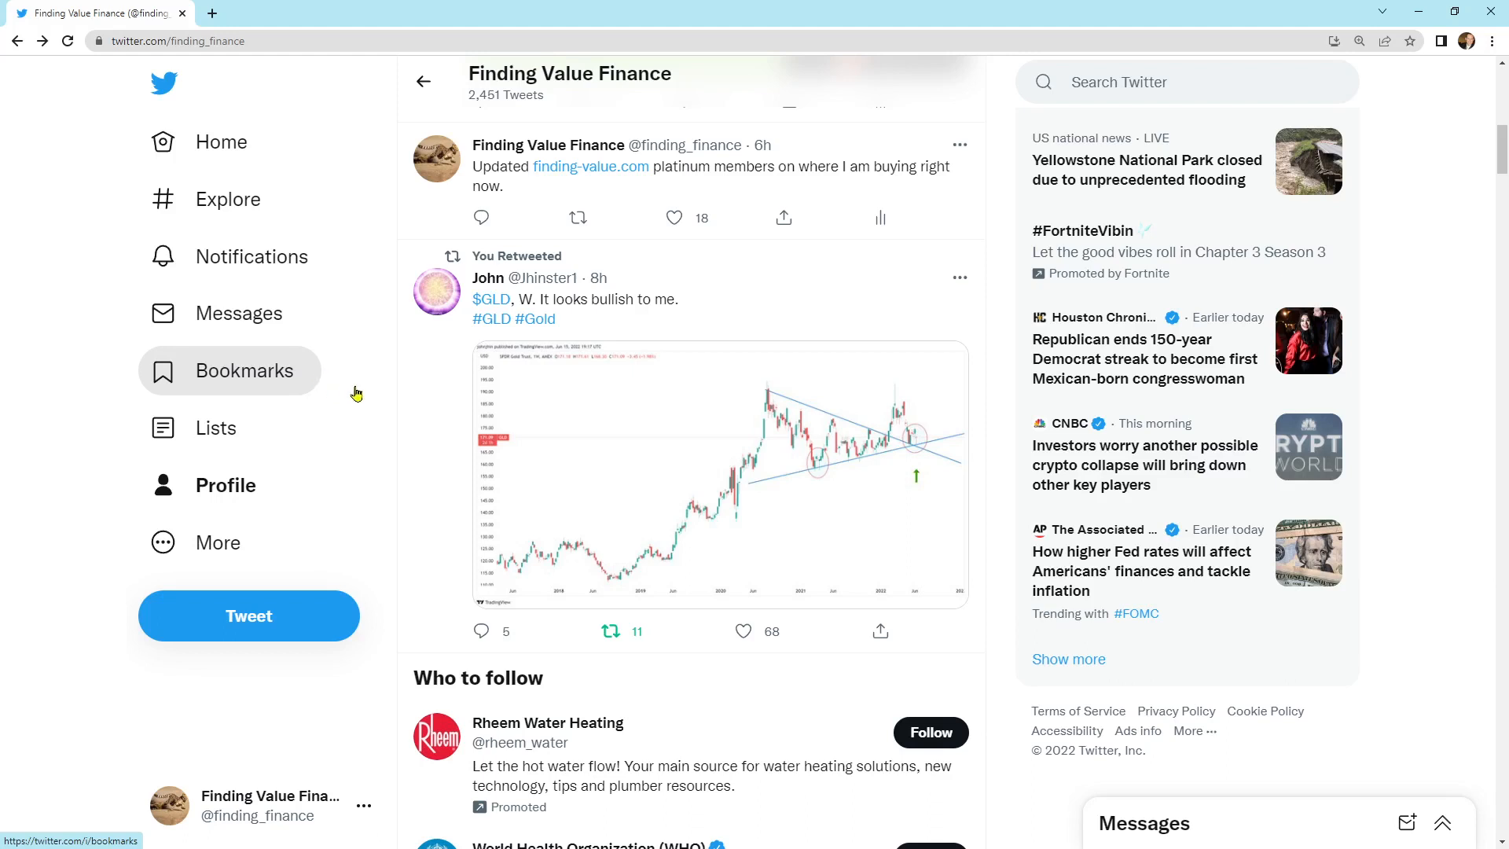
mouse_move(400, 414)
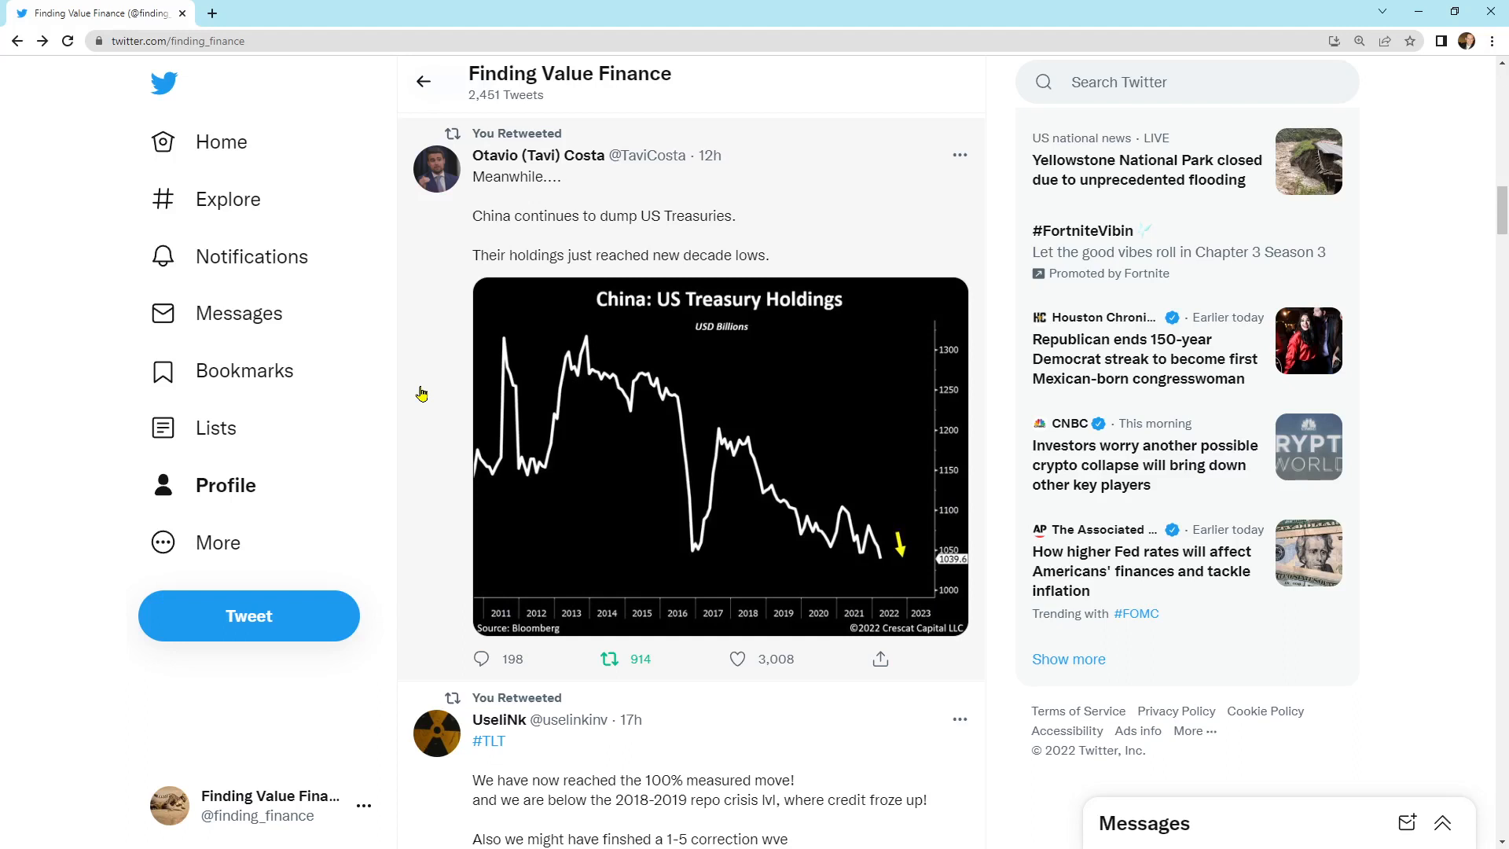
mouse_move(676, 364)
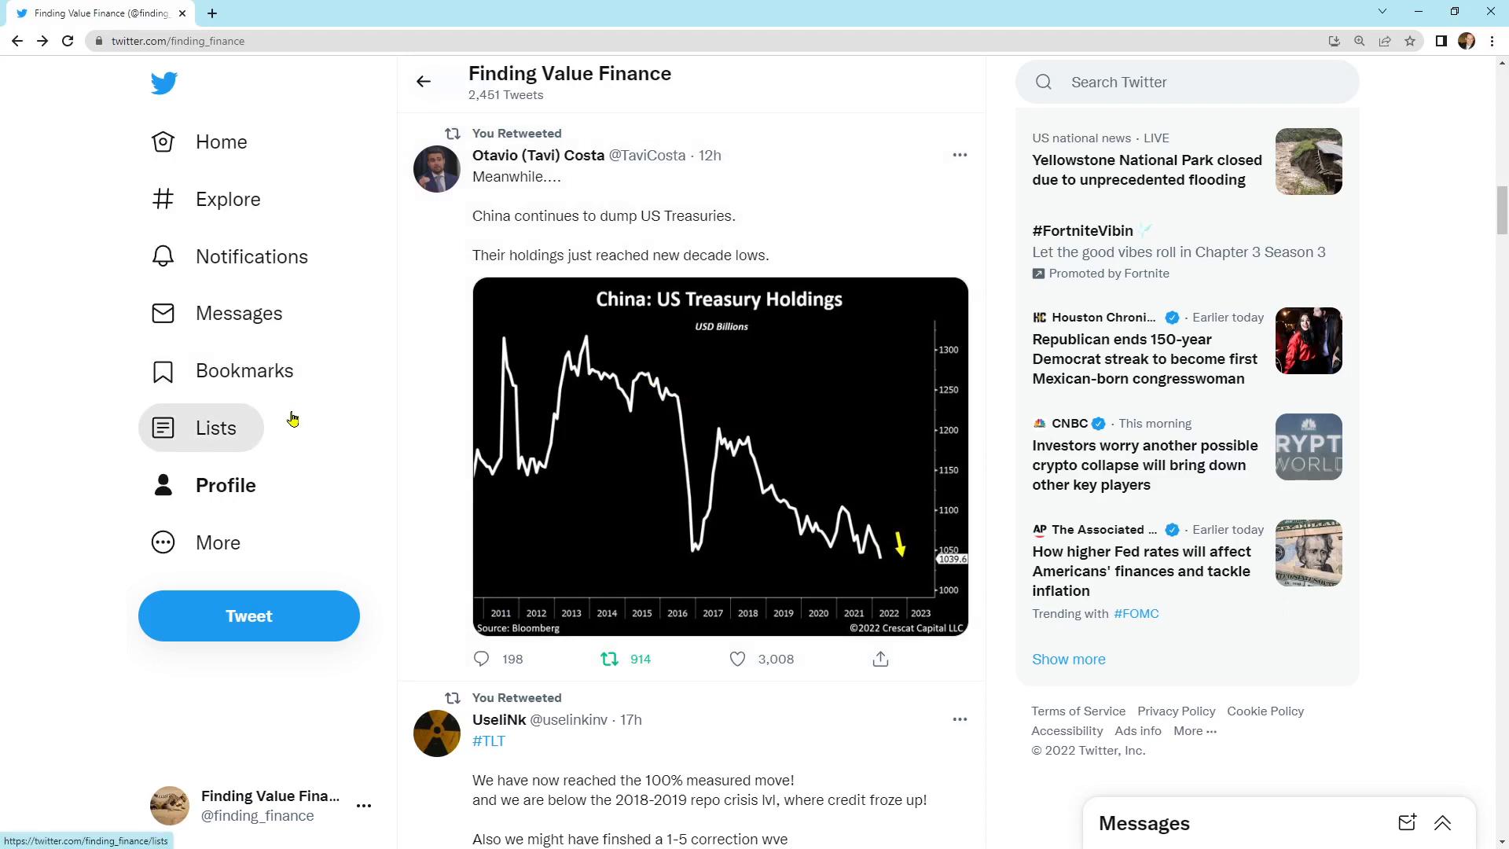
Bring Otavio Costa's retweeted China US Treasury holdings chart into view
click(609, 659)
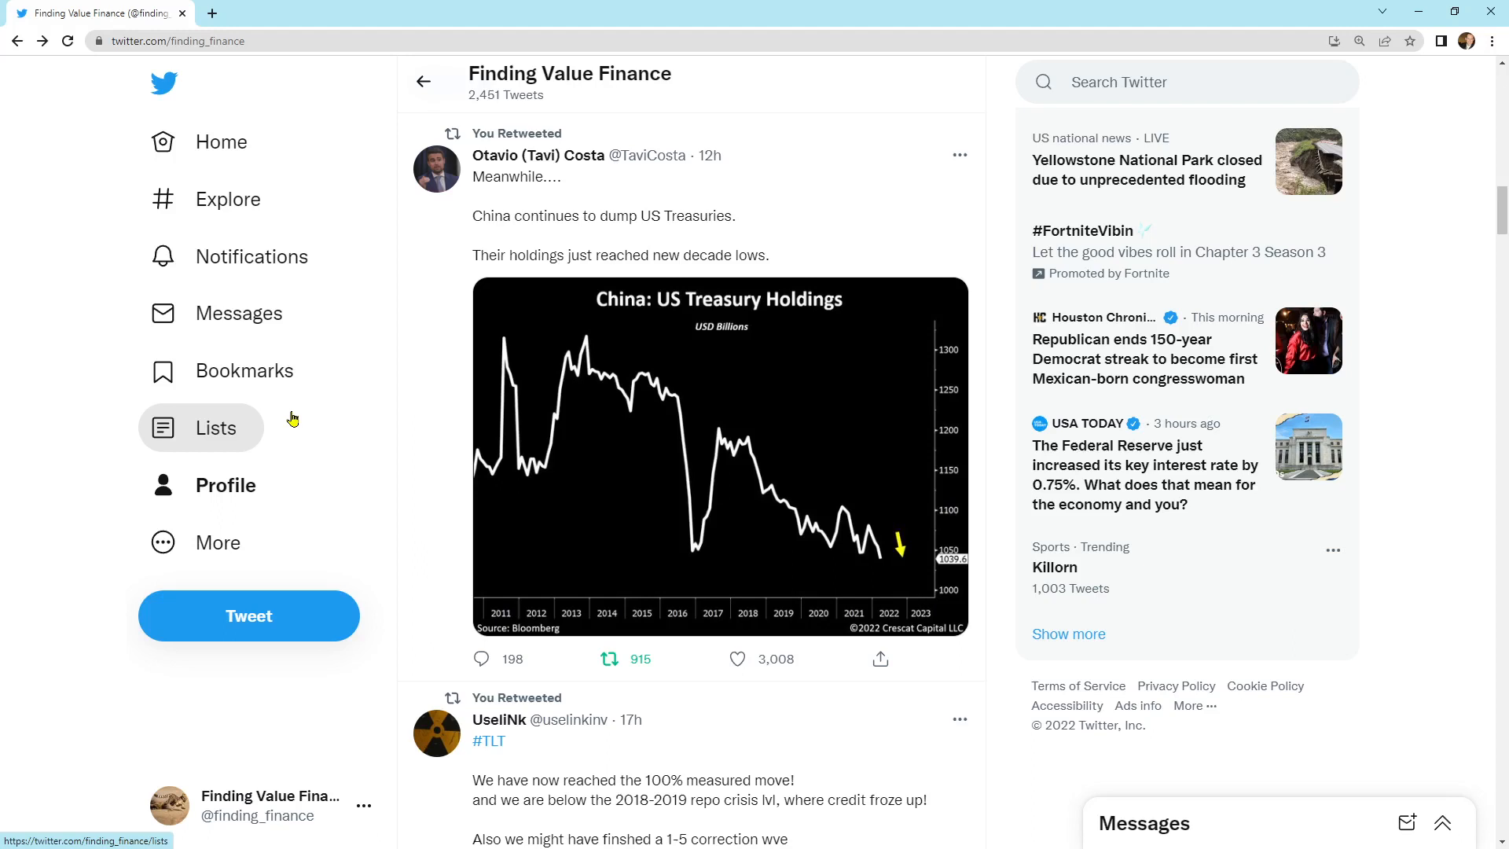
mouse_move(918, 559)
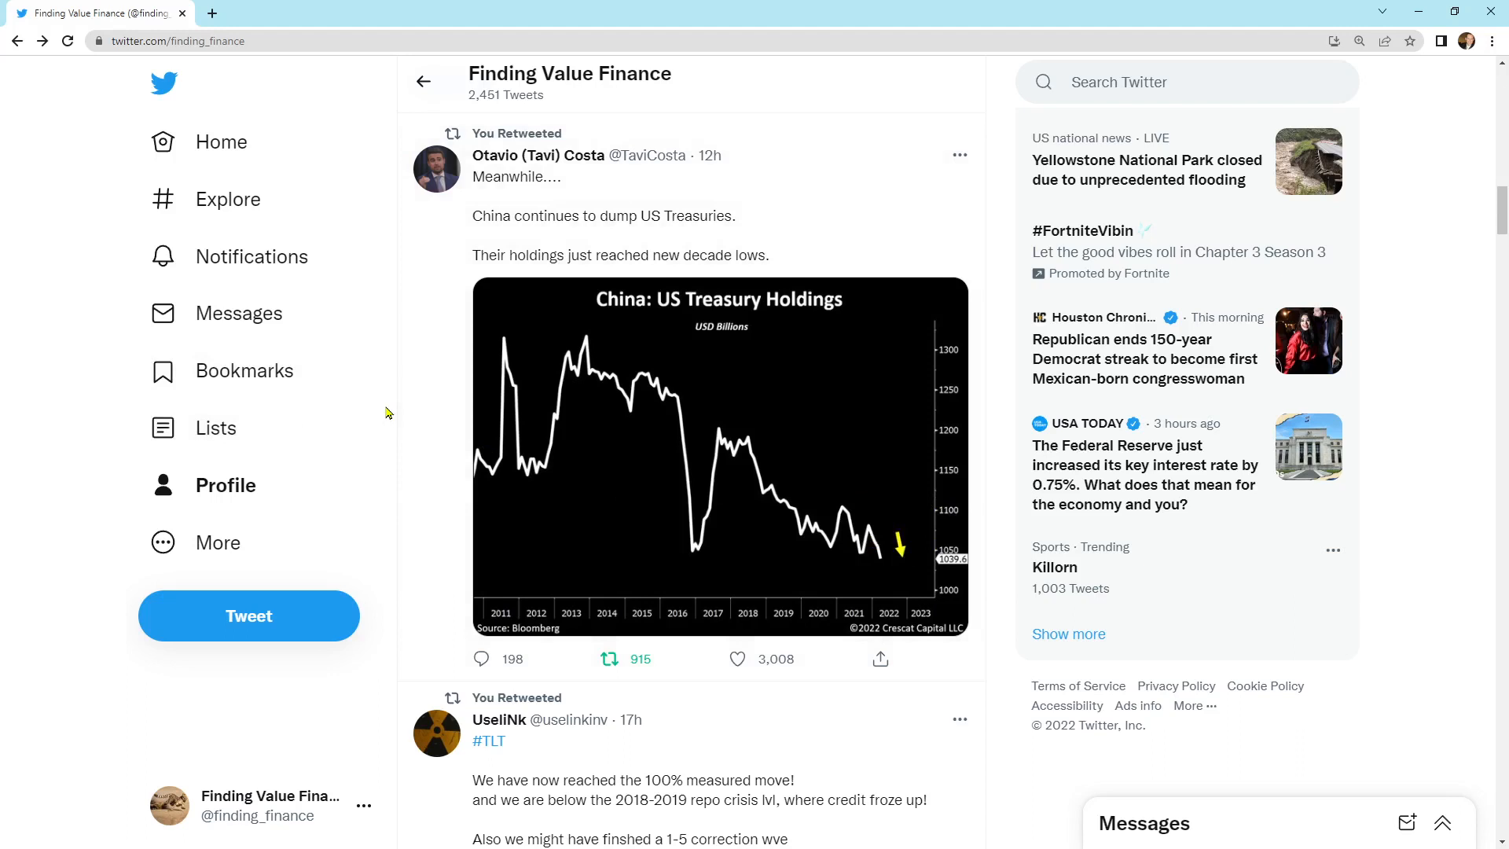
mouse_move(356, 405)
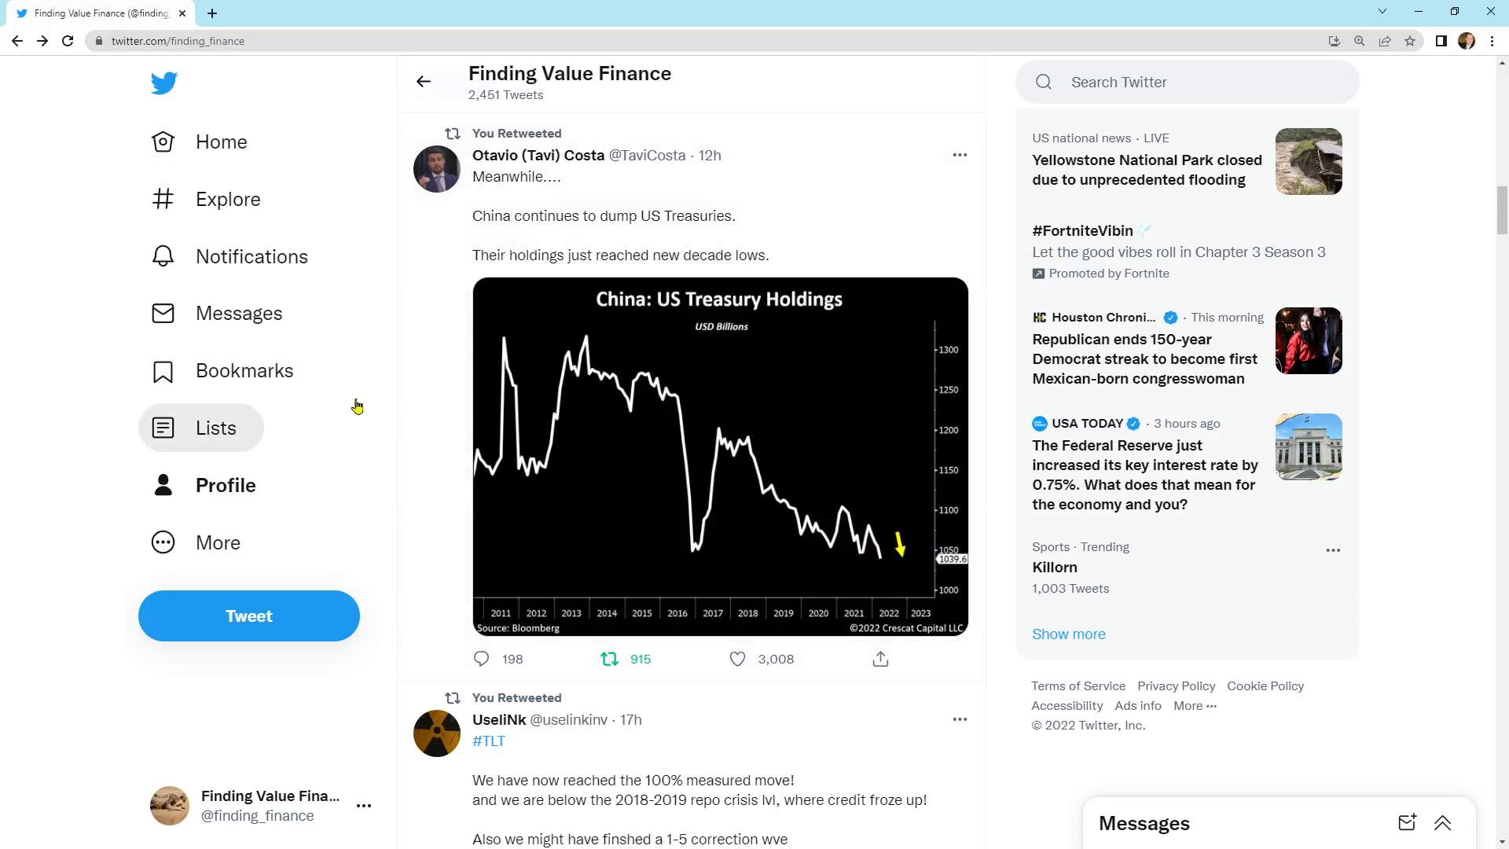
View the UseliNk #TLT Treasury bond chart full-size, then close it back to the feed
scroll(down, 3)
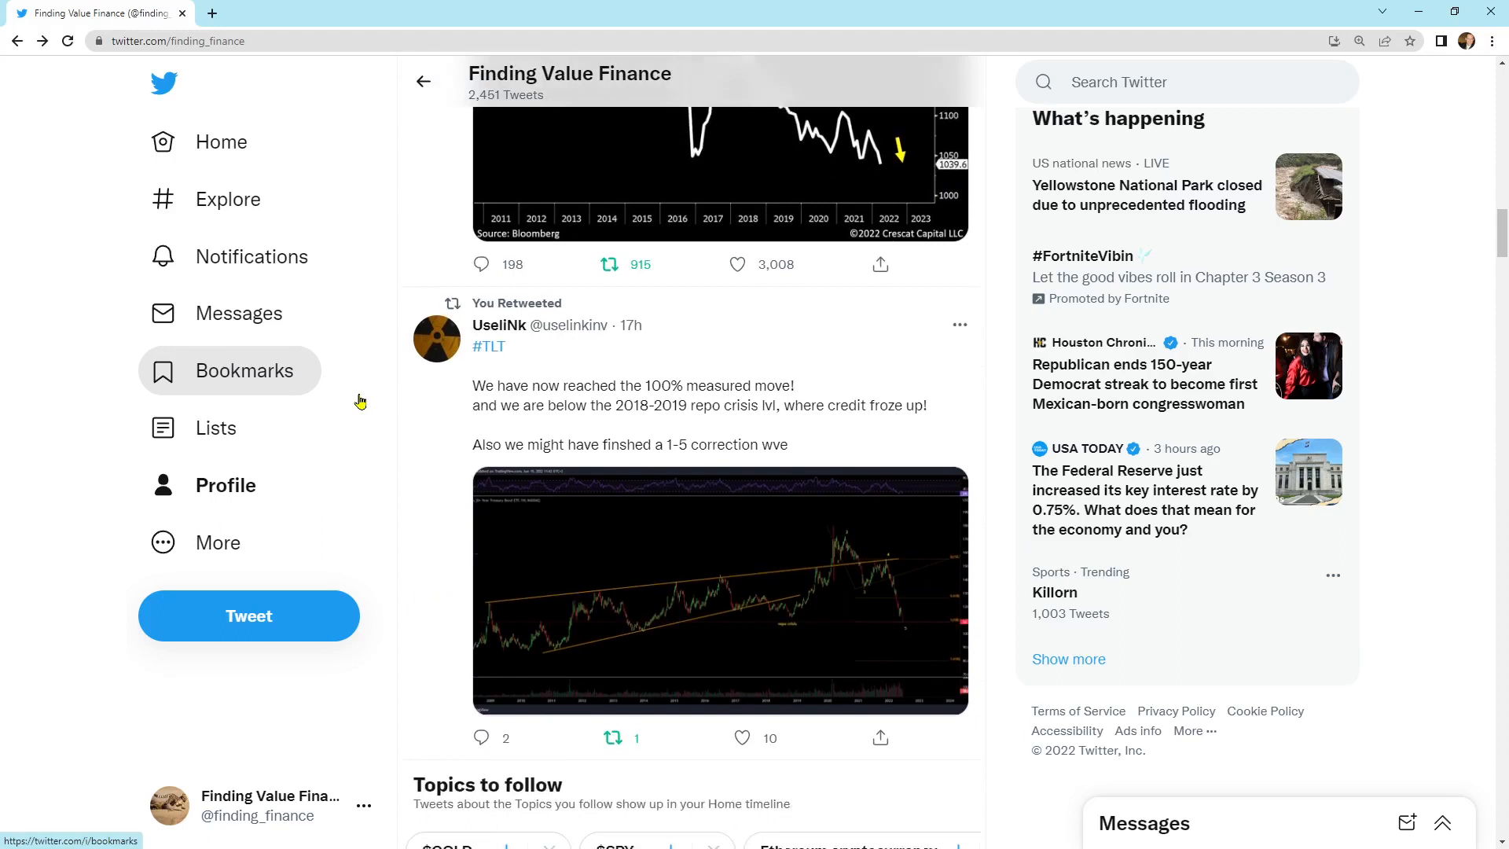
scroll(down, 3)
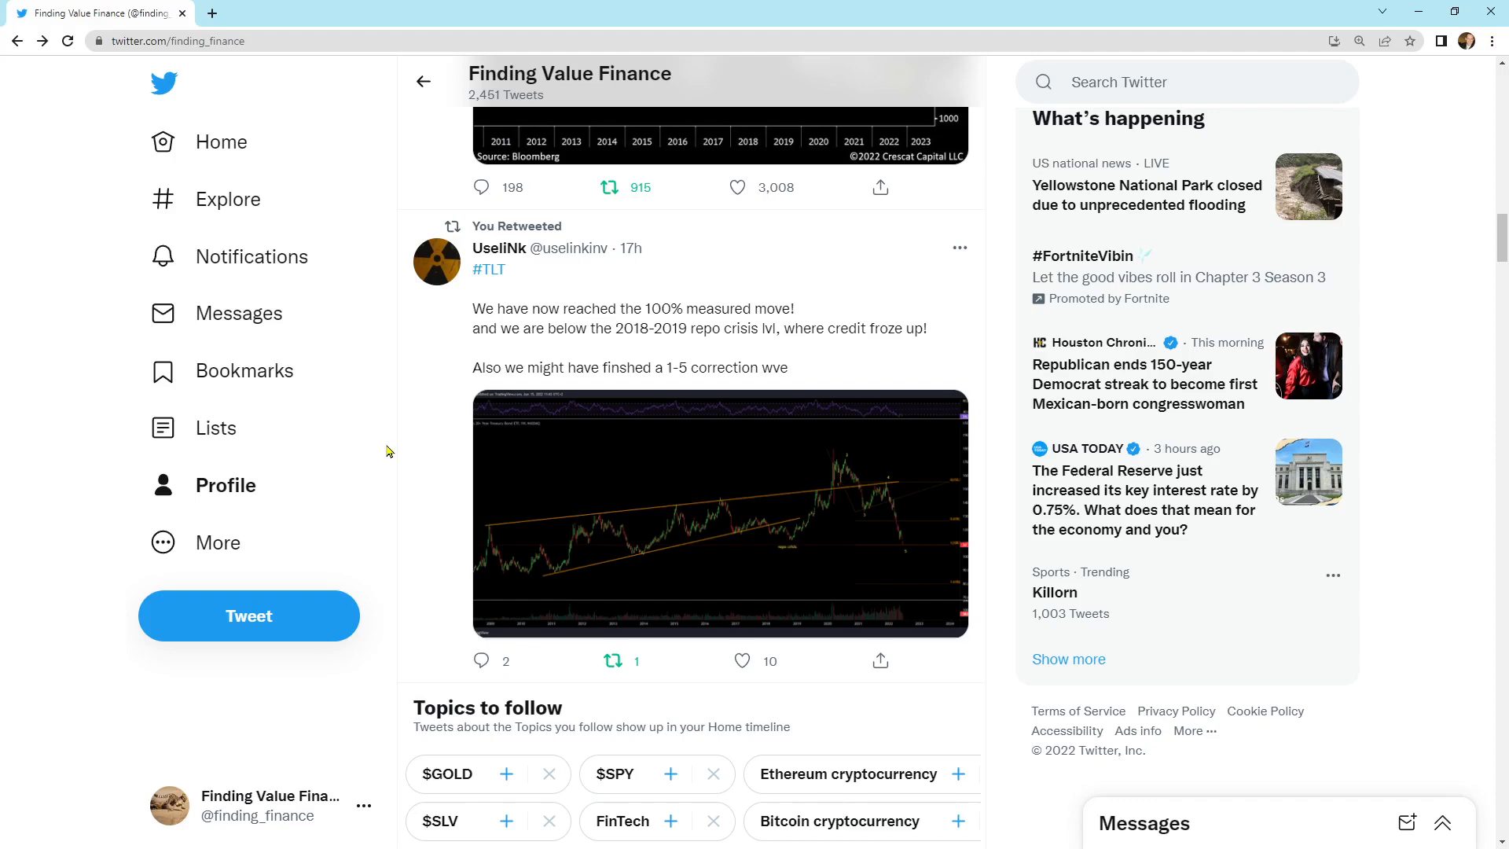
click(720, 513)
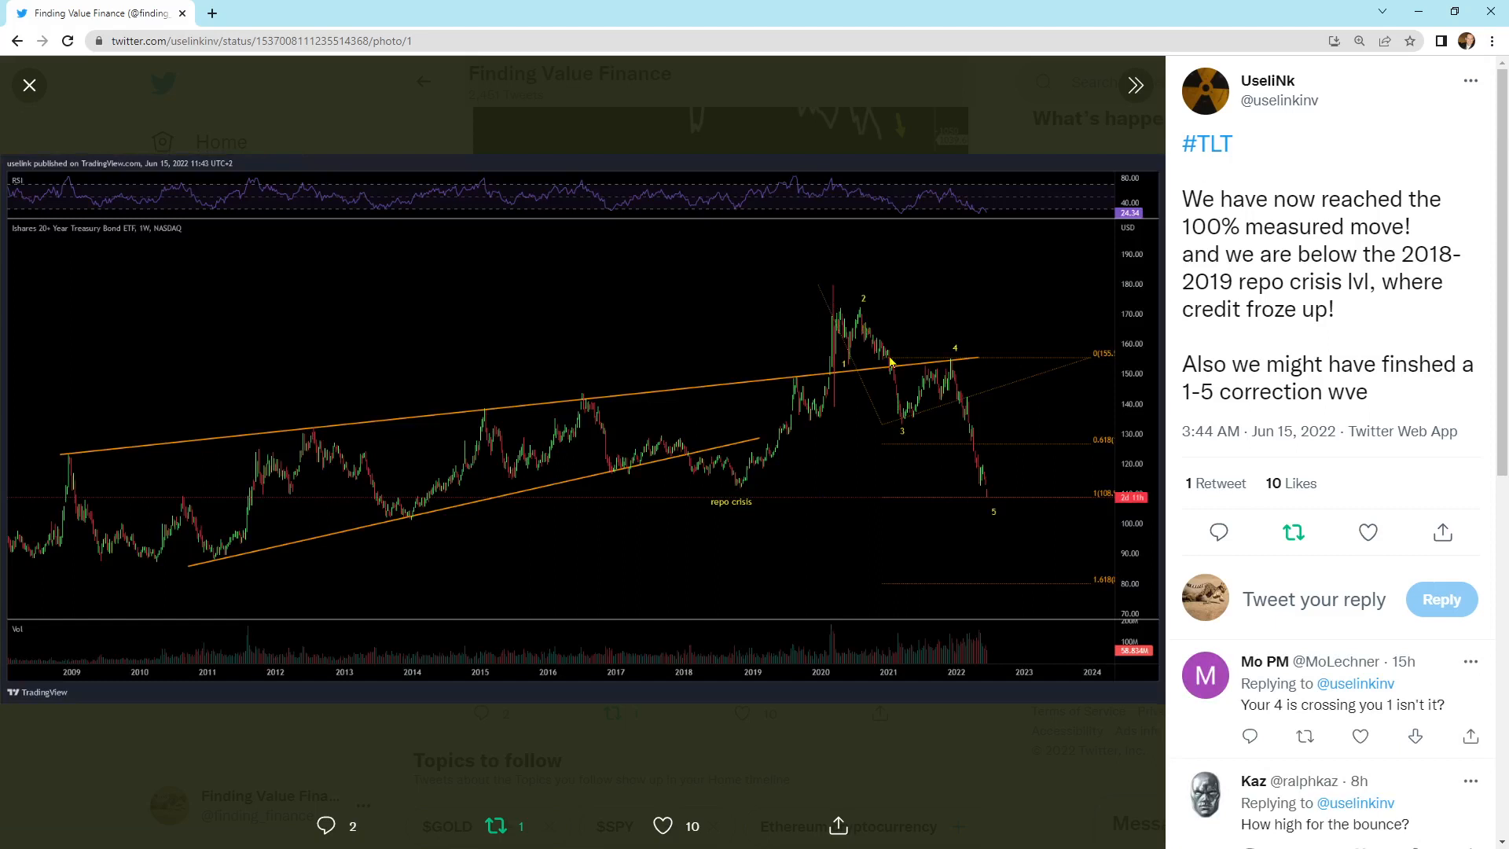
mouse_move(909, 566)
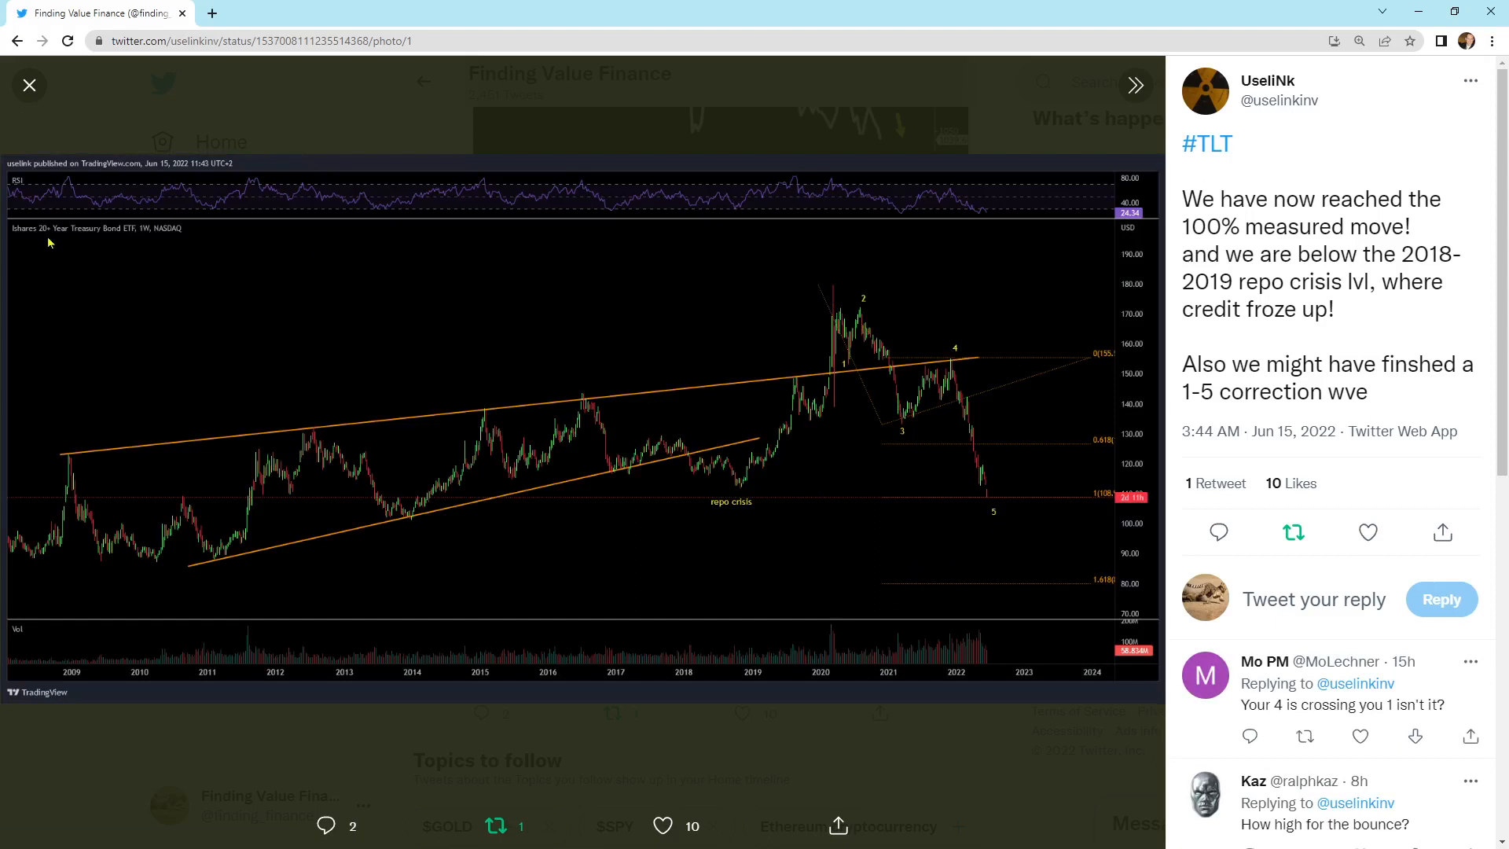
mouse_move(880, 424)
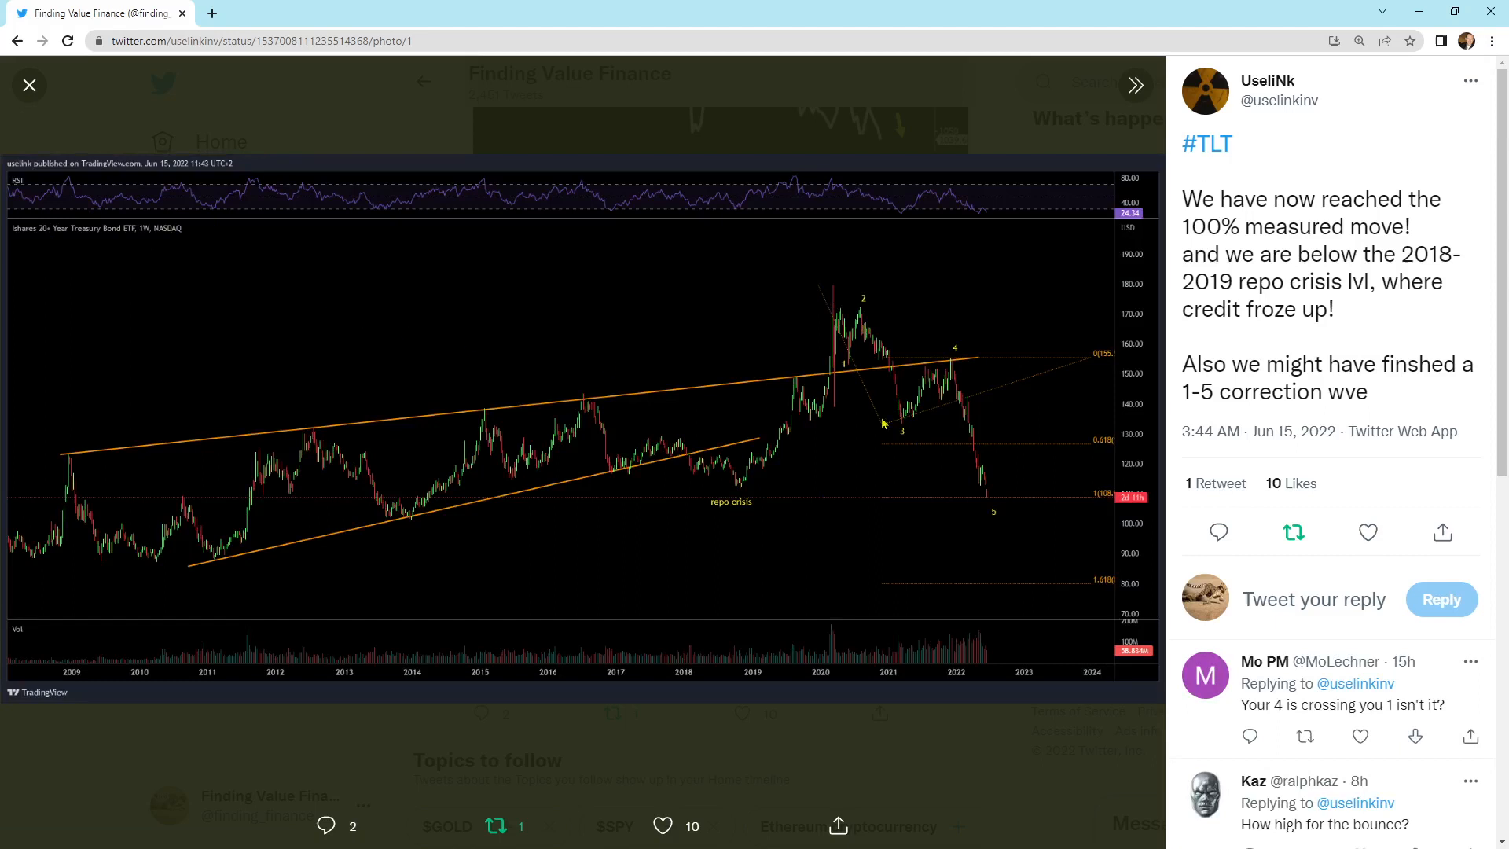
mouse_move(988, 511)
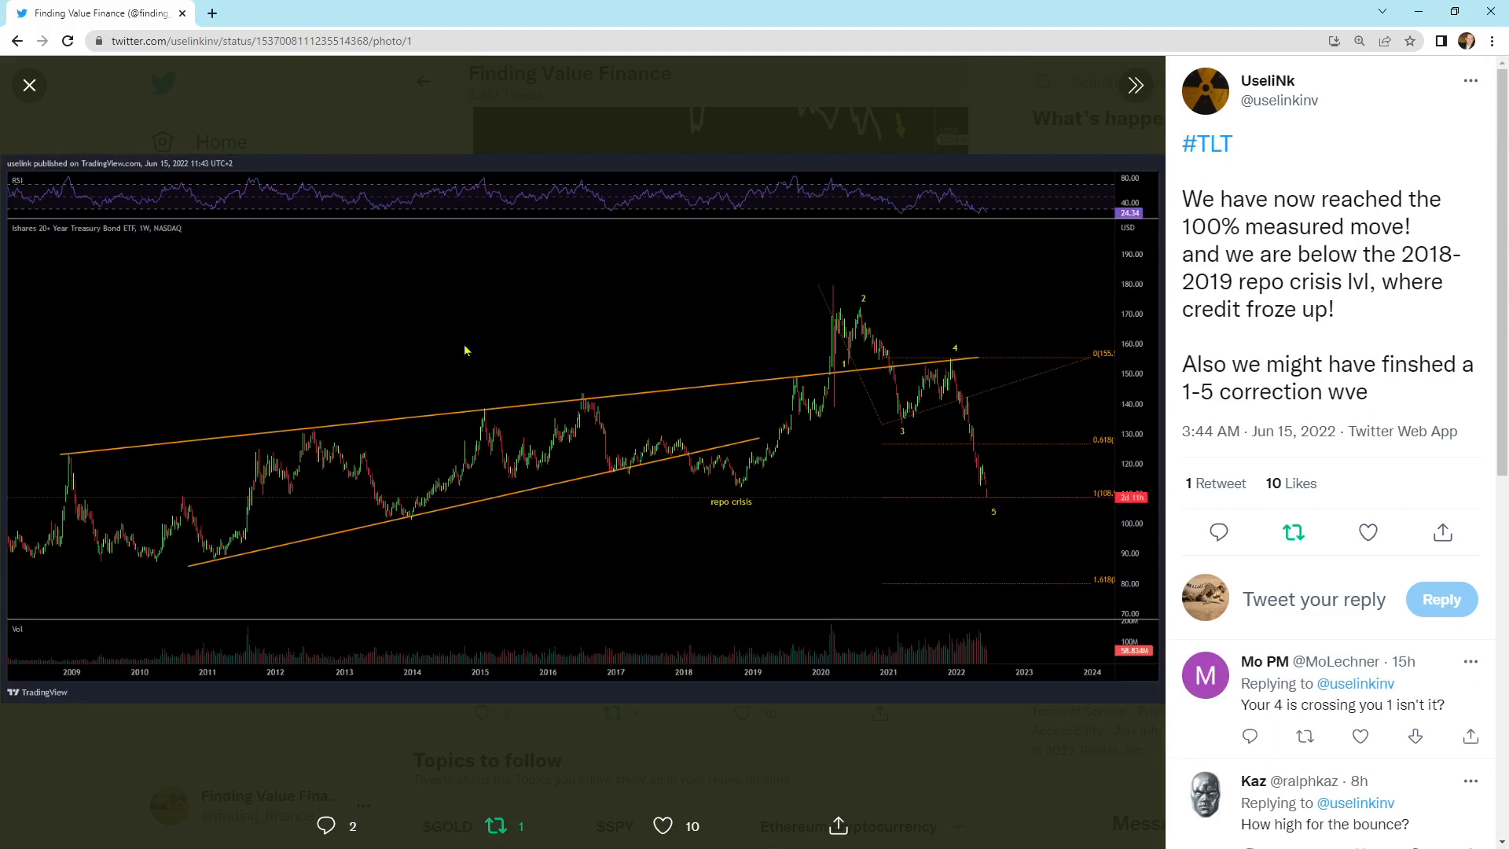
click(29, 85)
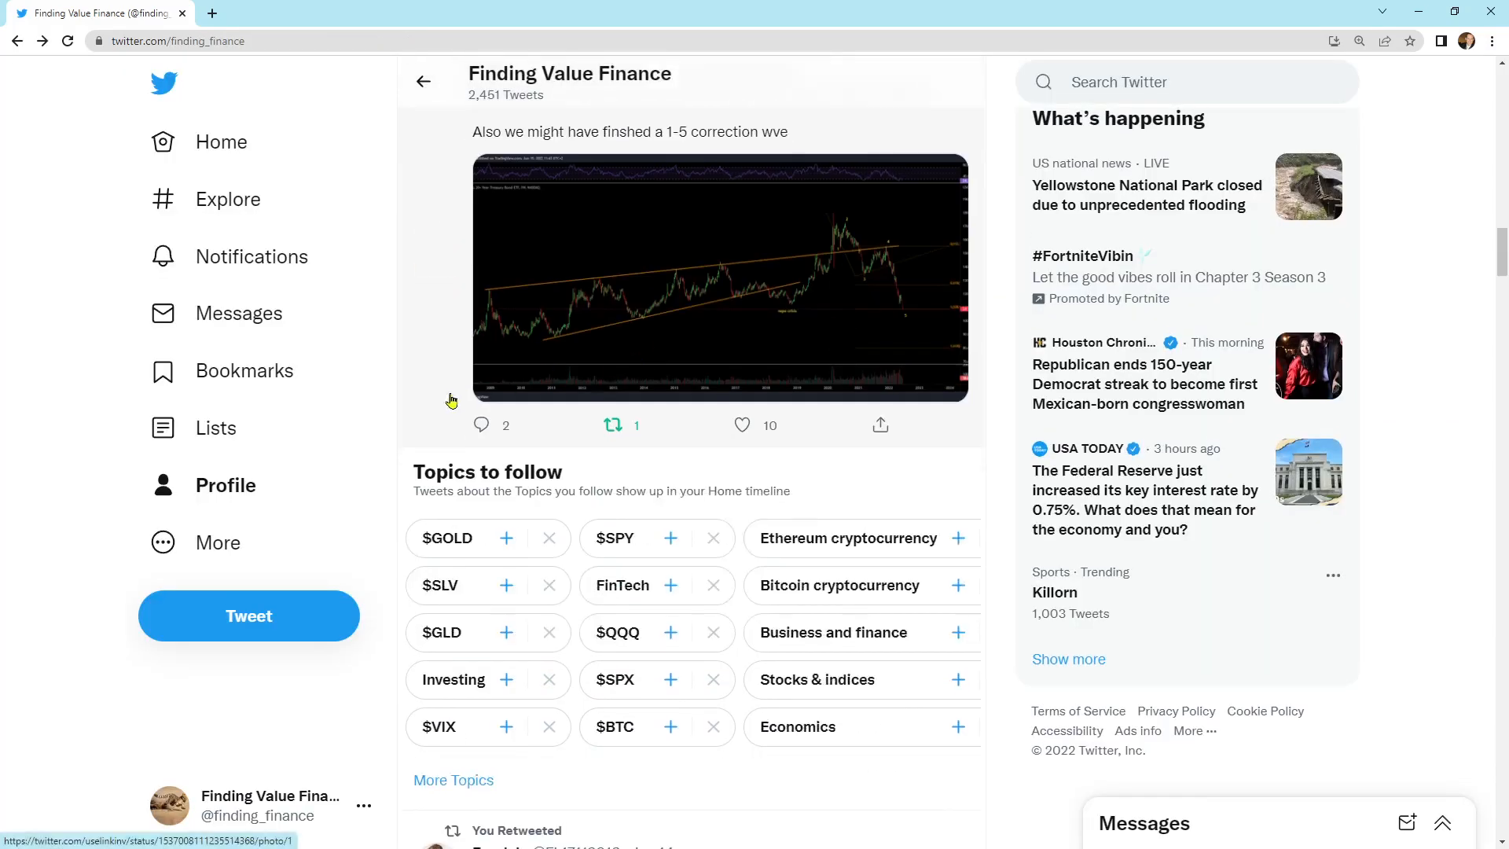
scroll(down, 3)
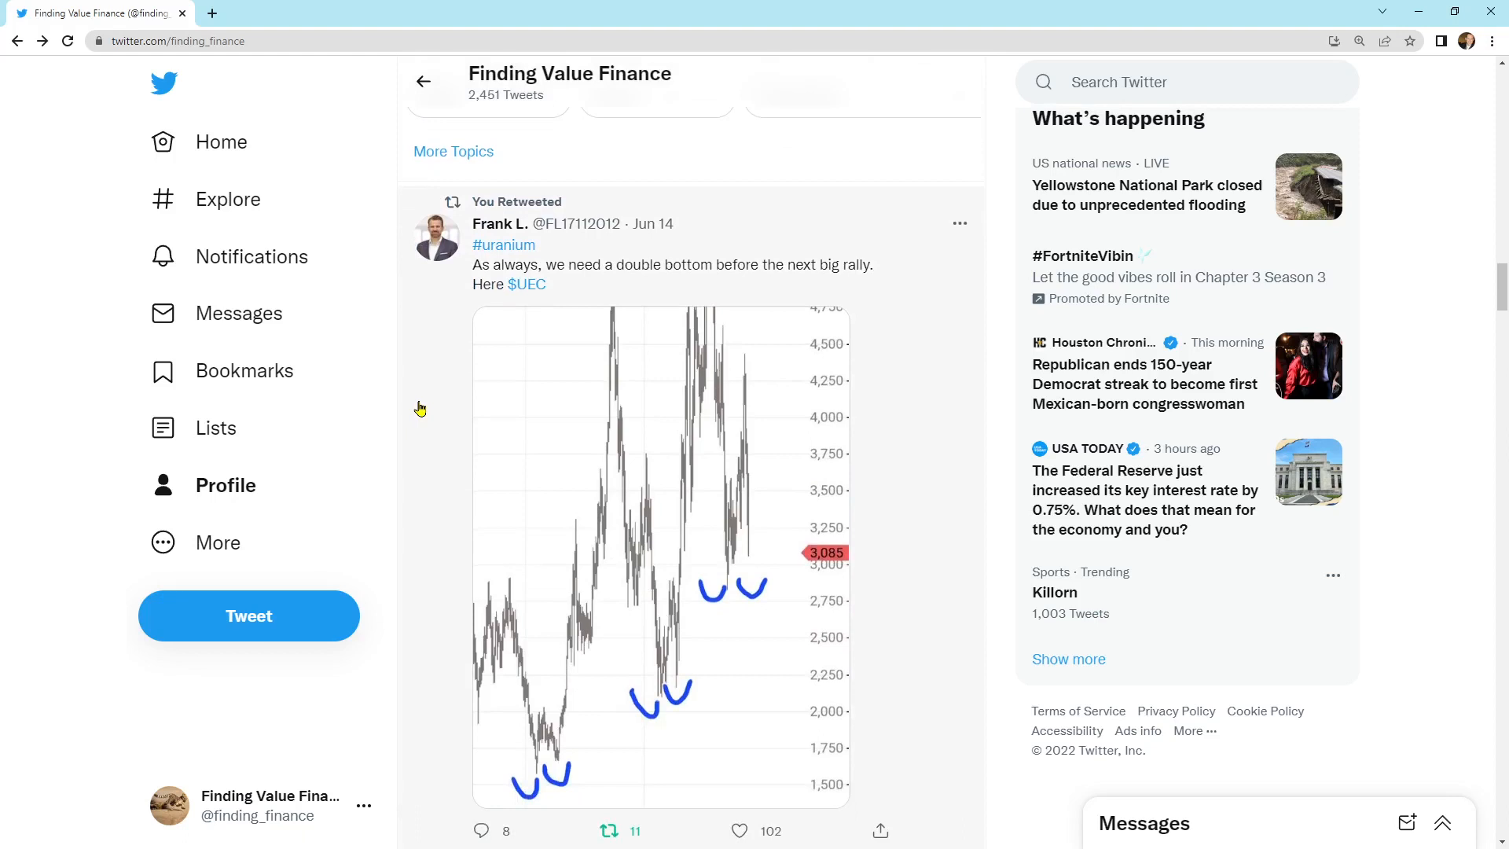
click(661, 558)
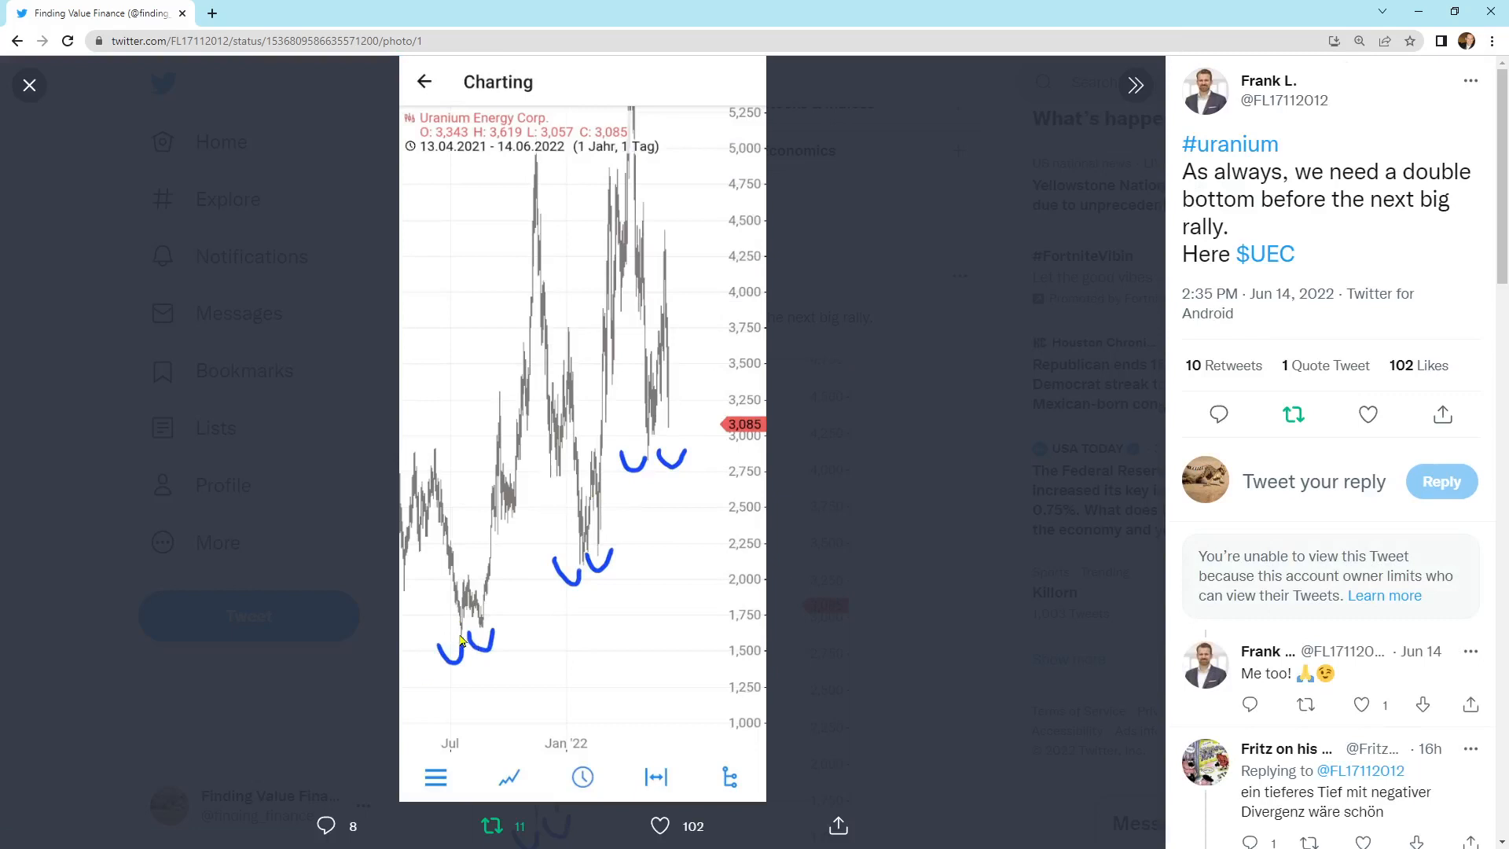
mouse_move(486, 631)
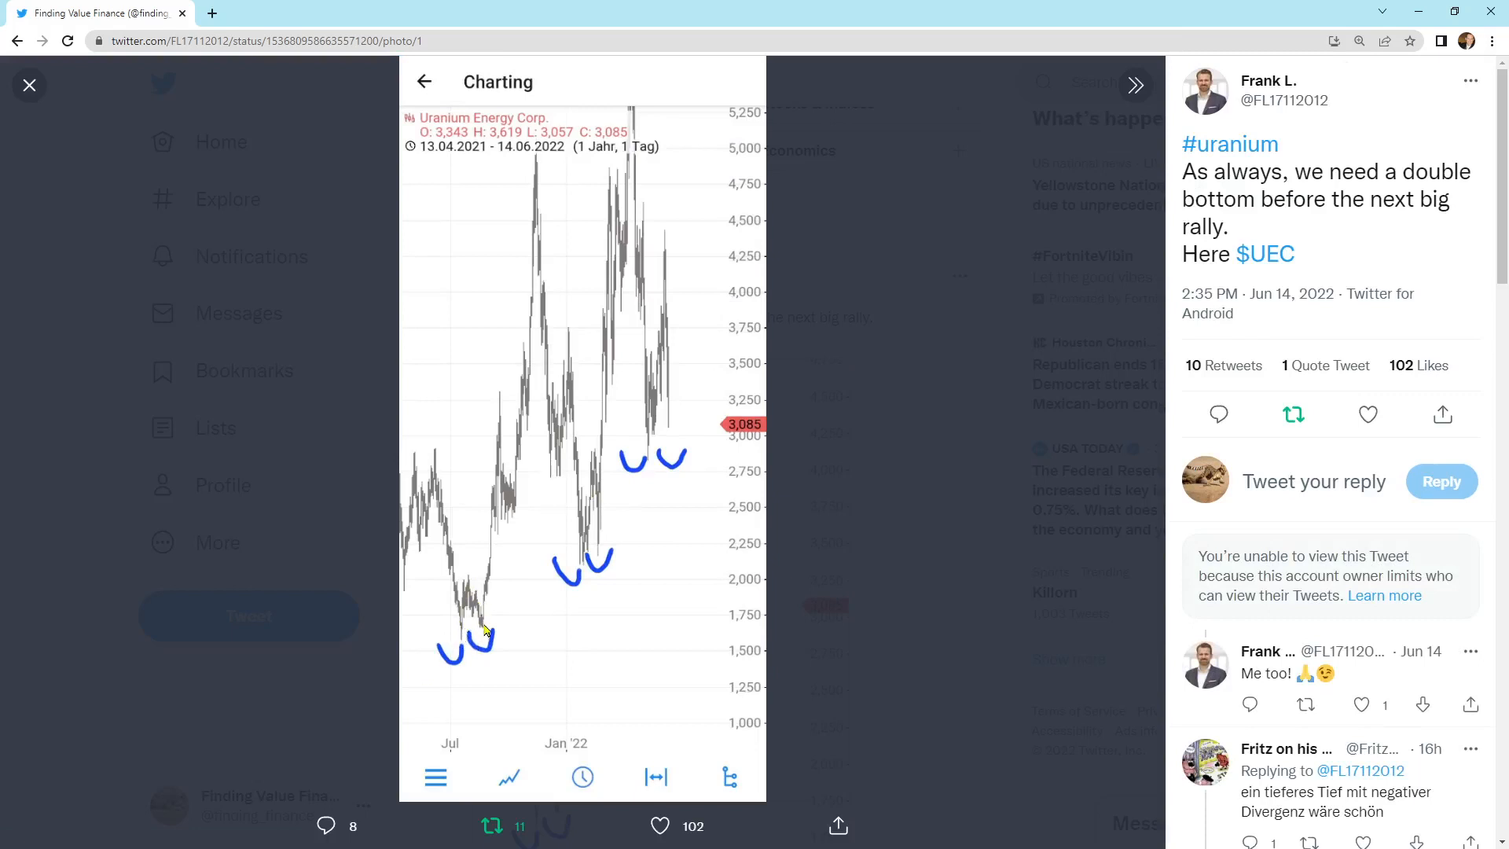
mouse_move(646, 424)
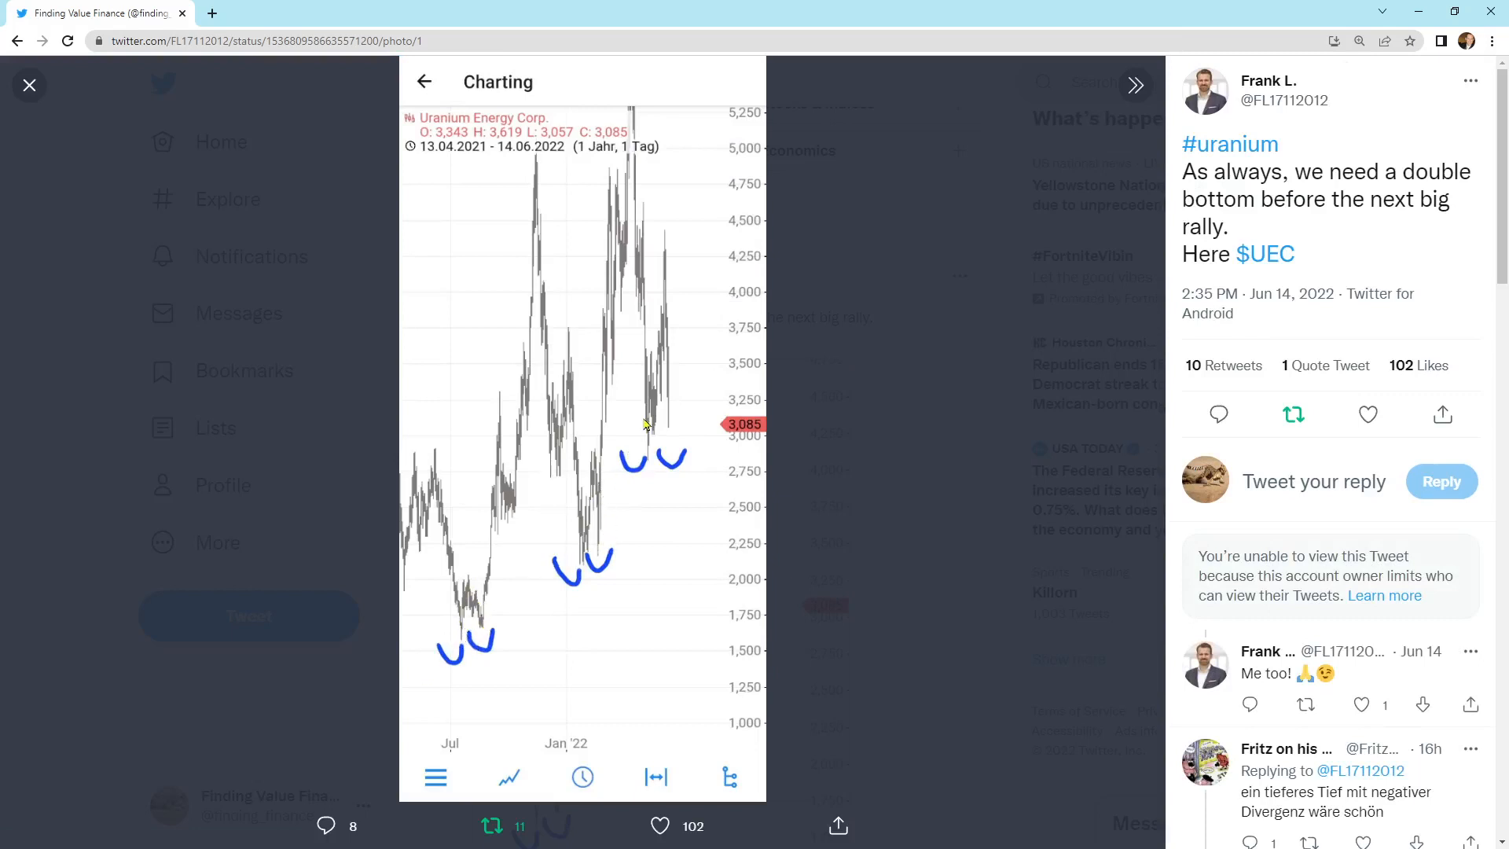
mouse_move(660, 261)
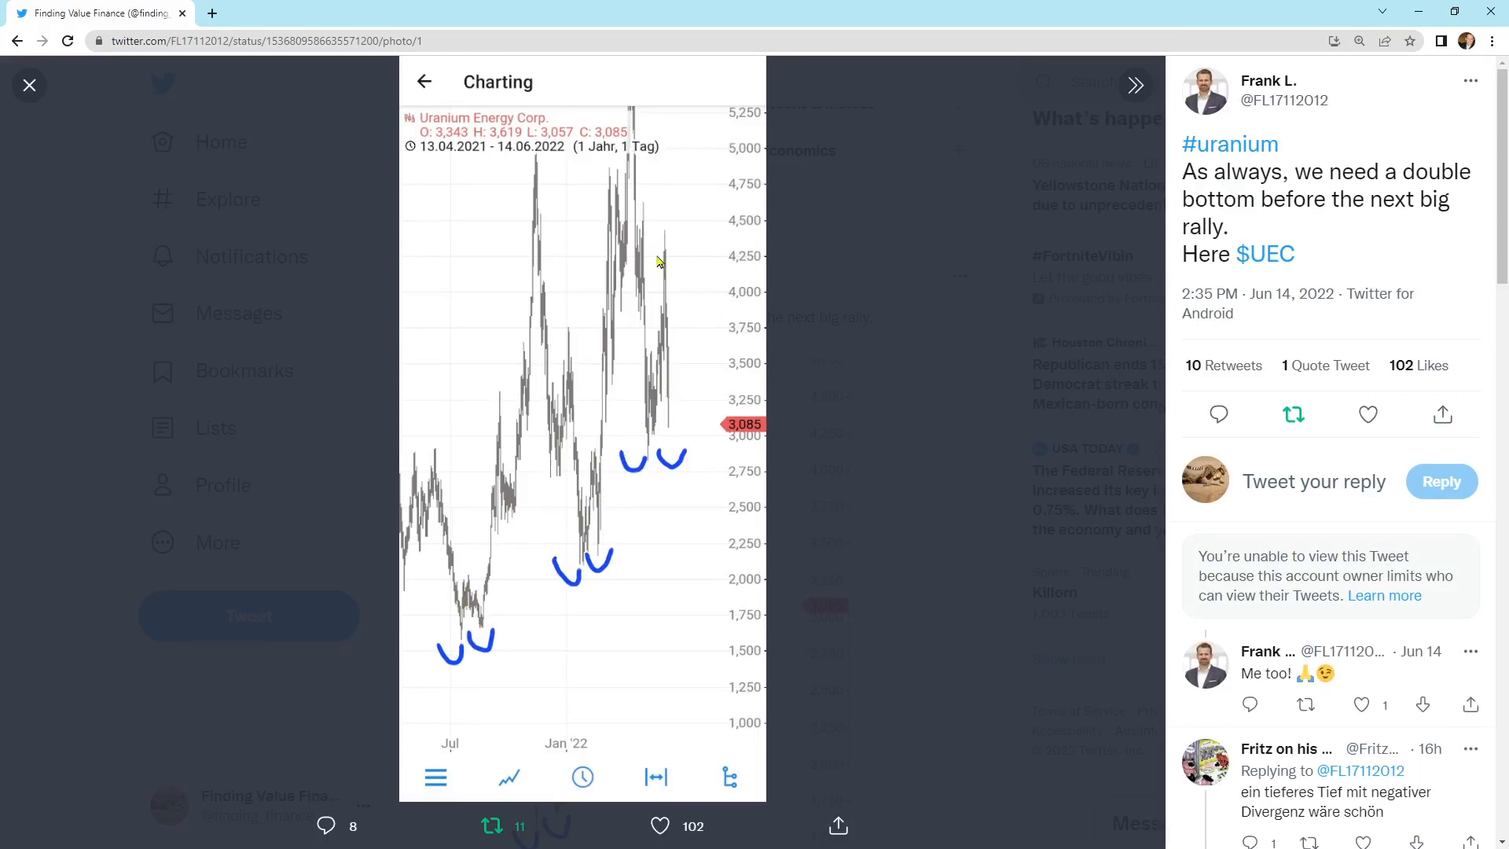
mouse_move(670, 344)
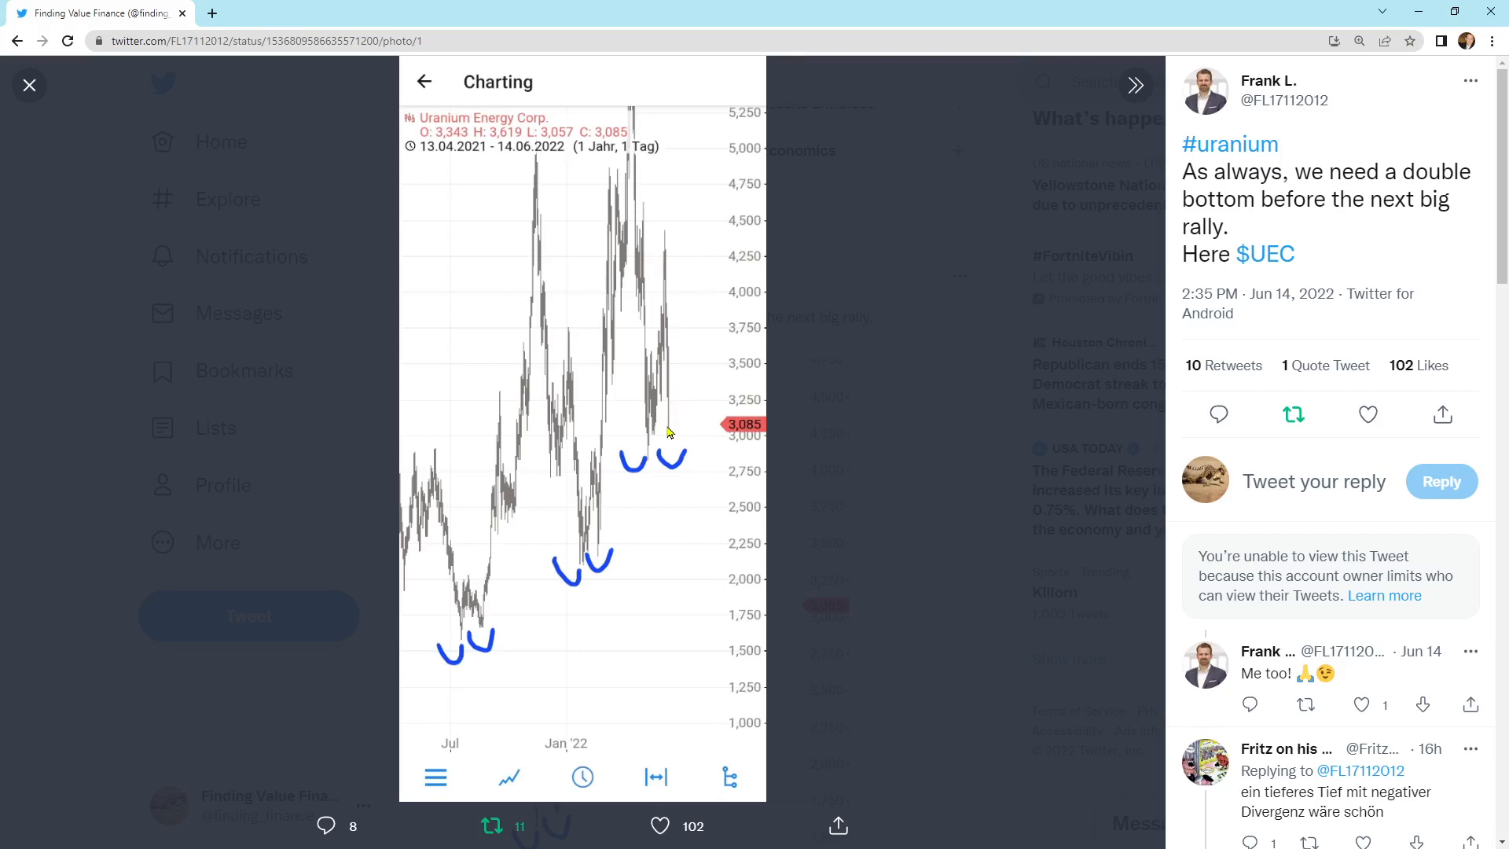
mouse_move(674, 257)
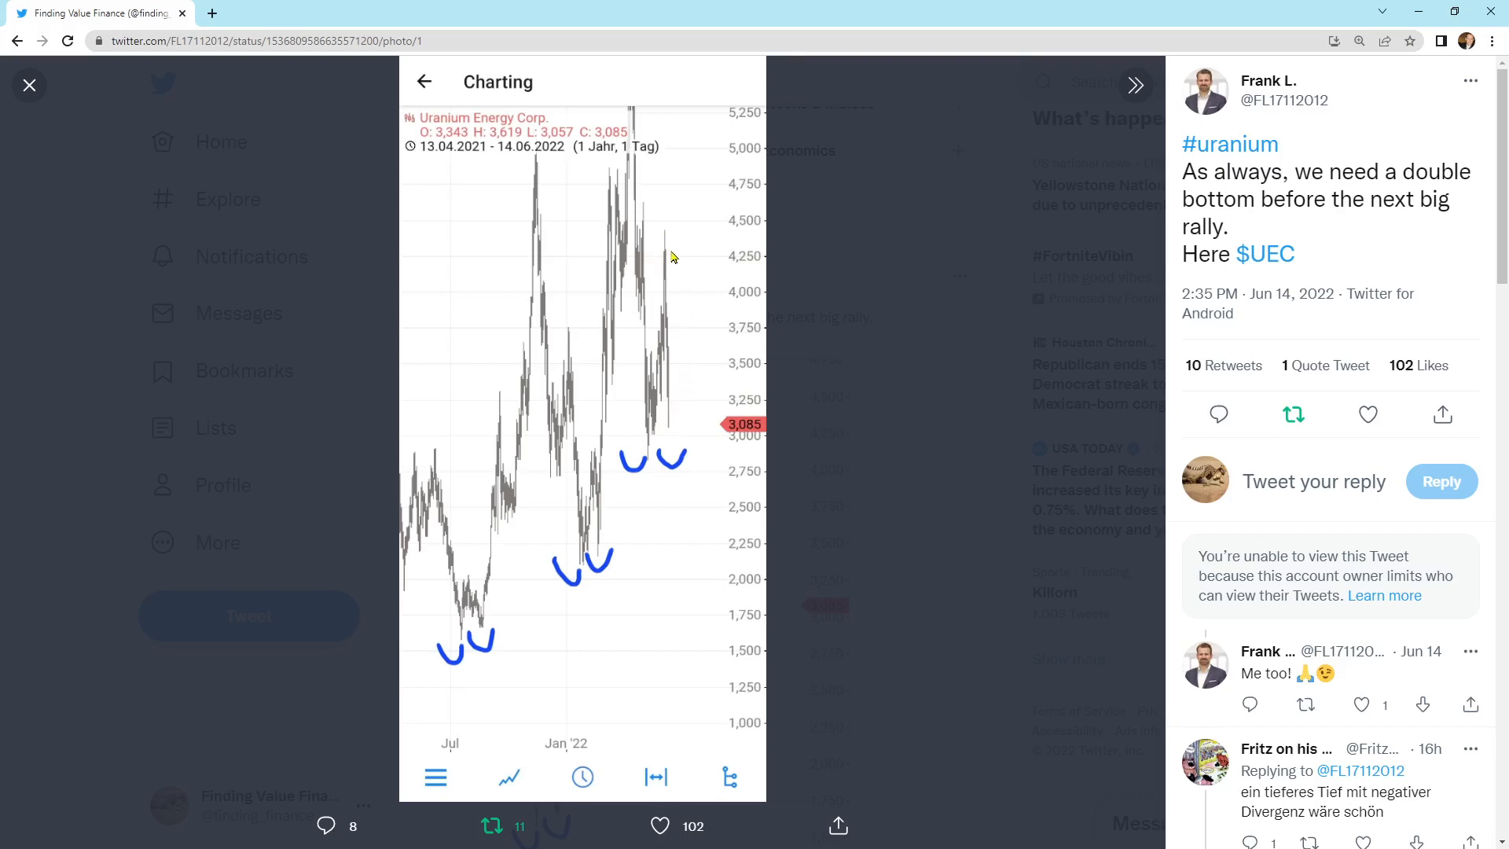
mouse_move(669, 437)
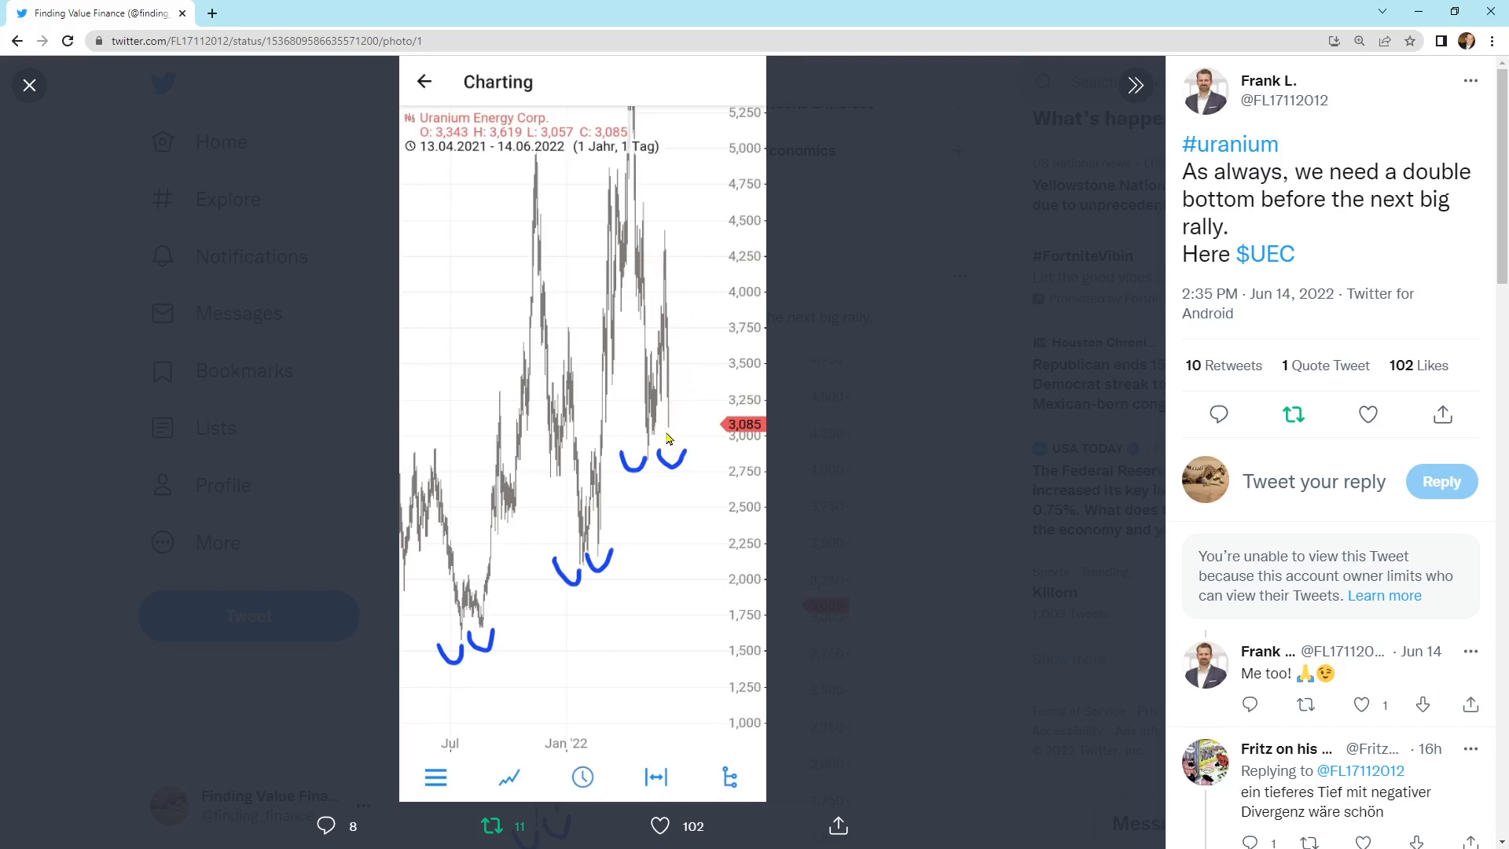
mouse_move(668, 433)
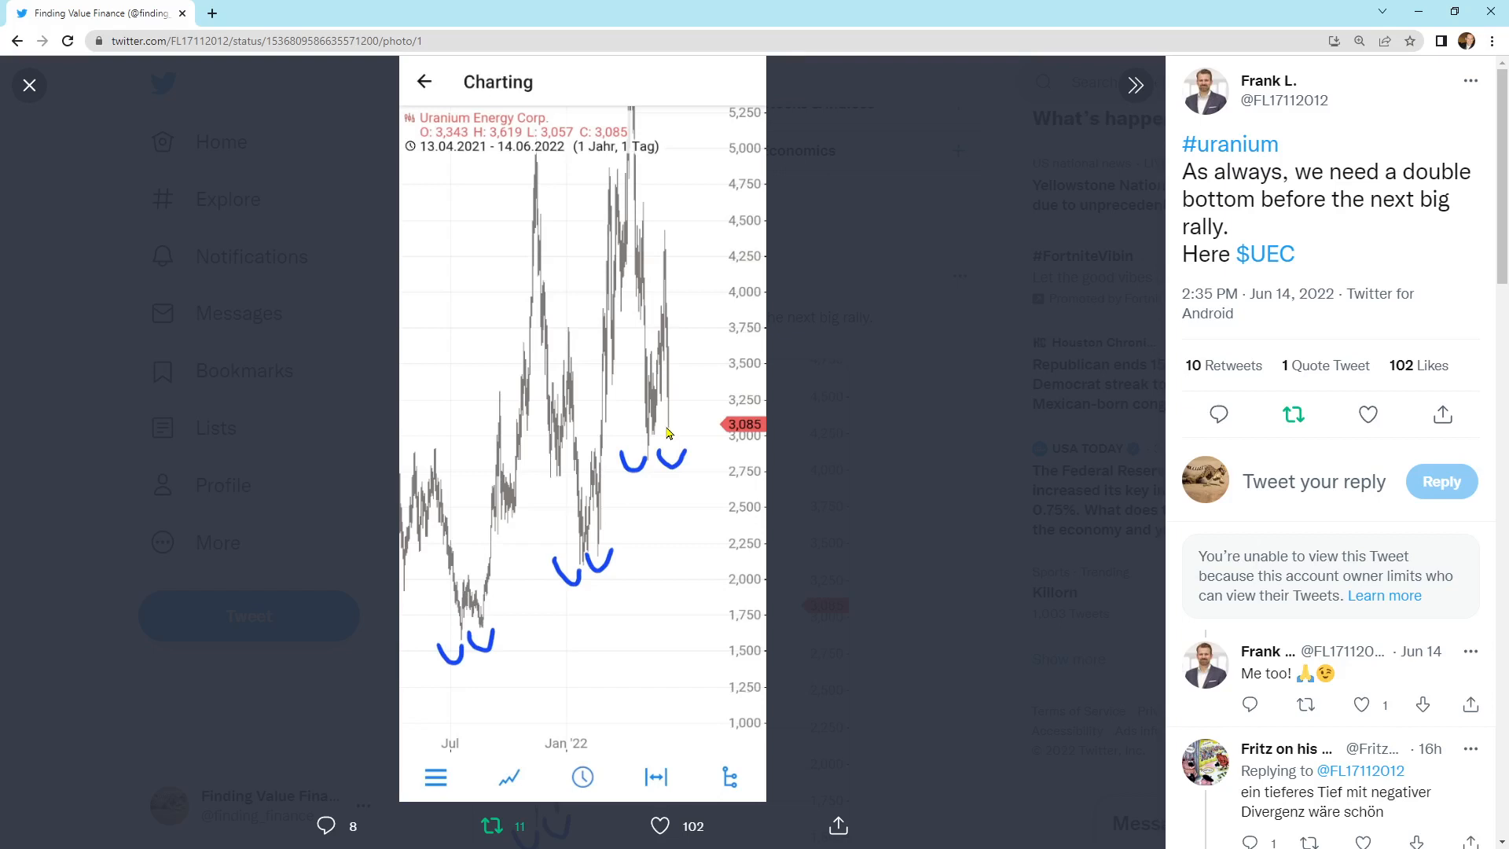
mouse_move(669, 459)
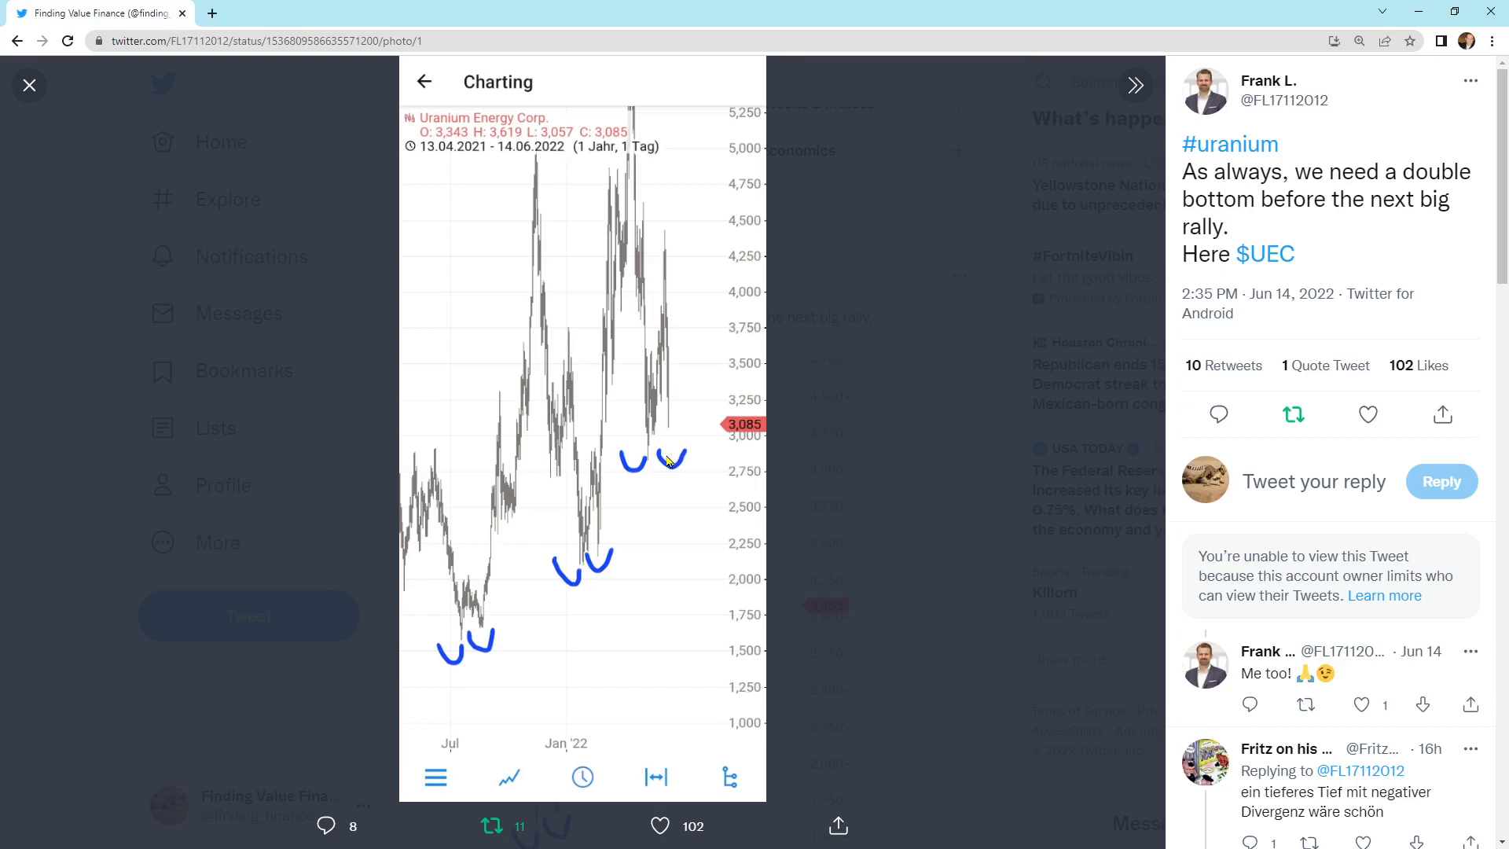
mouse_move(720, 505)
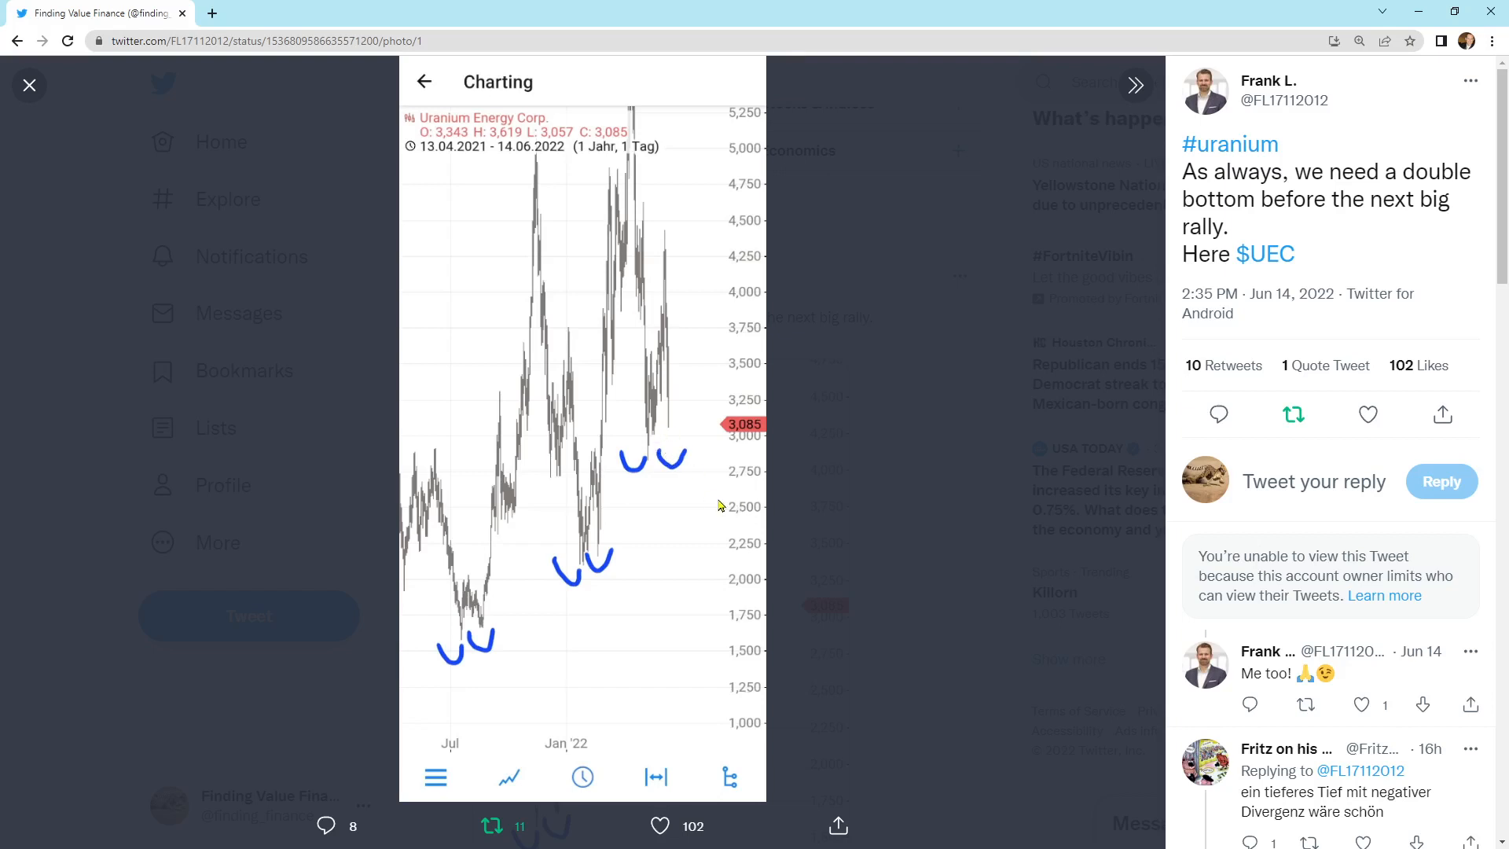
mouse_move(671, 440)
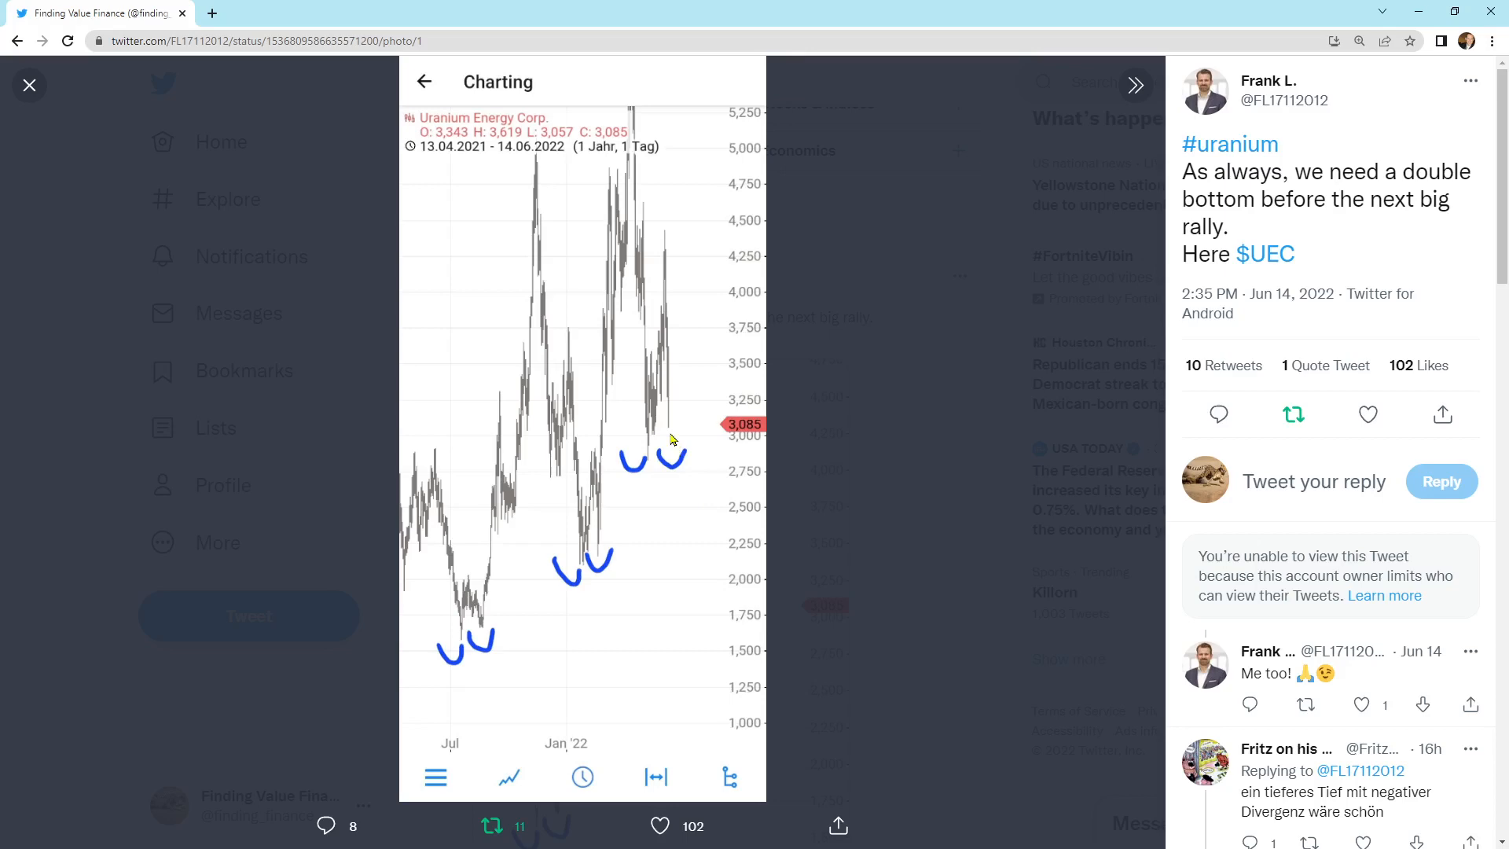
mouse_move(519, 612)
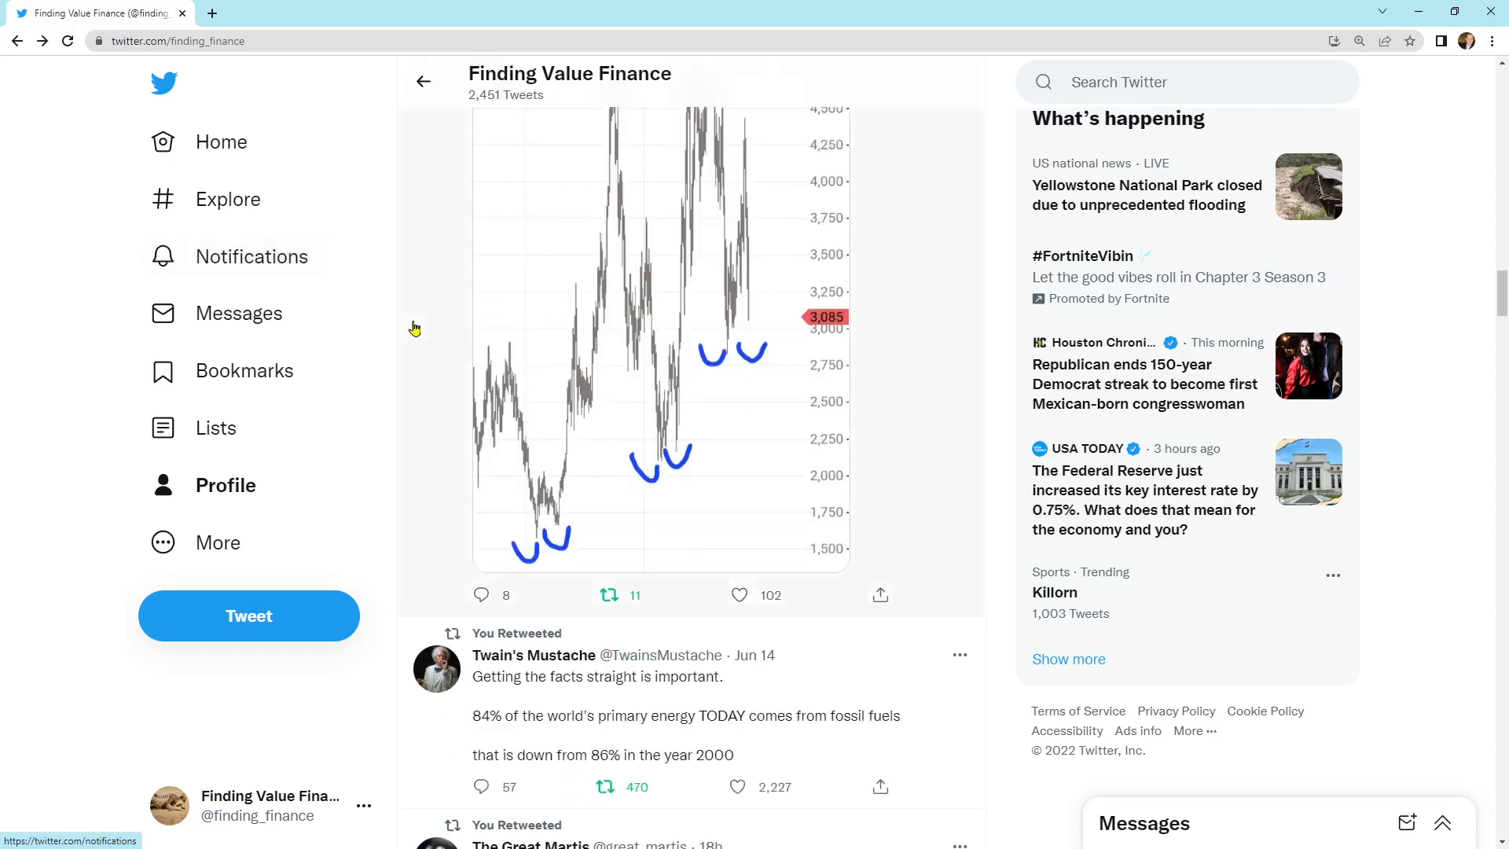
Scroll past the Twain's Mustache and liquidity retweets and open HFI Research's Power Burn chart
scroll(down, 3)
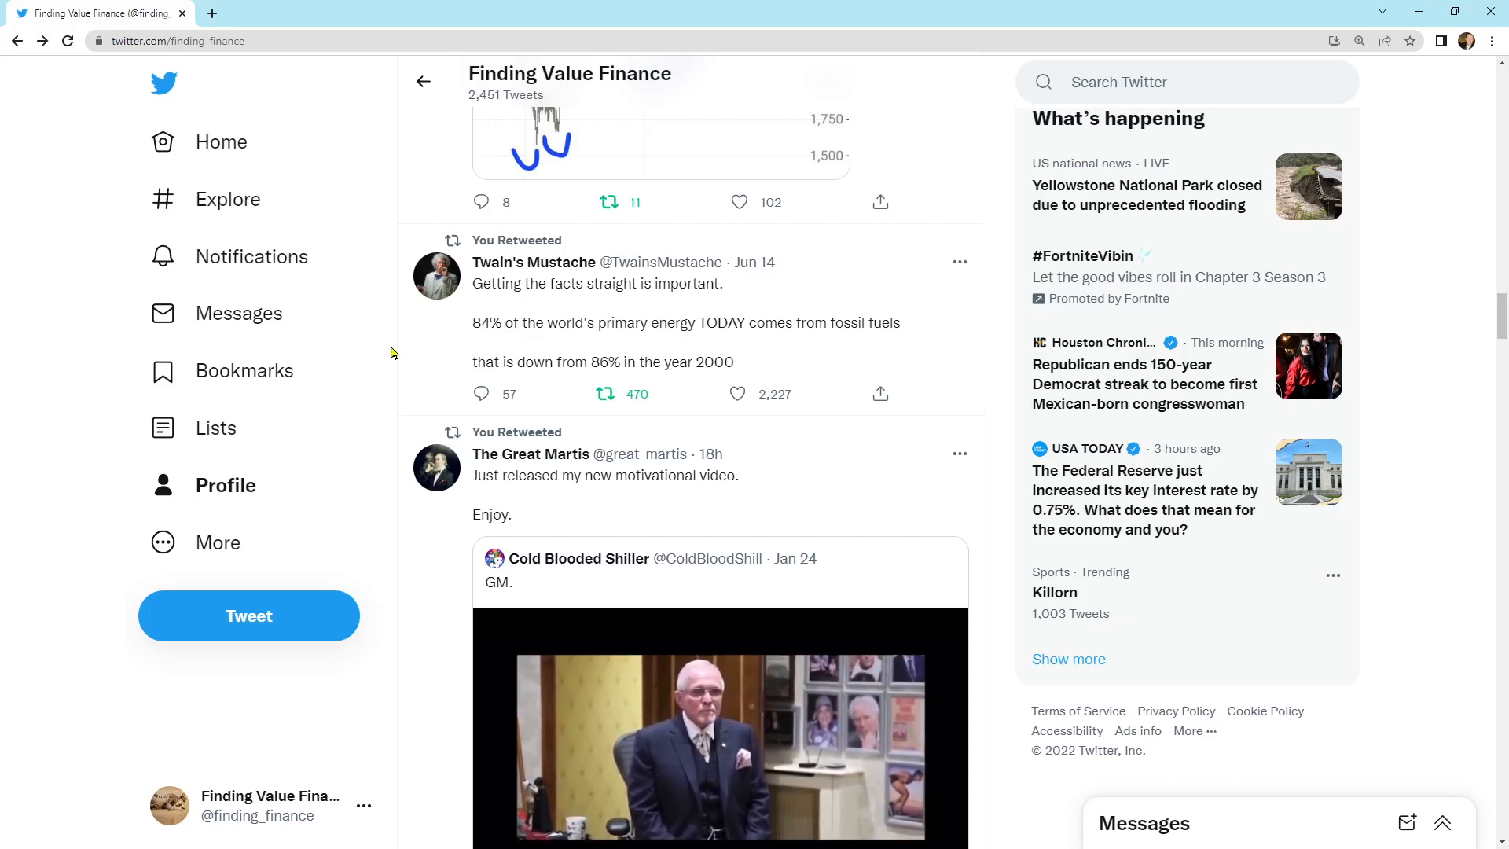
scroll(down, 3)
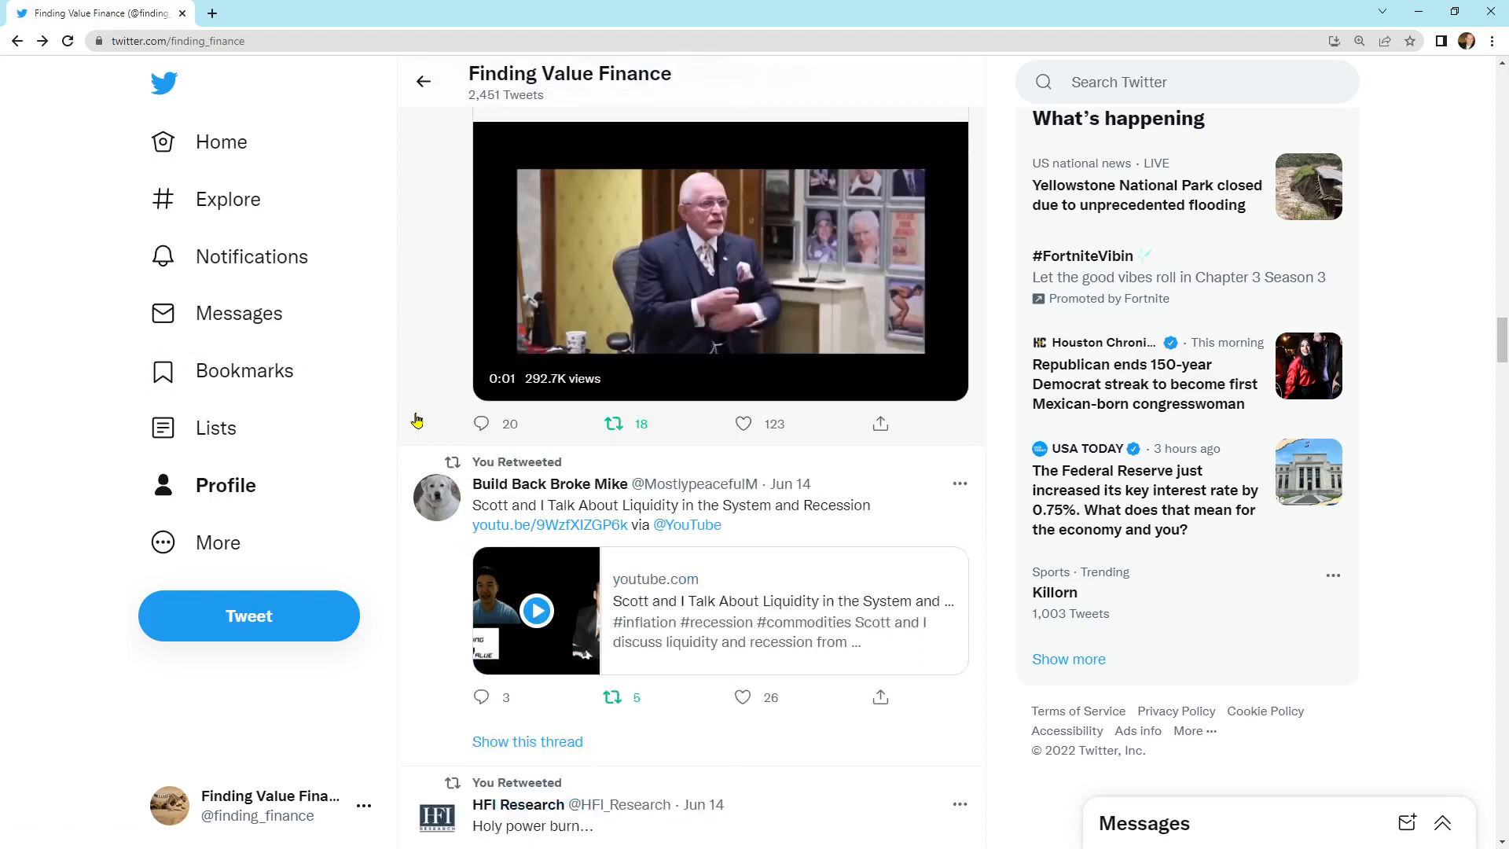
scroll(down, 3)
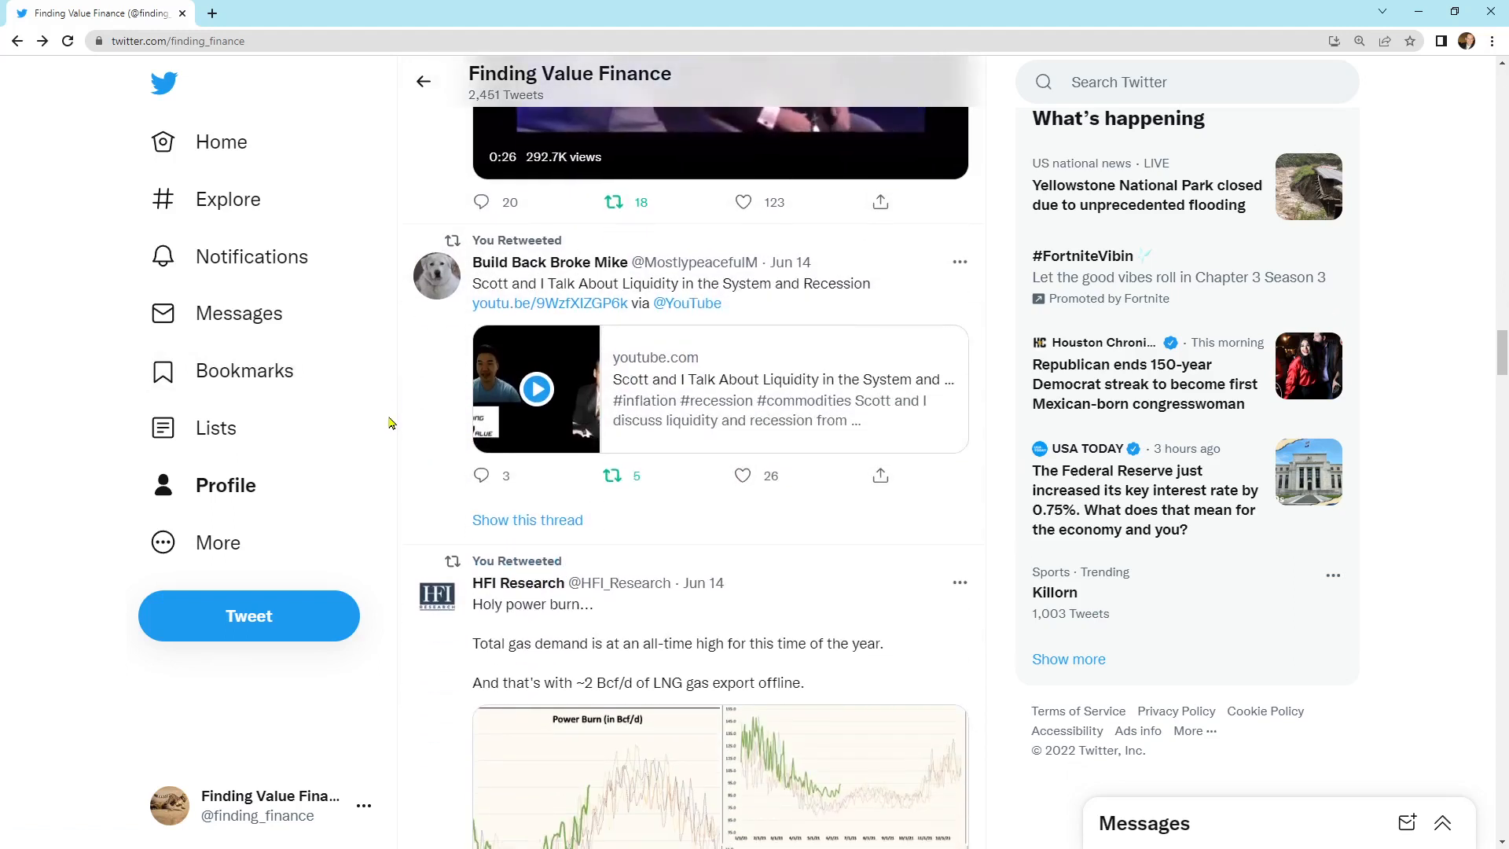
scroll(down, 3)
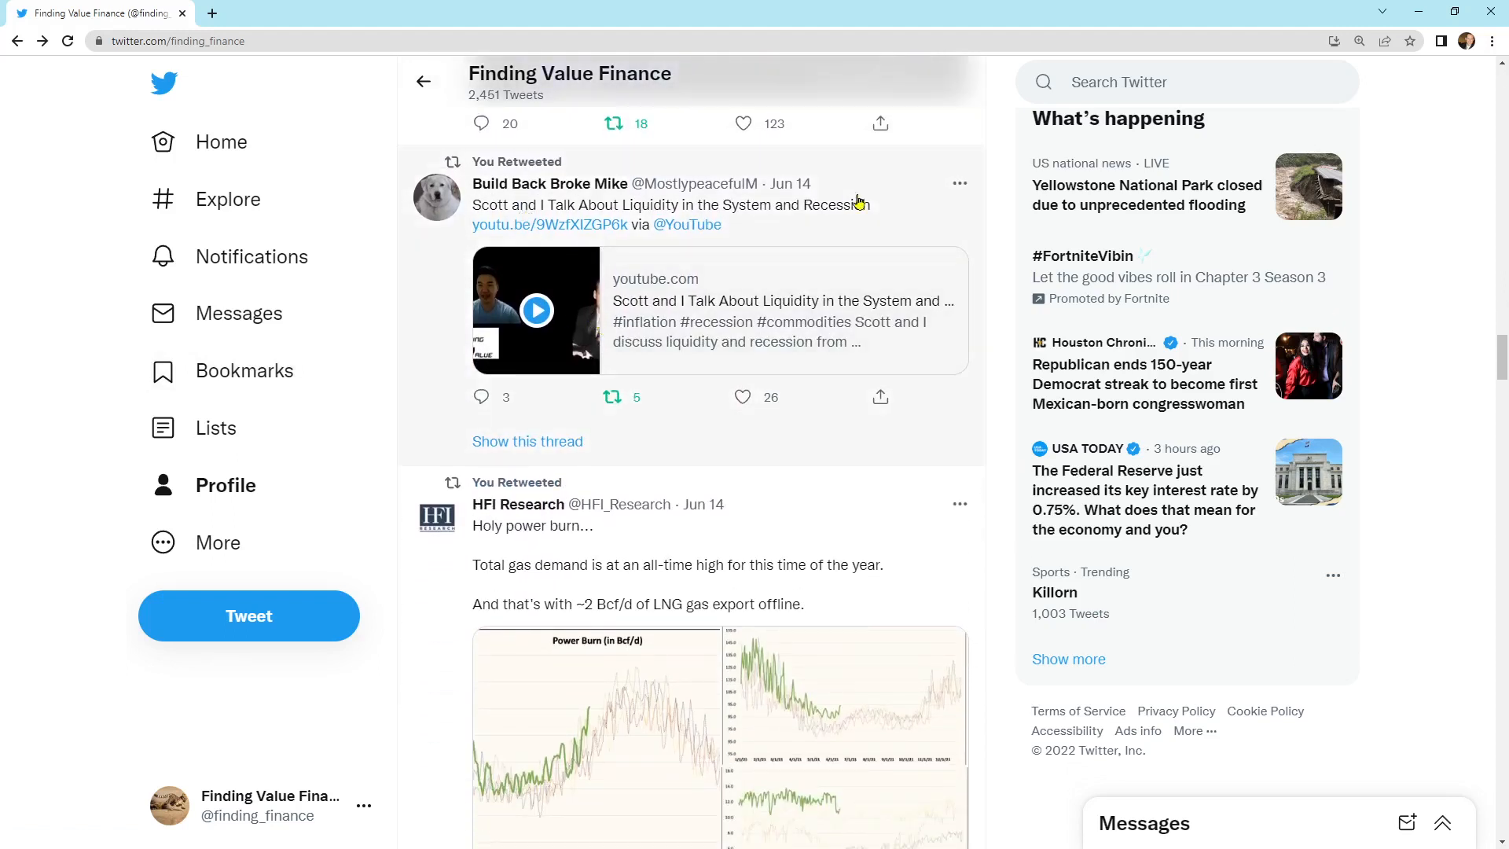
scroll(down, 3)
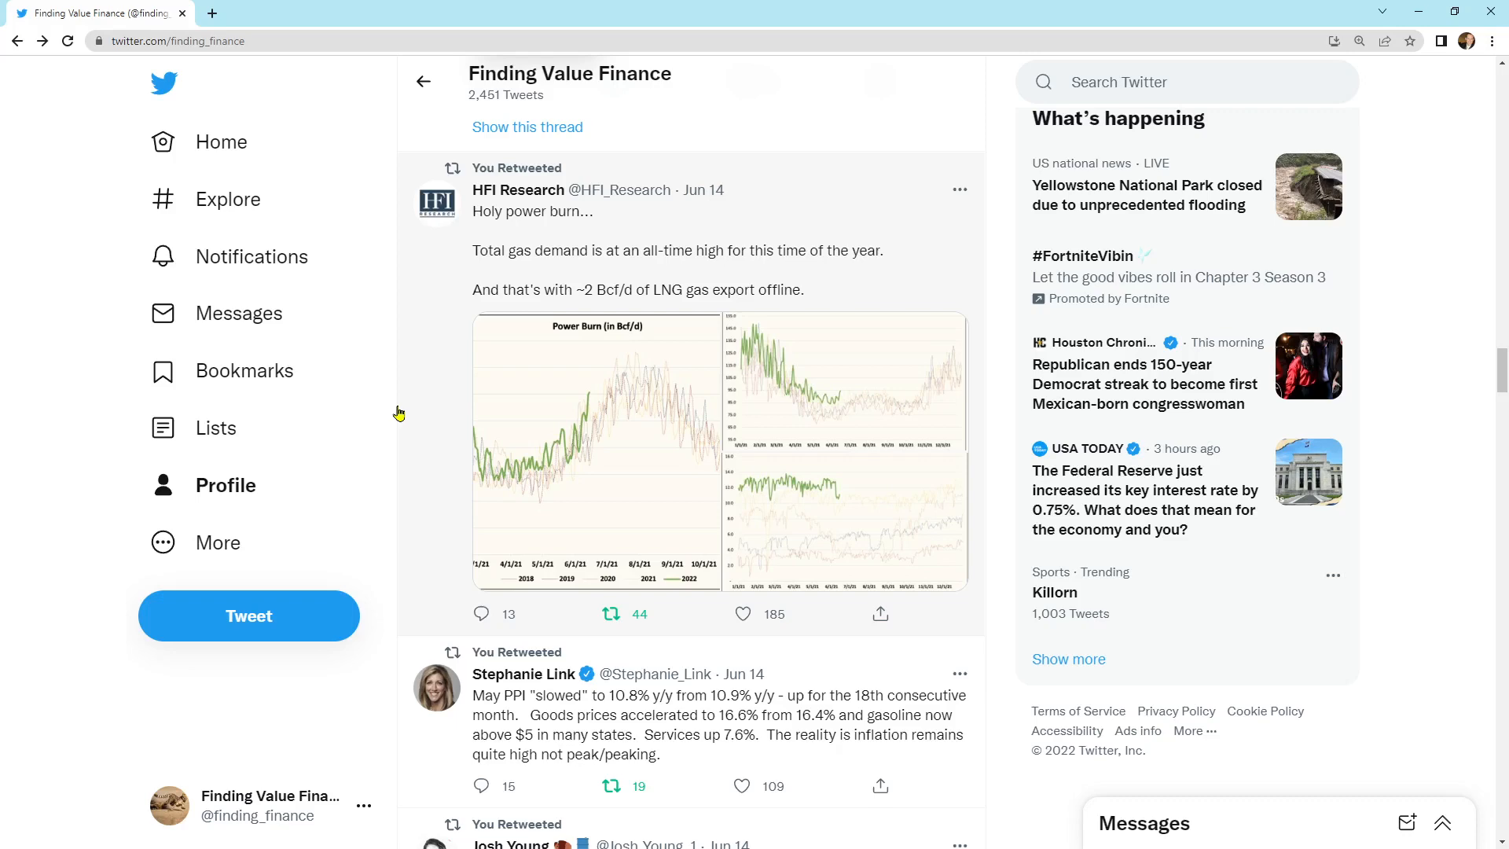
click(597, 452)
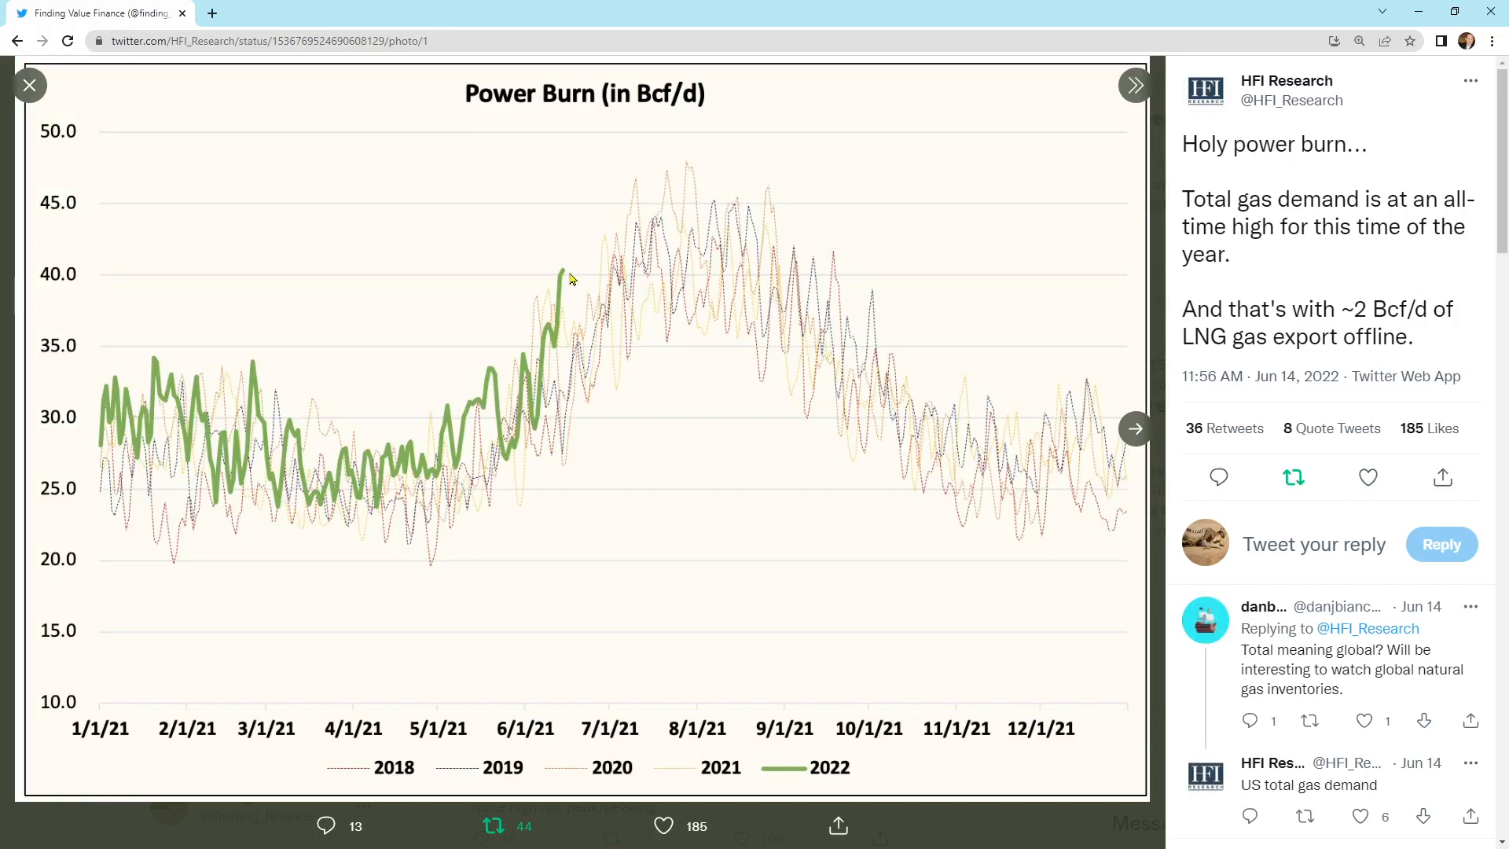
mouse_move(528, 358)
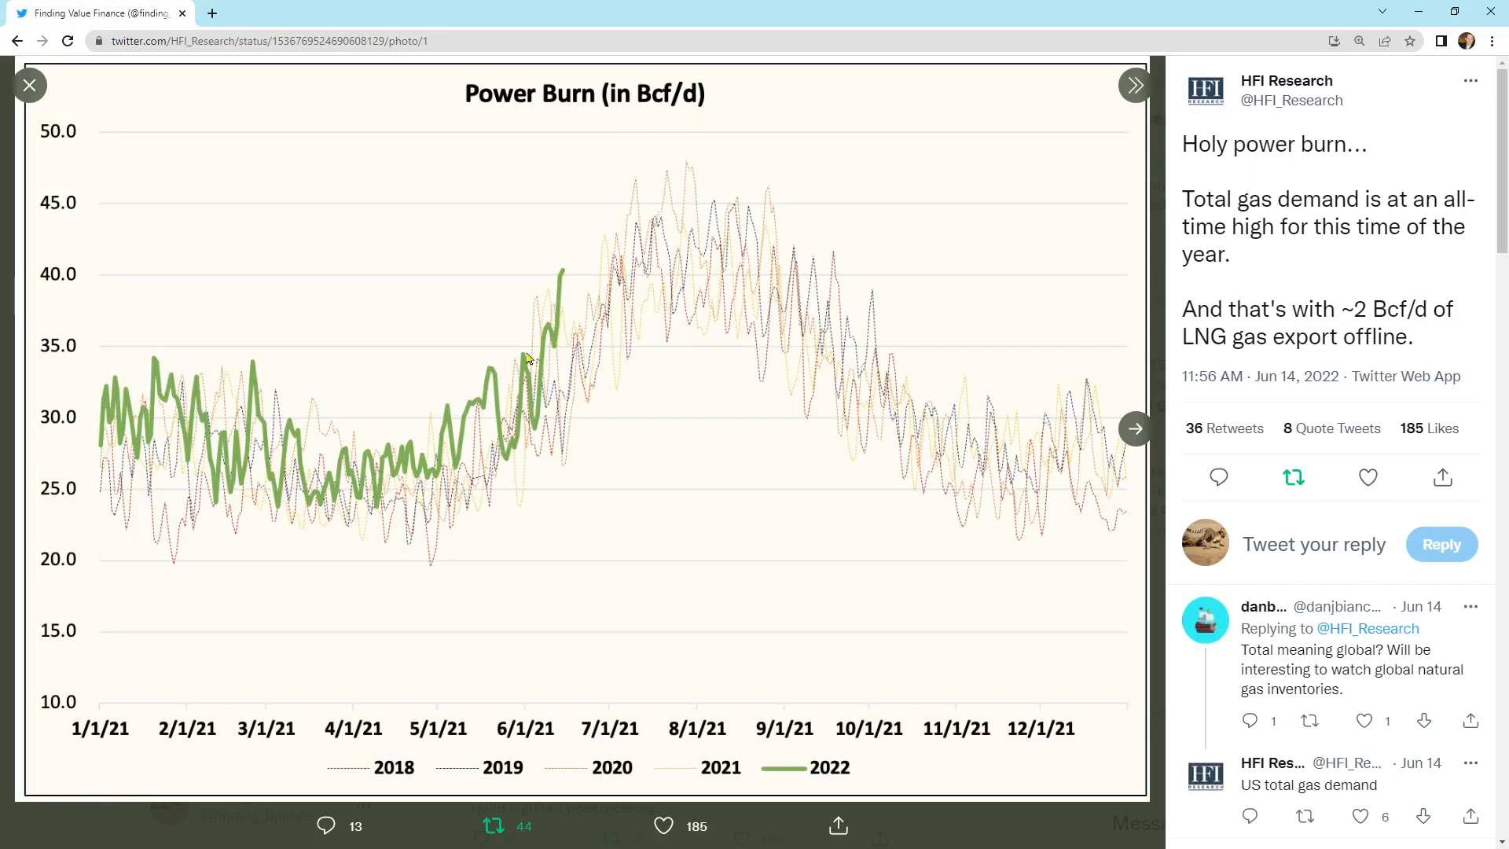
mouse_move(616, 309)
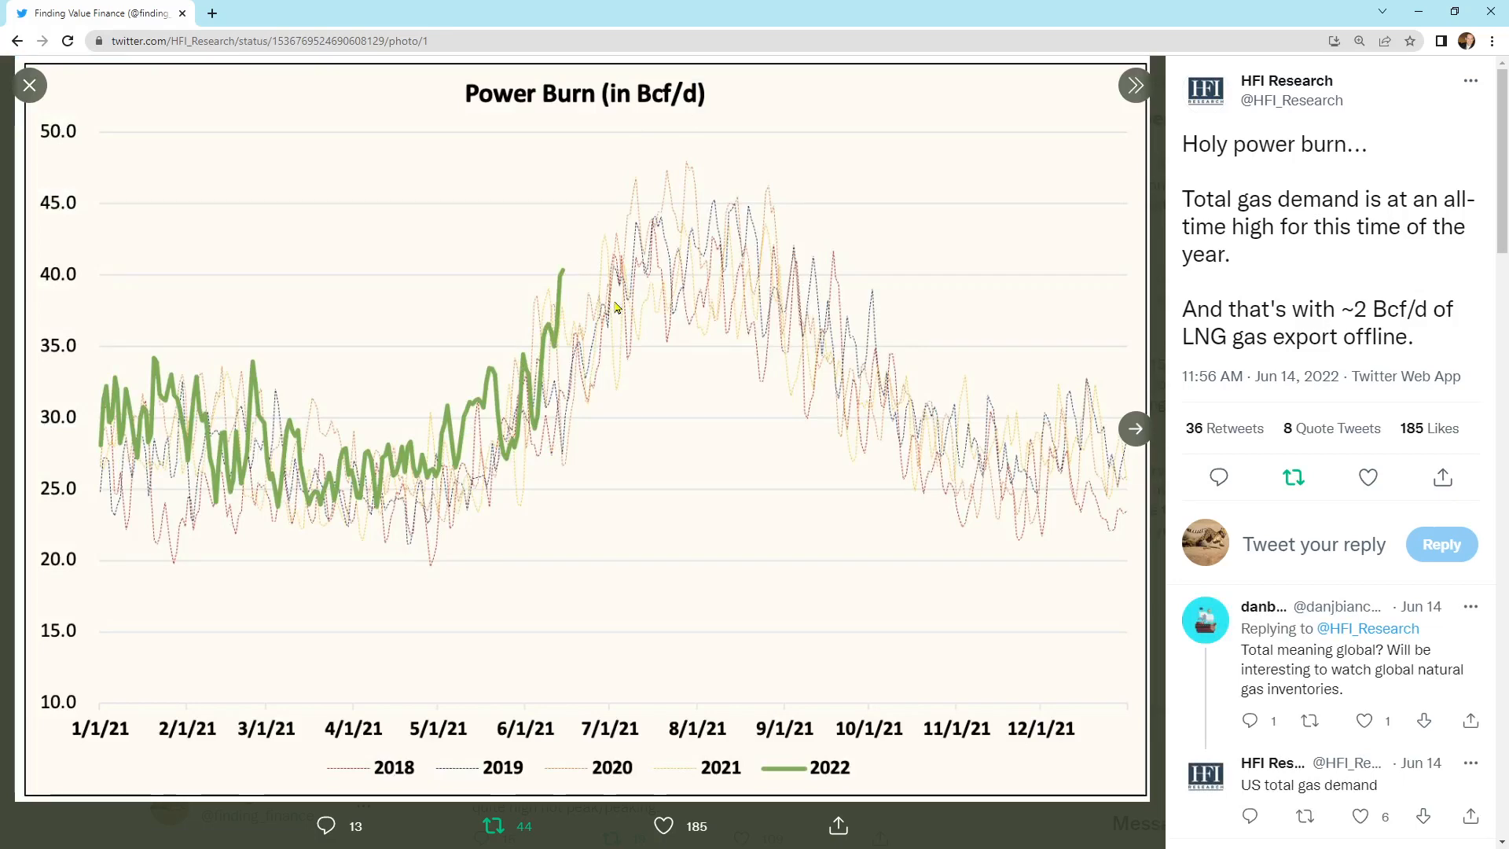
Page through HFI's Total Gas Demand and LNG Gas Exports charts, then close the viewer
click(1135, 428)
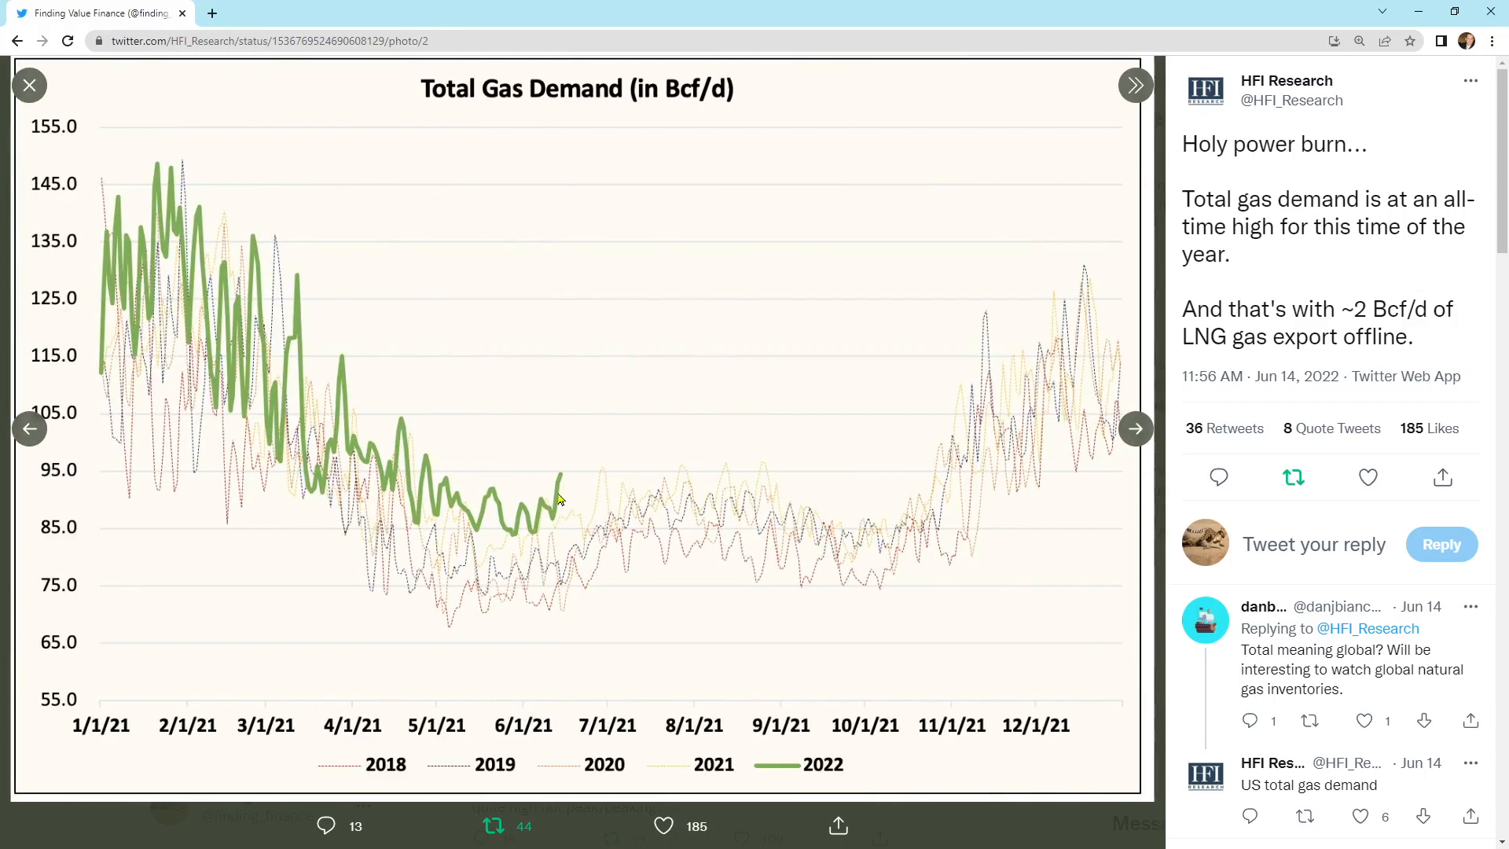
mouse_move(695, 743)
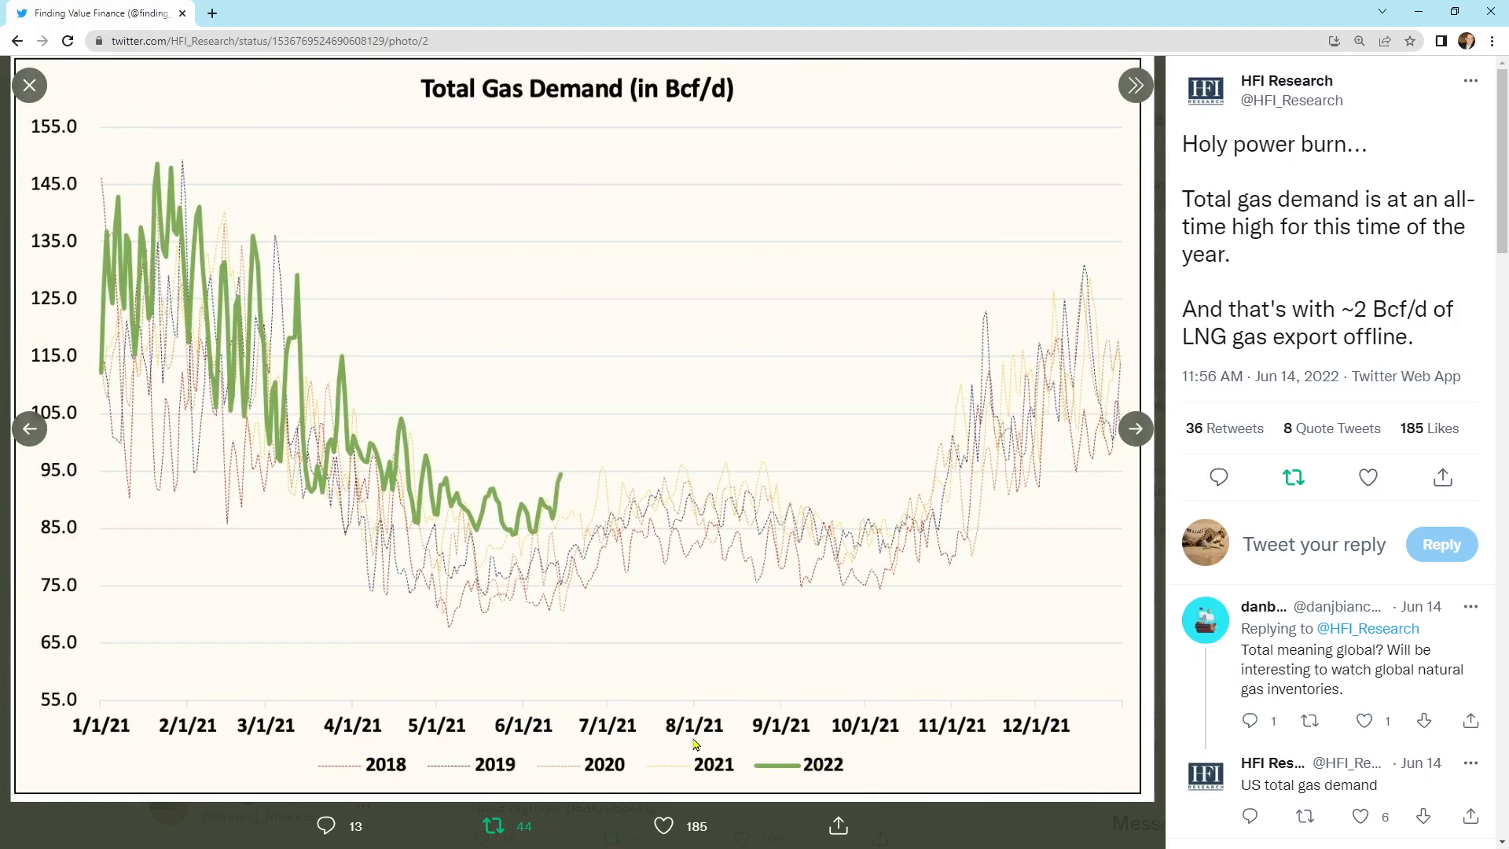
mouse_move(561, 478)
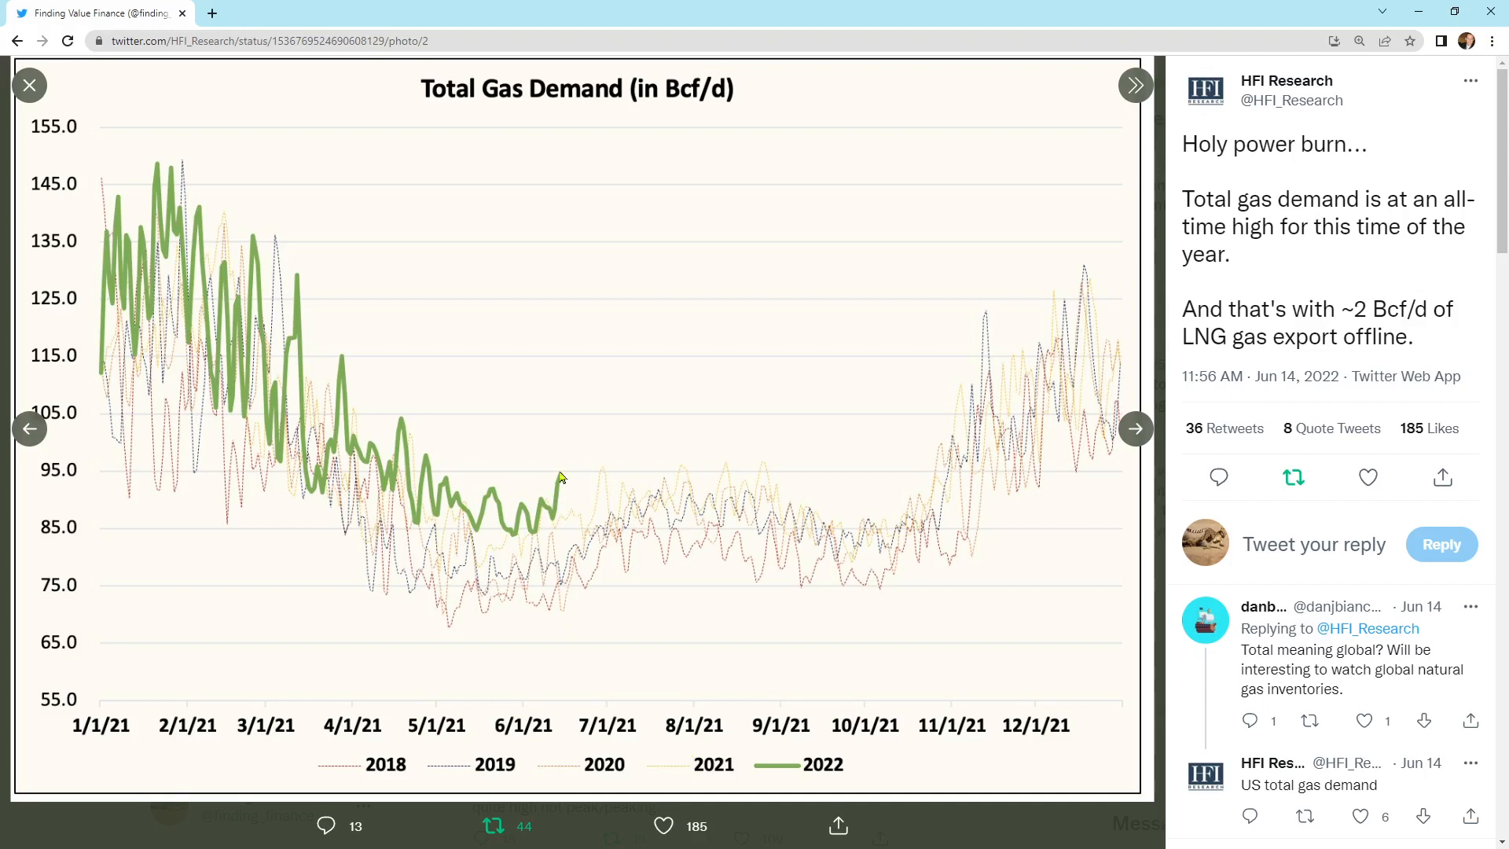
mouse_move(163, 258)
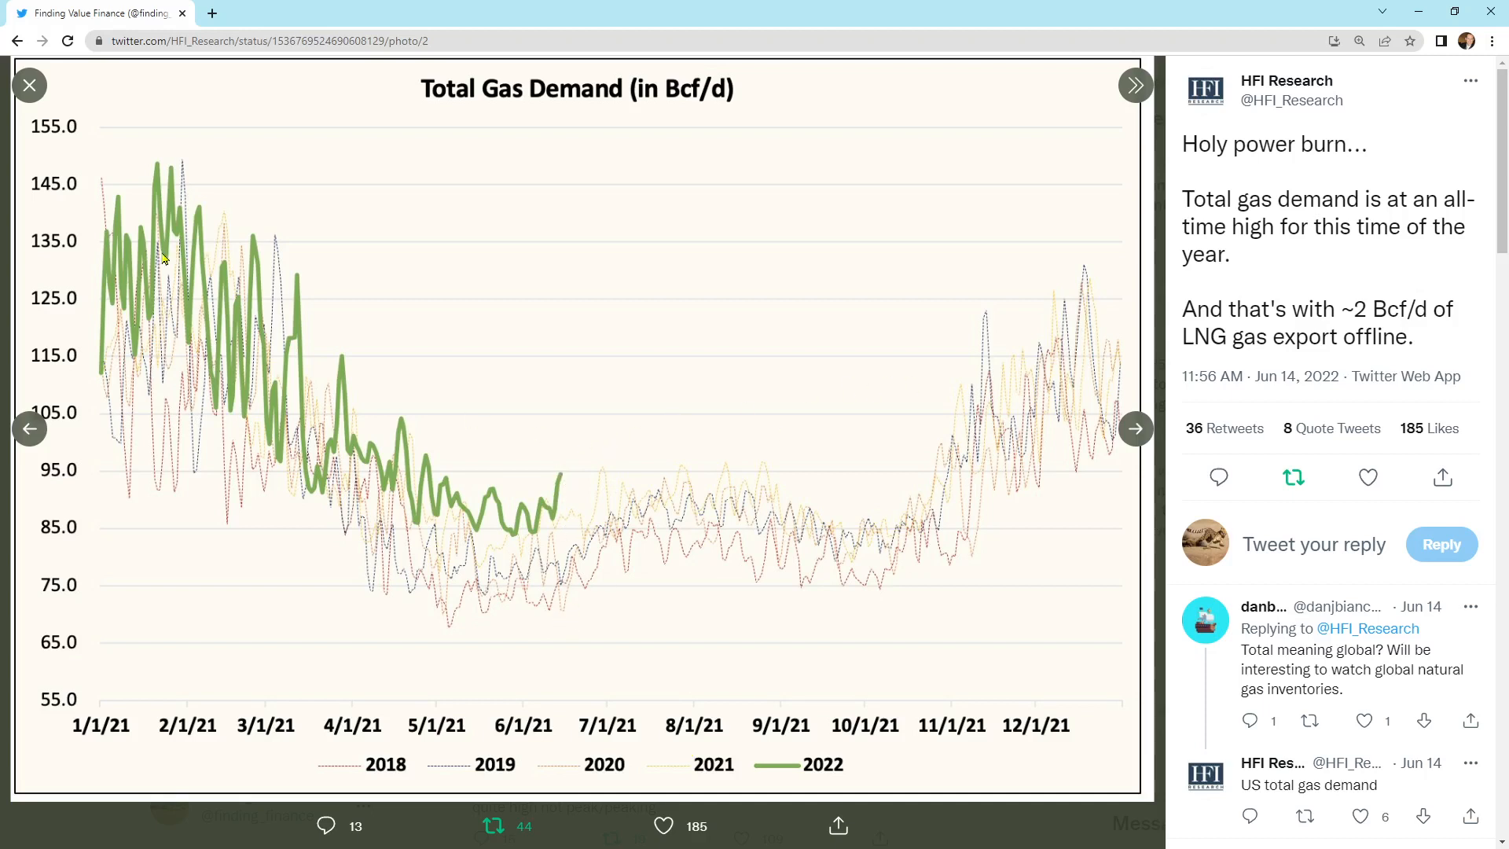
mouse_move(1116, 459)
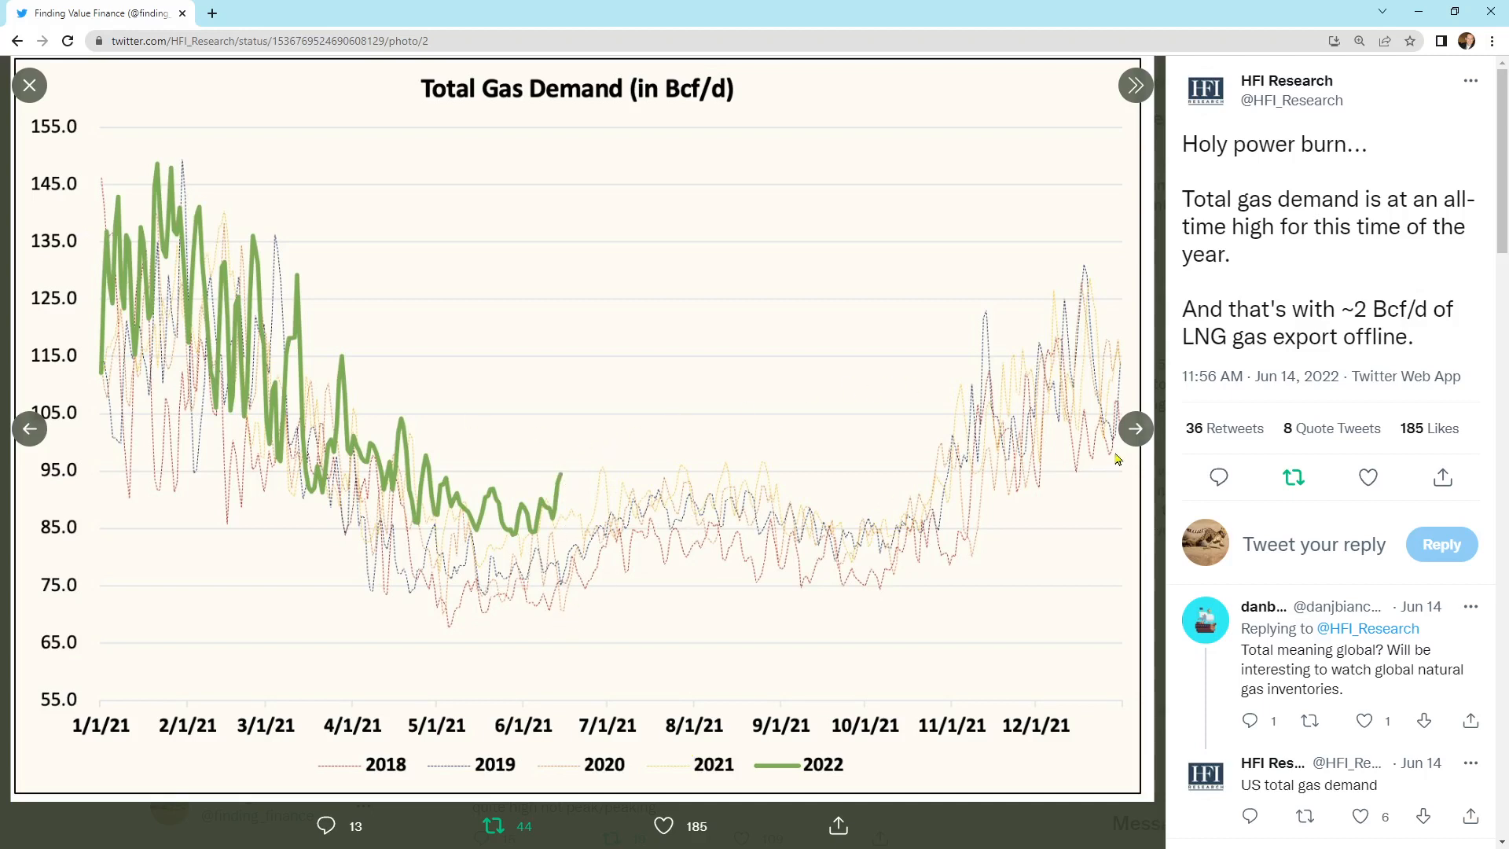
click(1134, 428)
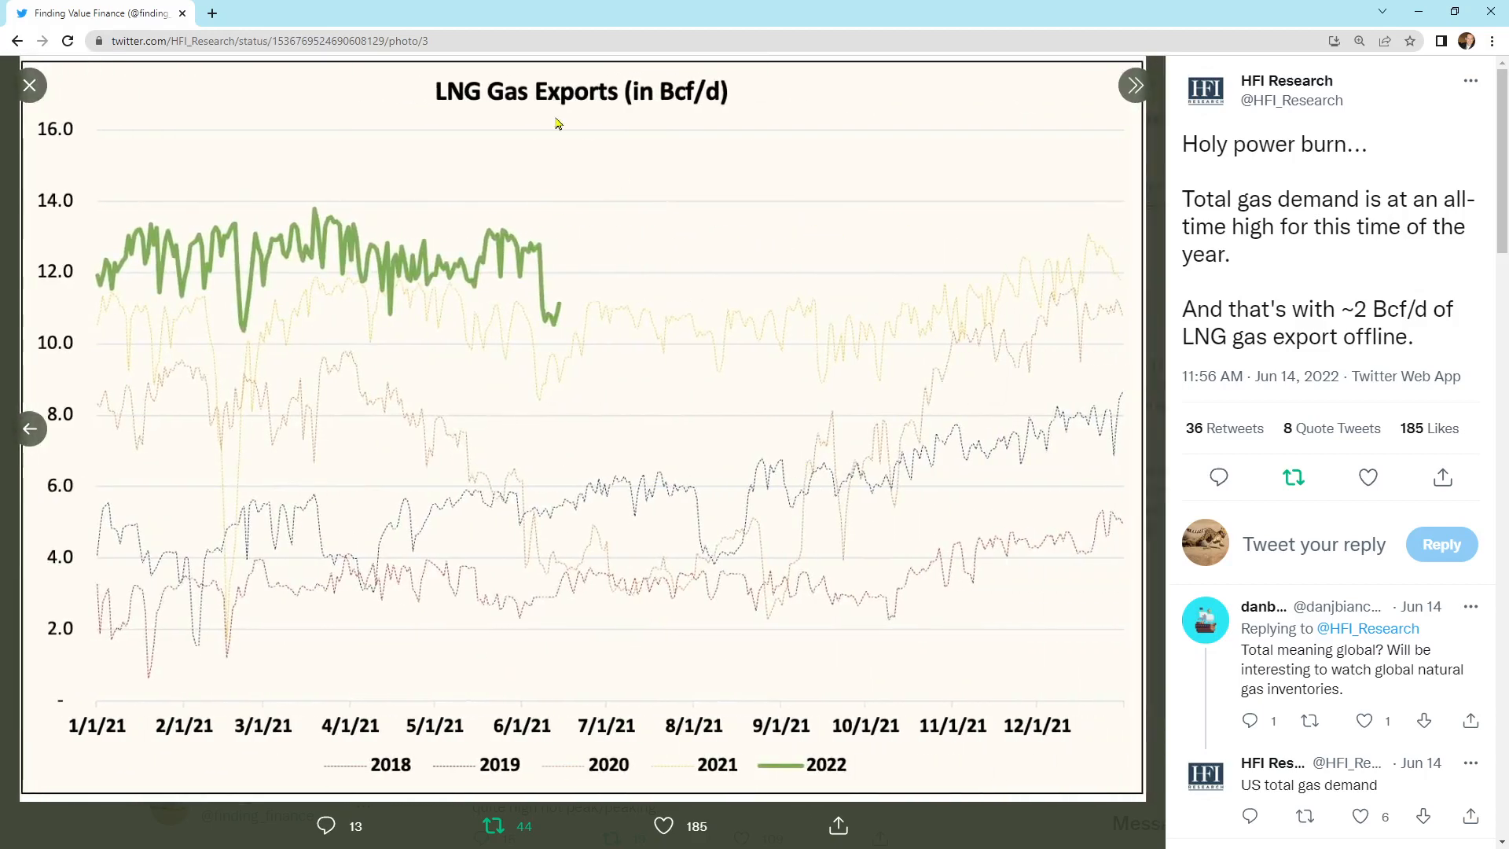
mouse_move(548, 330)
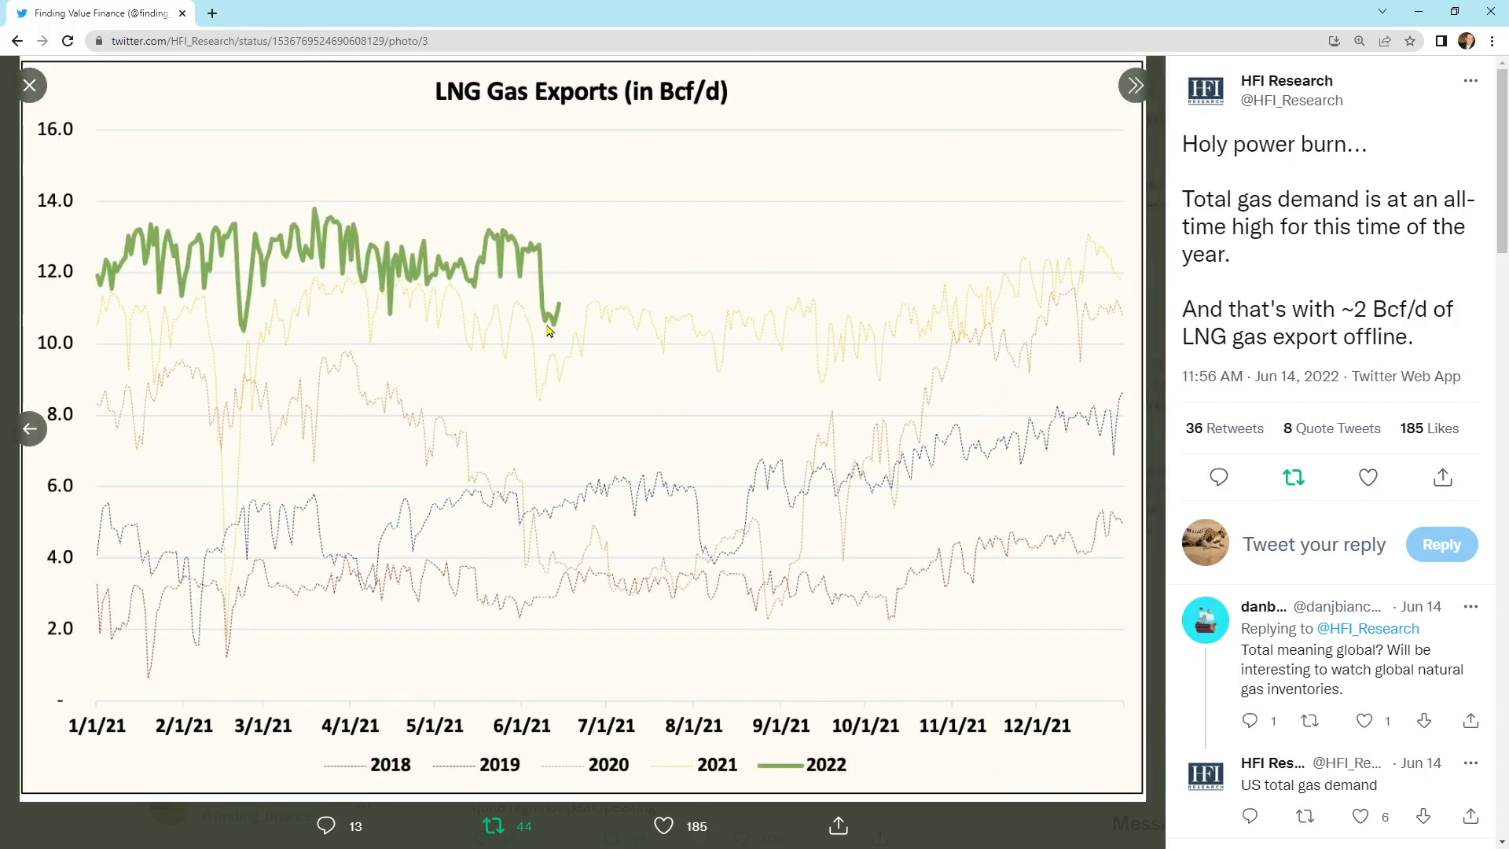
mouse_move(551, 321)
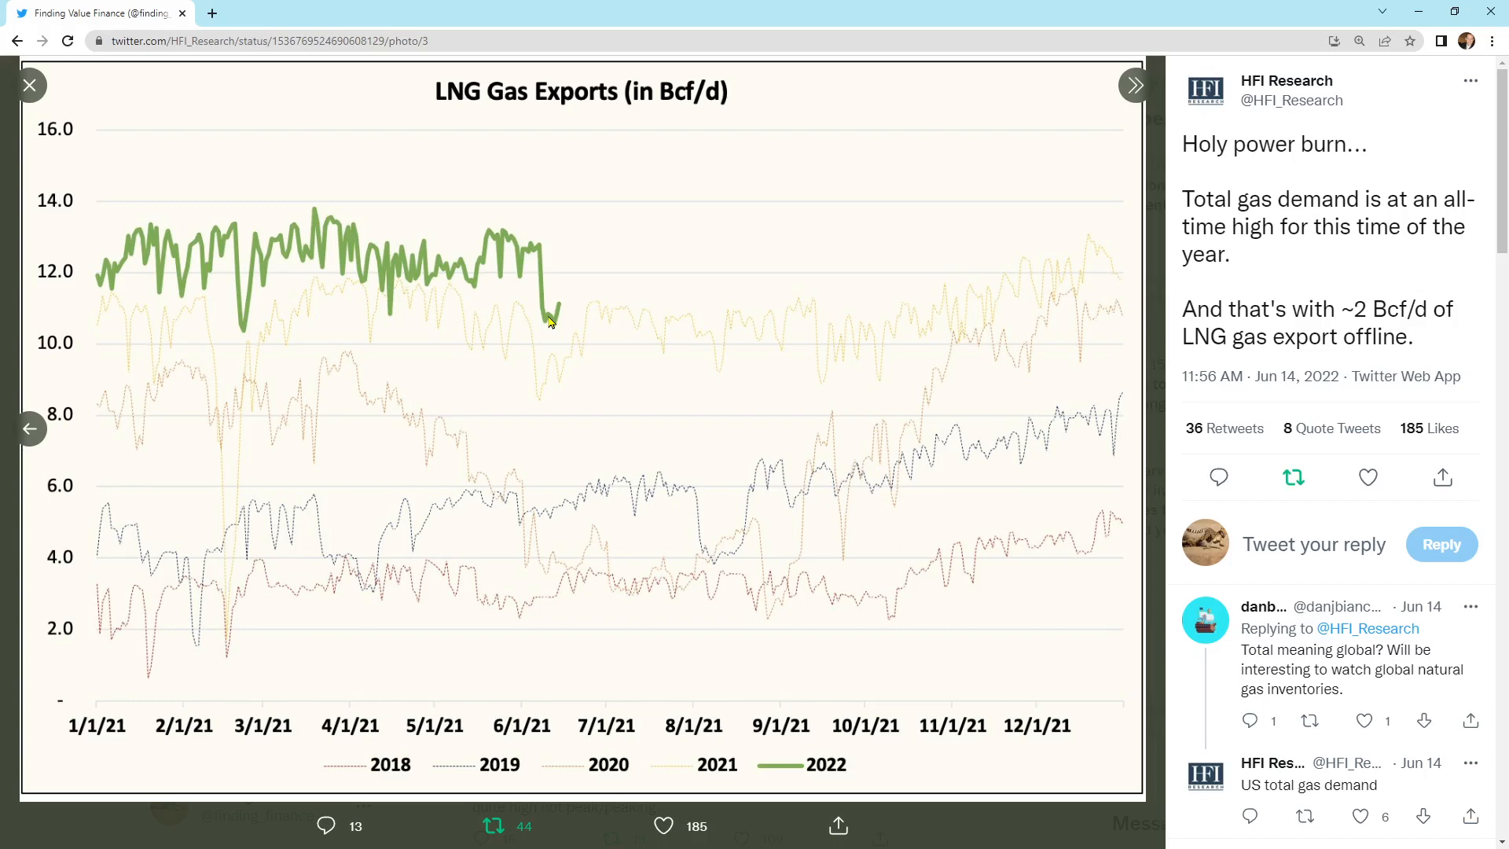
mouse_move(544, 327)
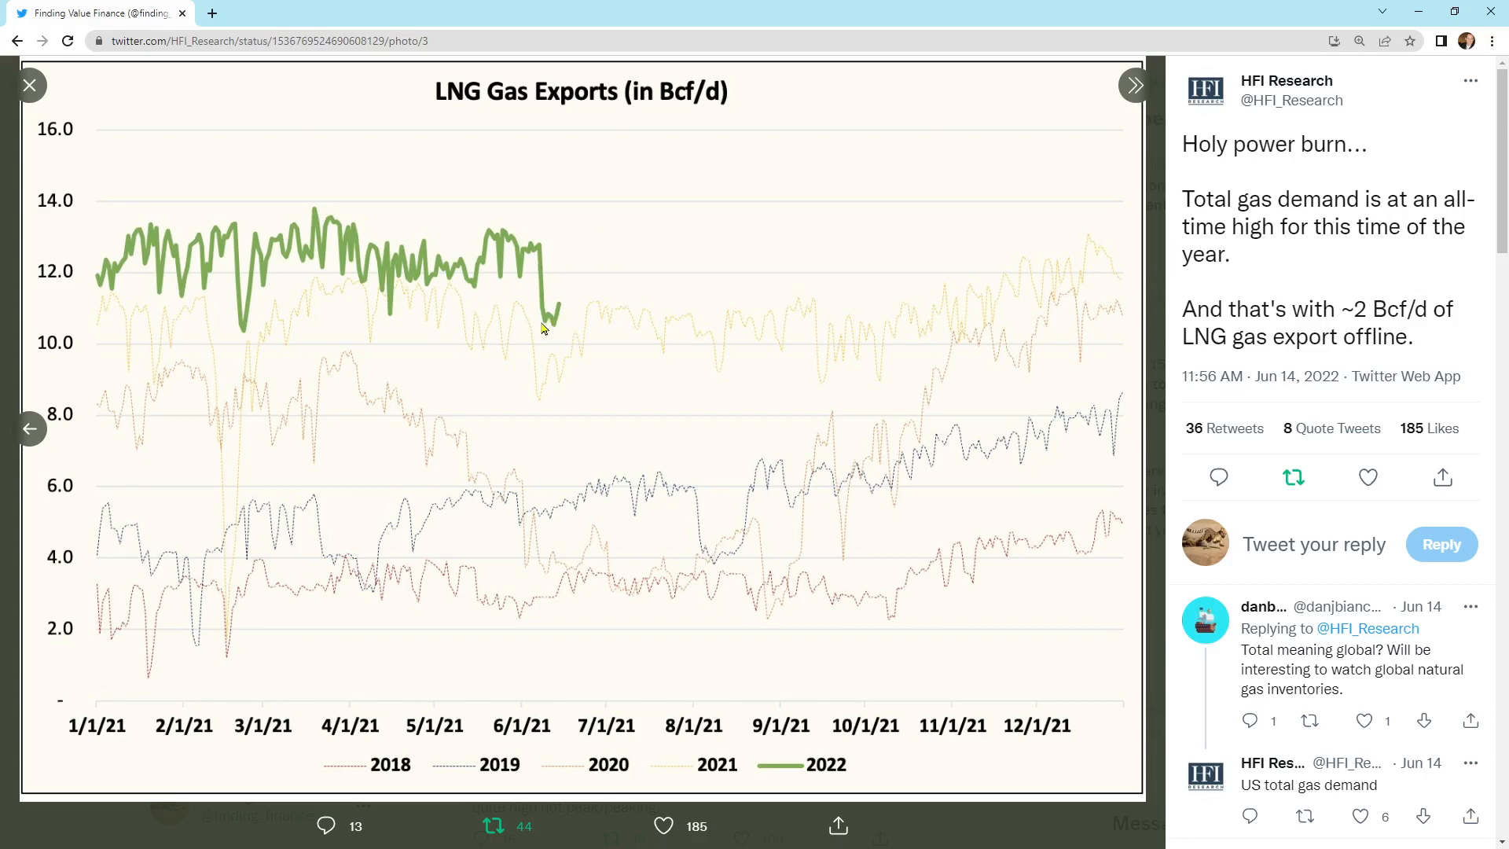
mouse_move(348, 279)
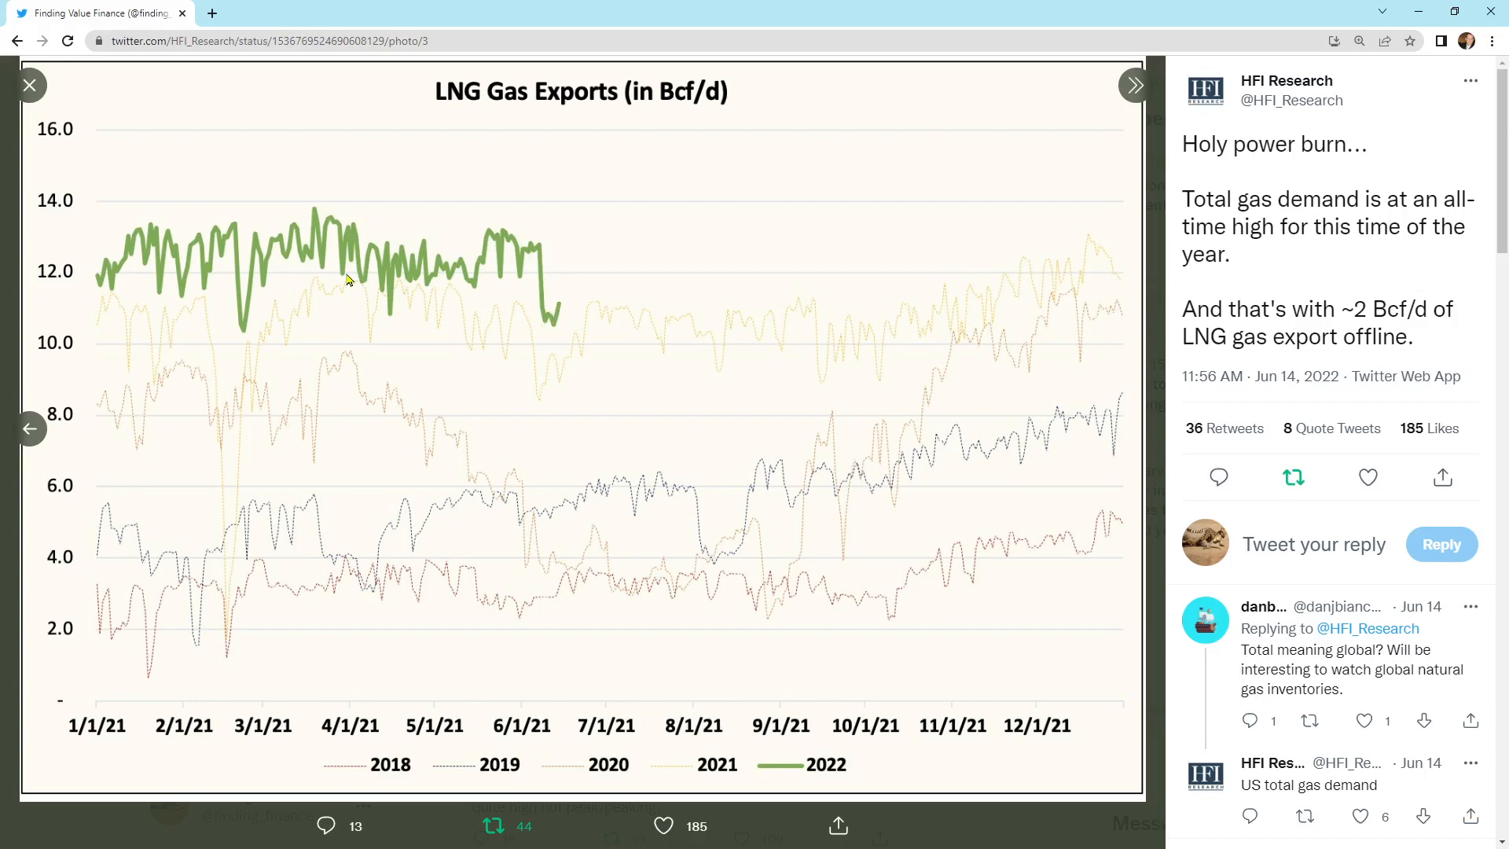
click(30, 85)
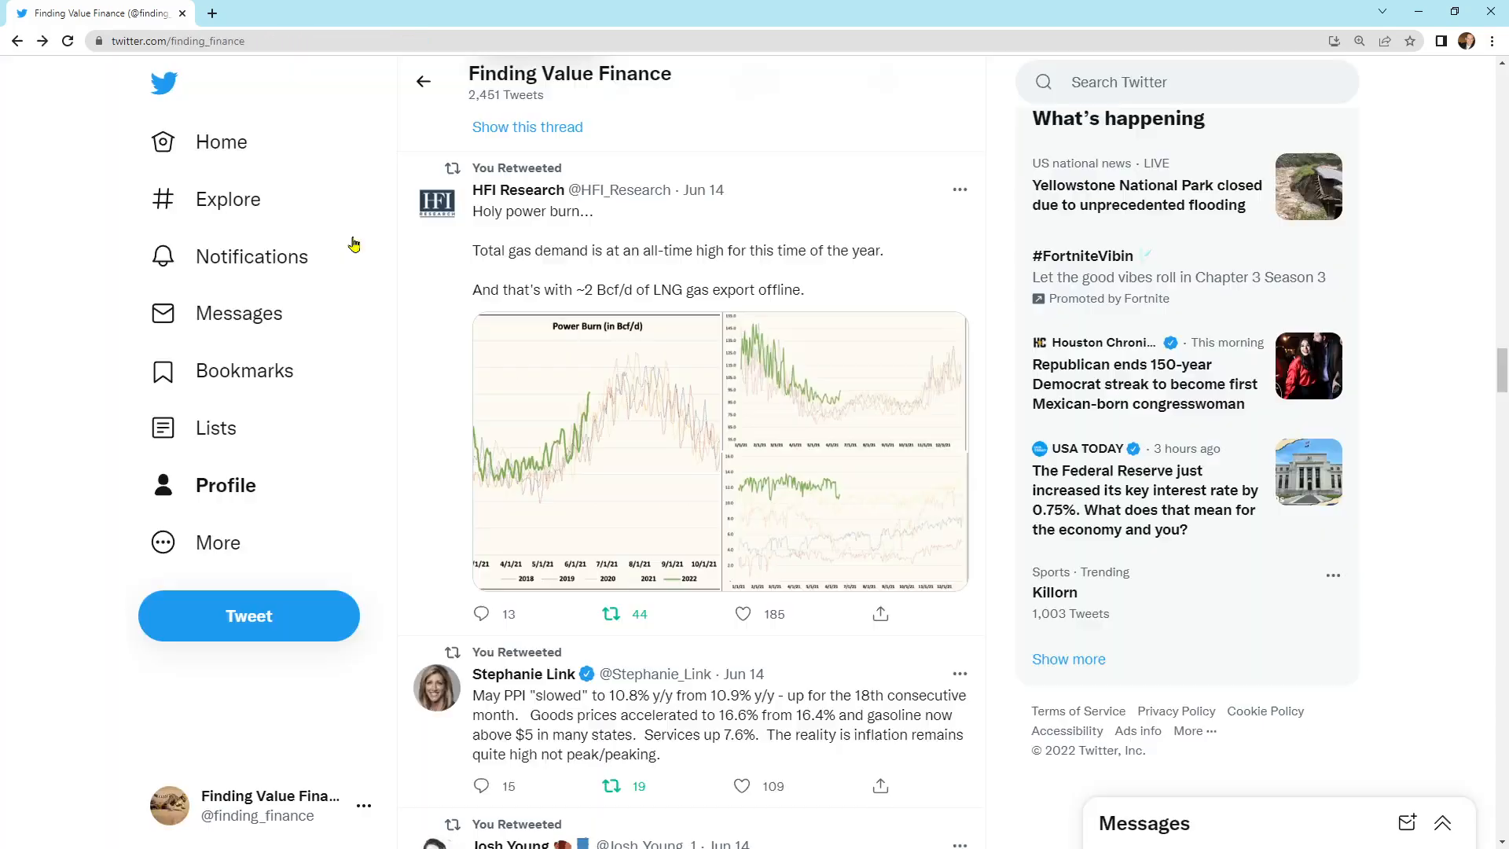
scroll(down, 3)
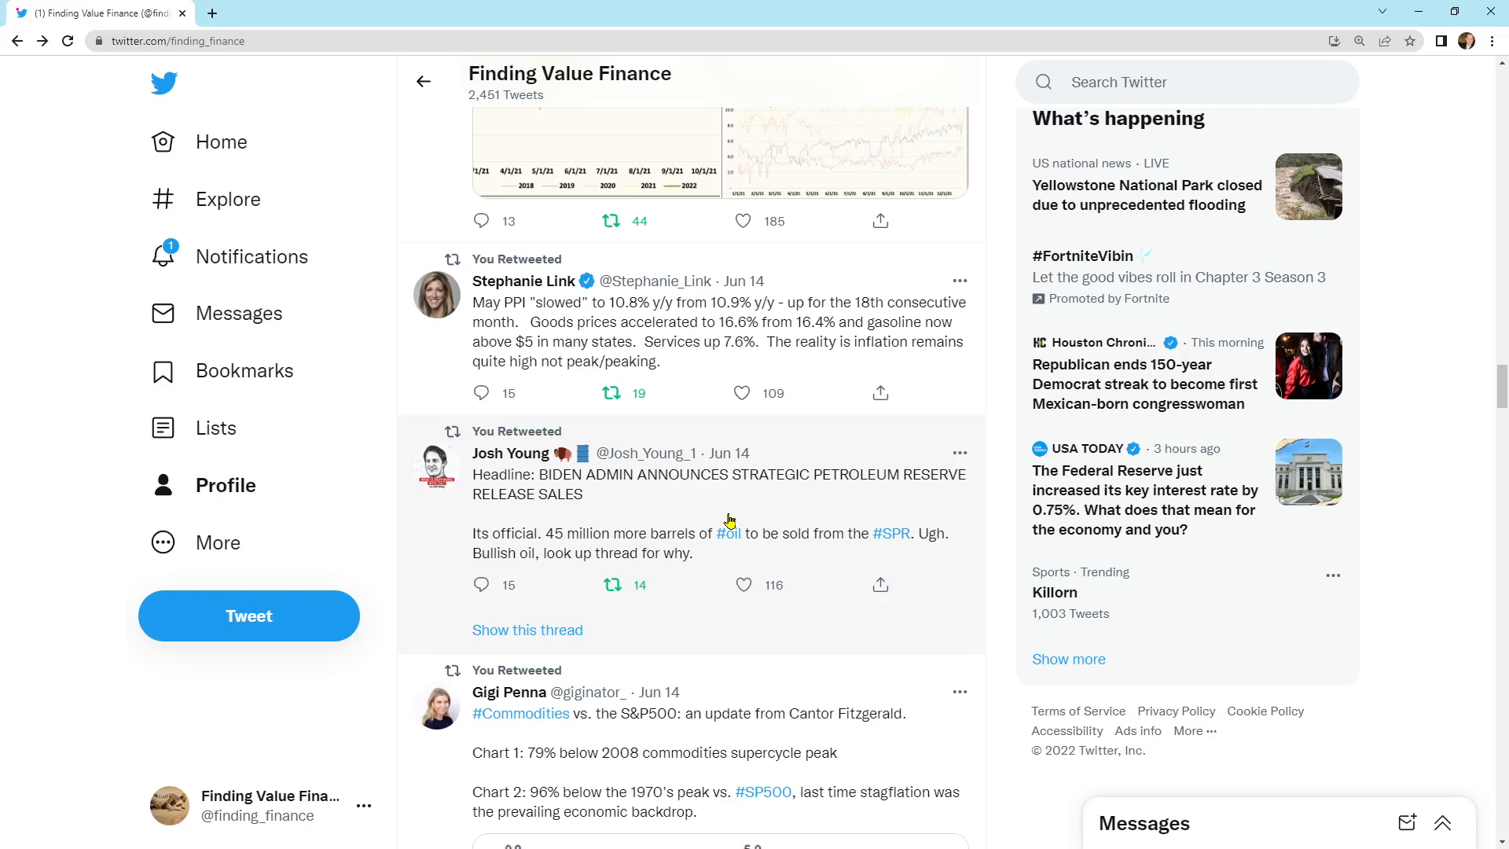
mouse_move(426, 406)
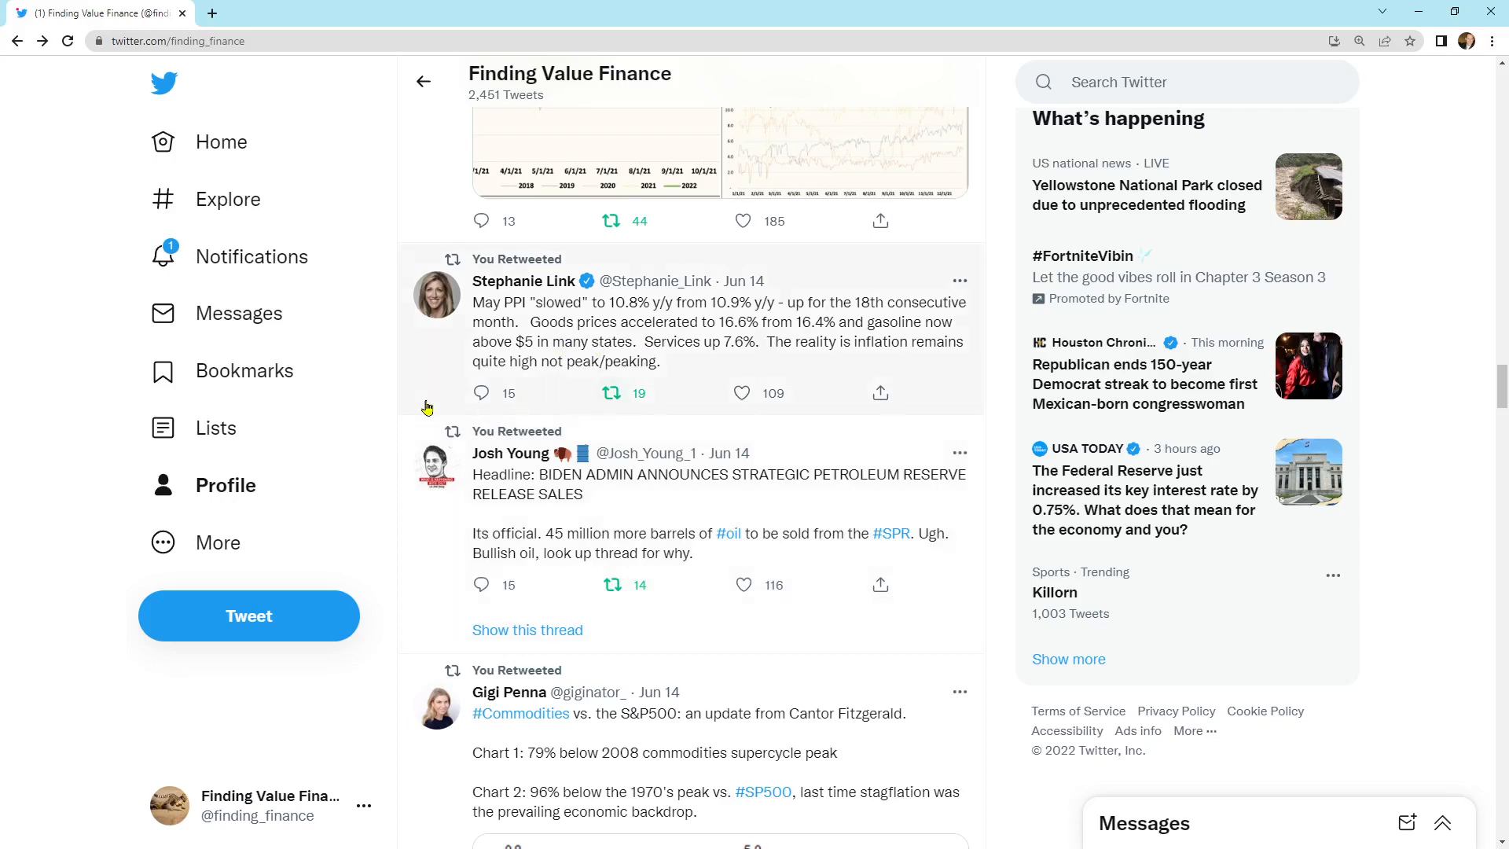
scroll(down, 3)
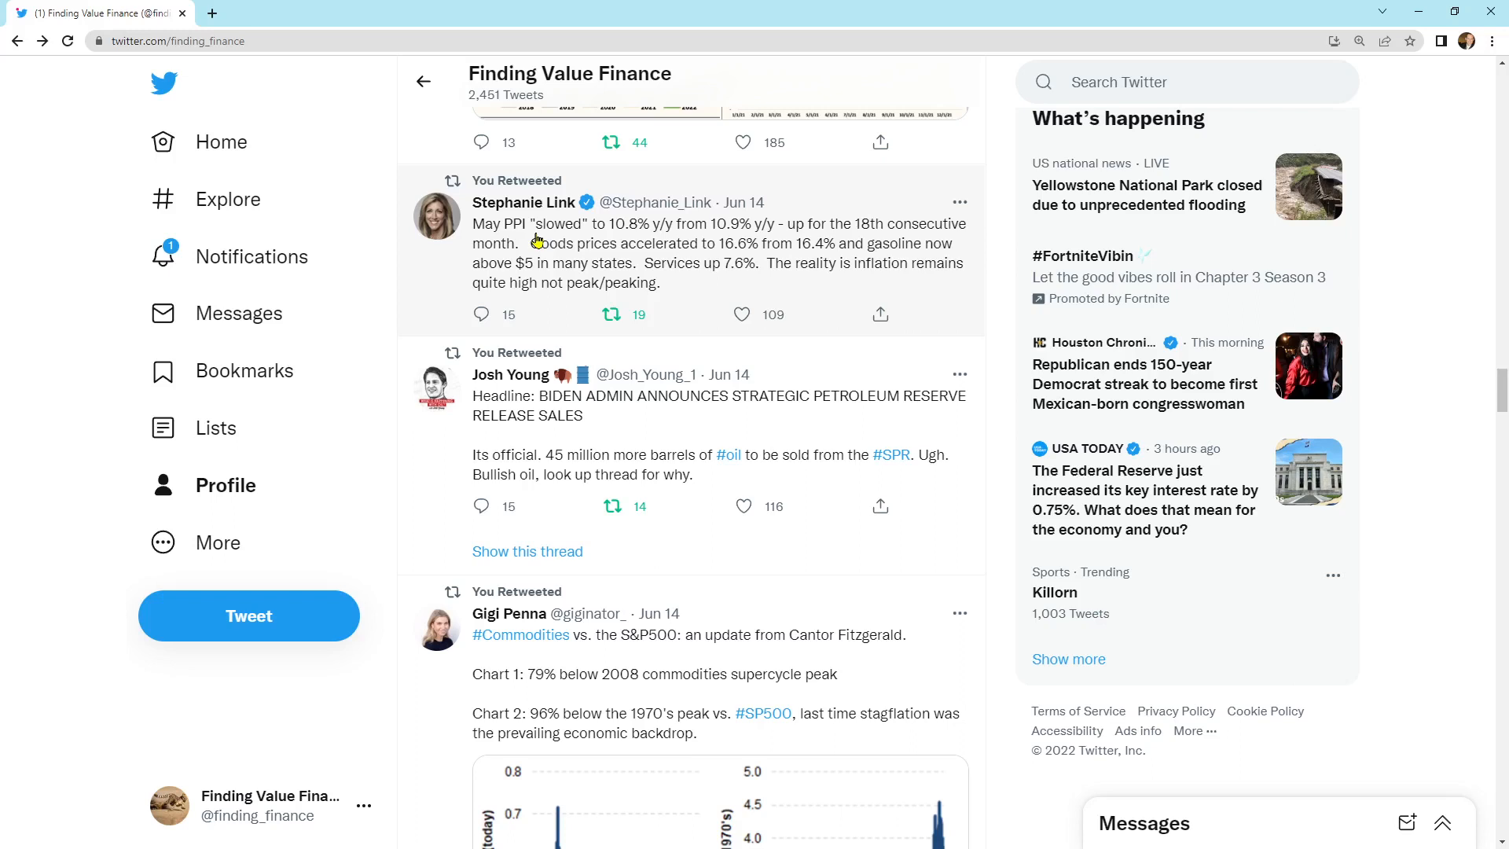
scroll(up, 3)
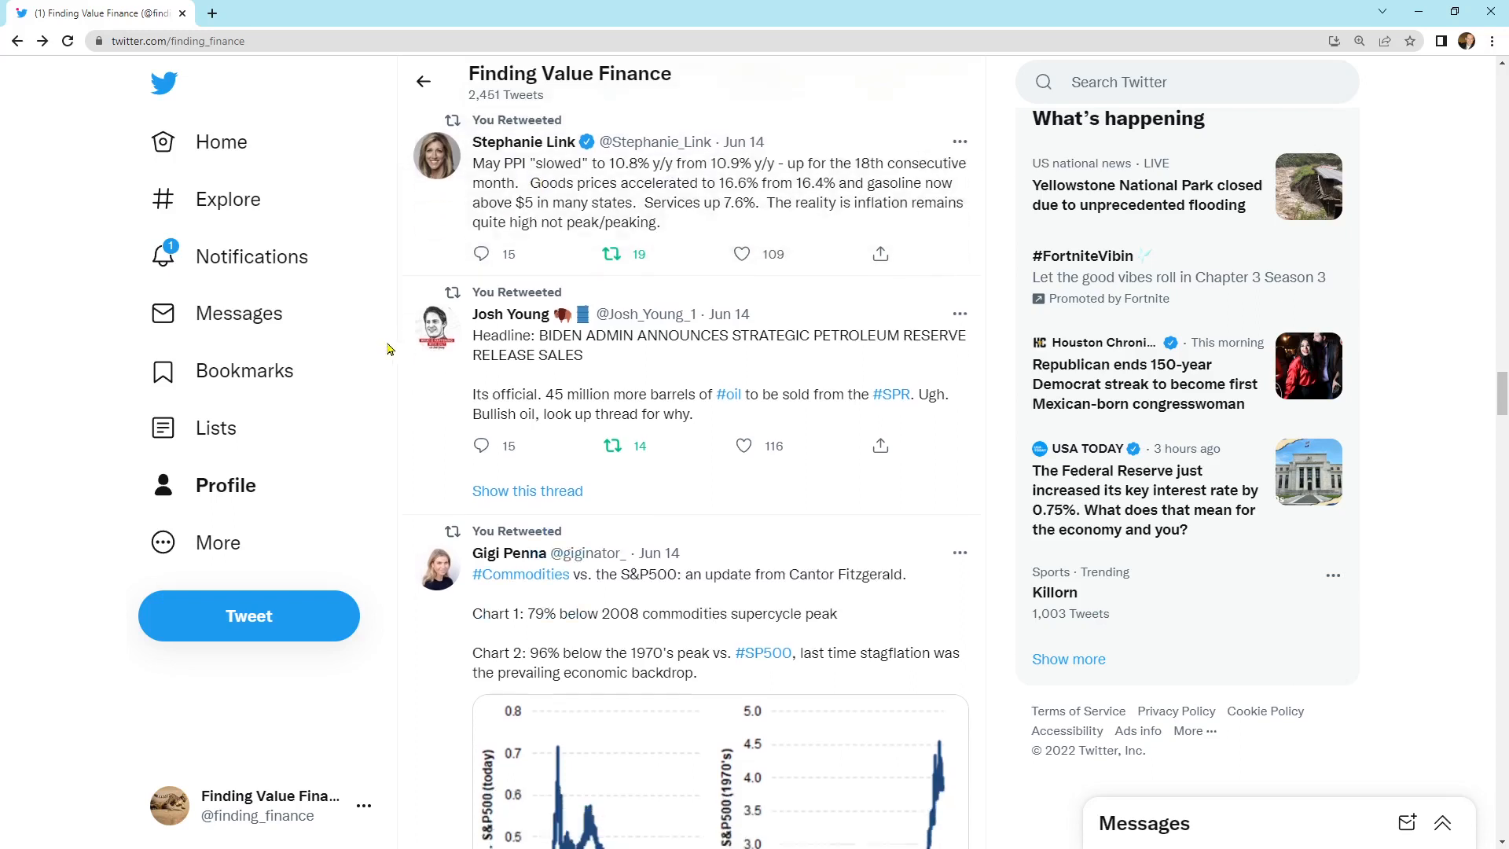
scroll(down, 3)
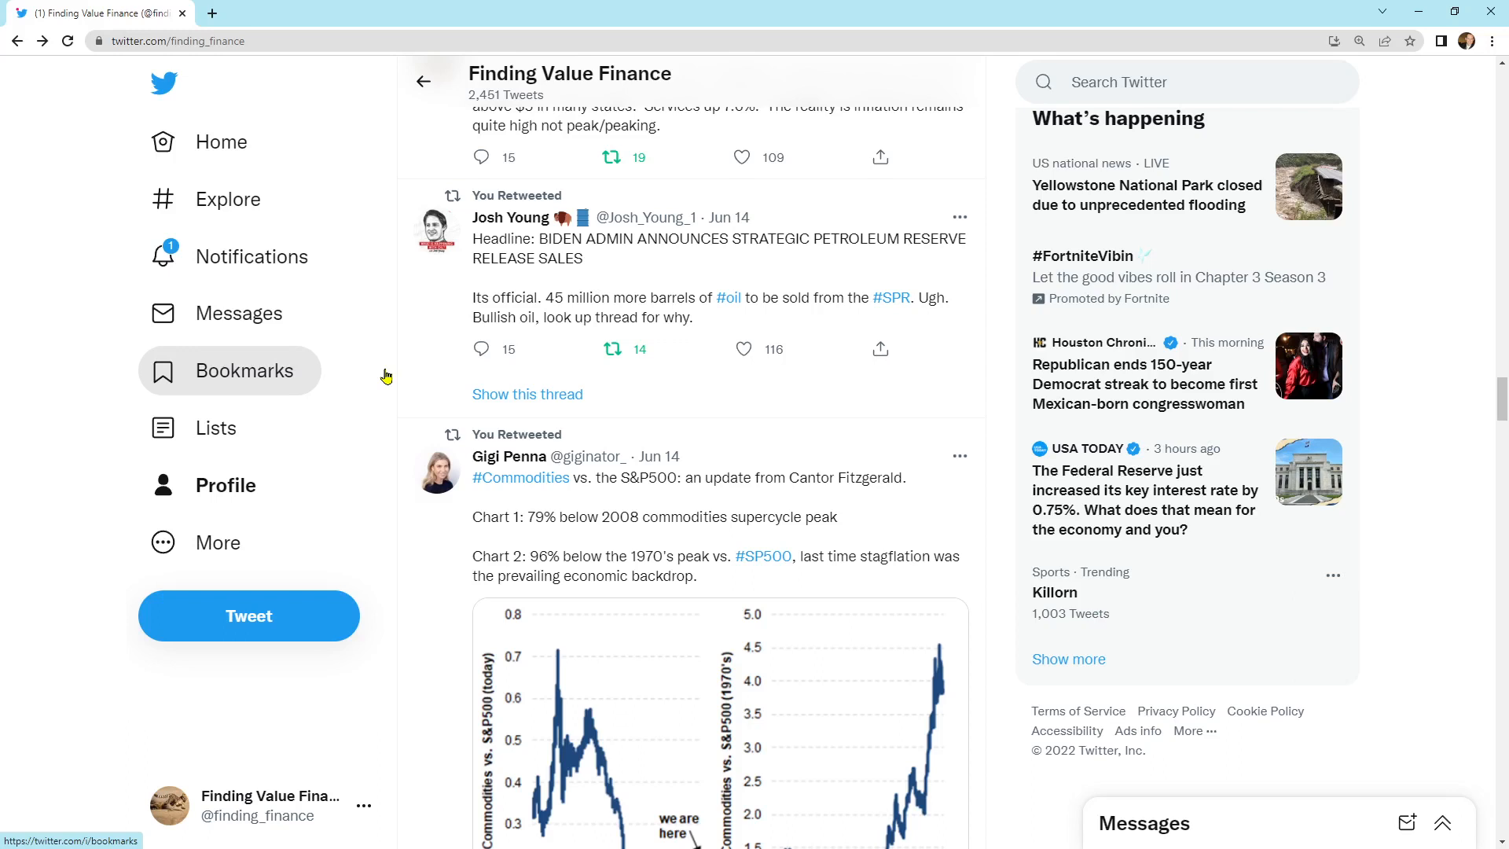
scroll(down, 3)
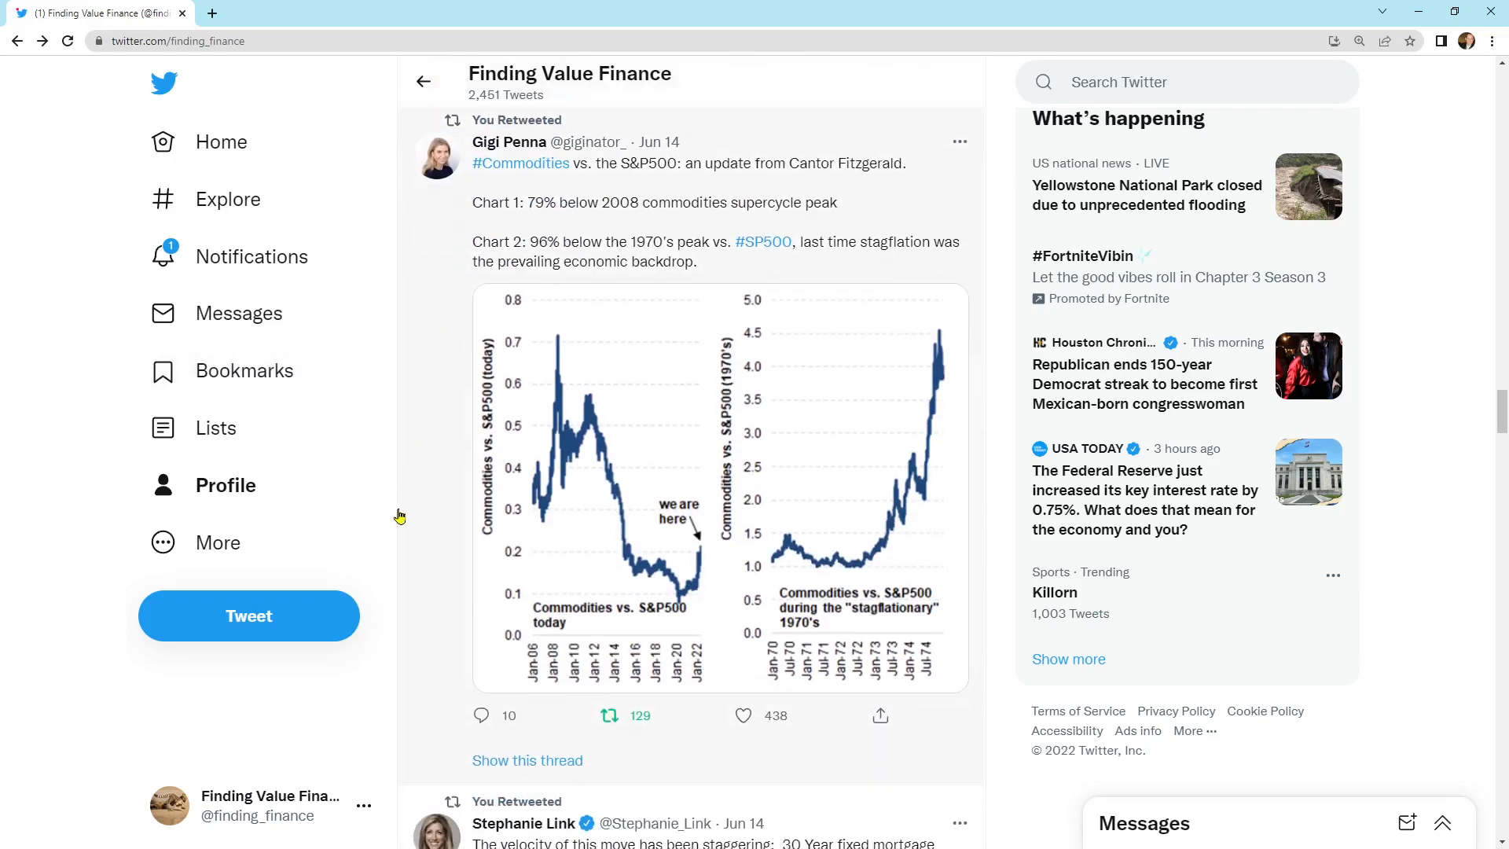
scroll(down, 3)
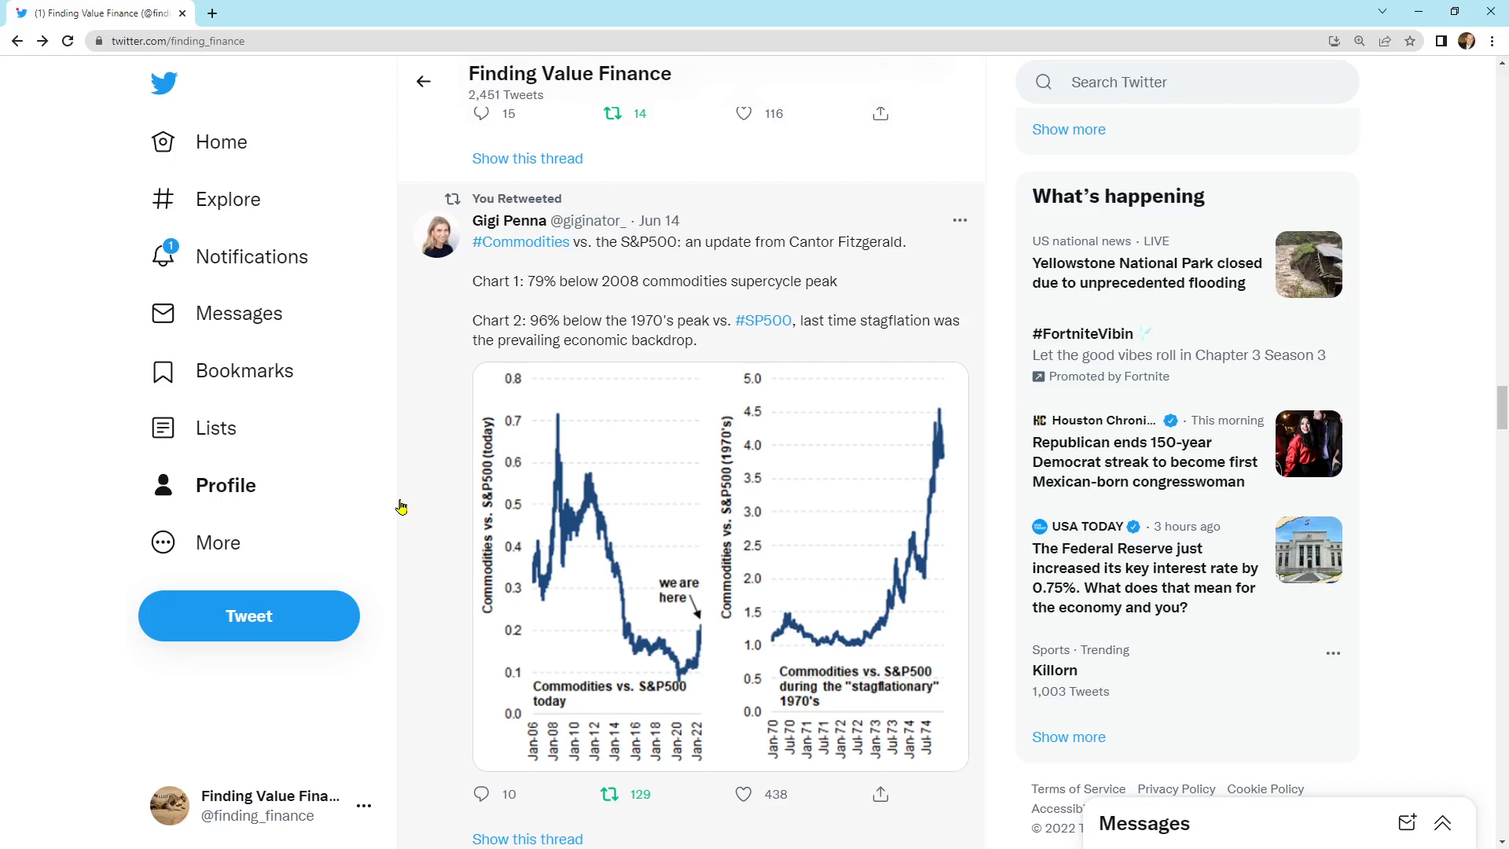
mouse_move(702, 643)
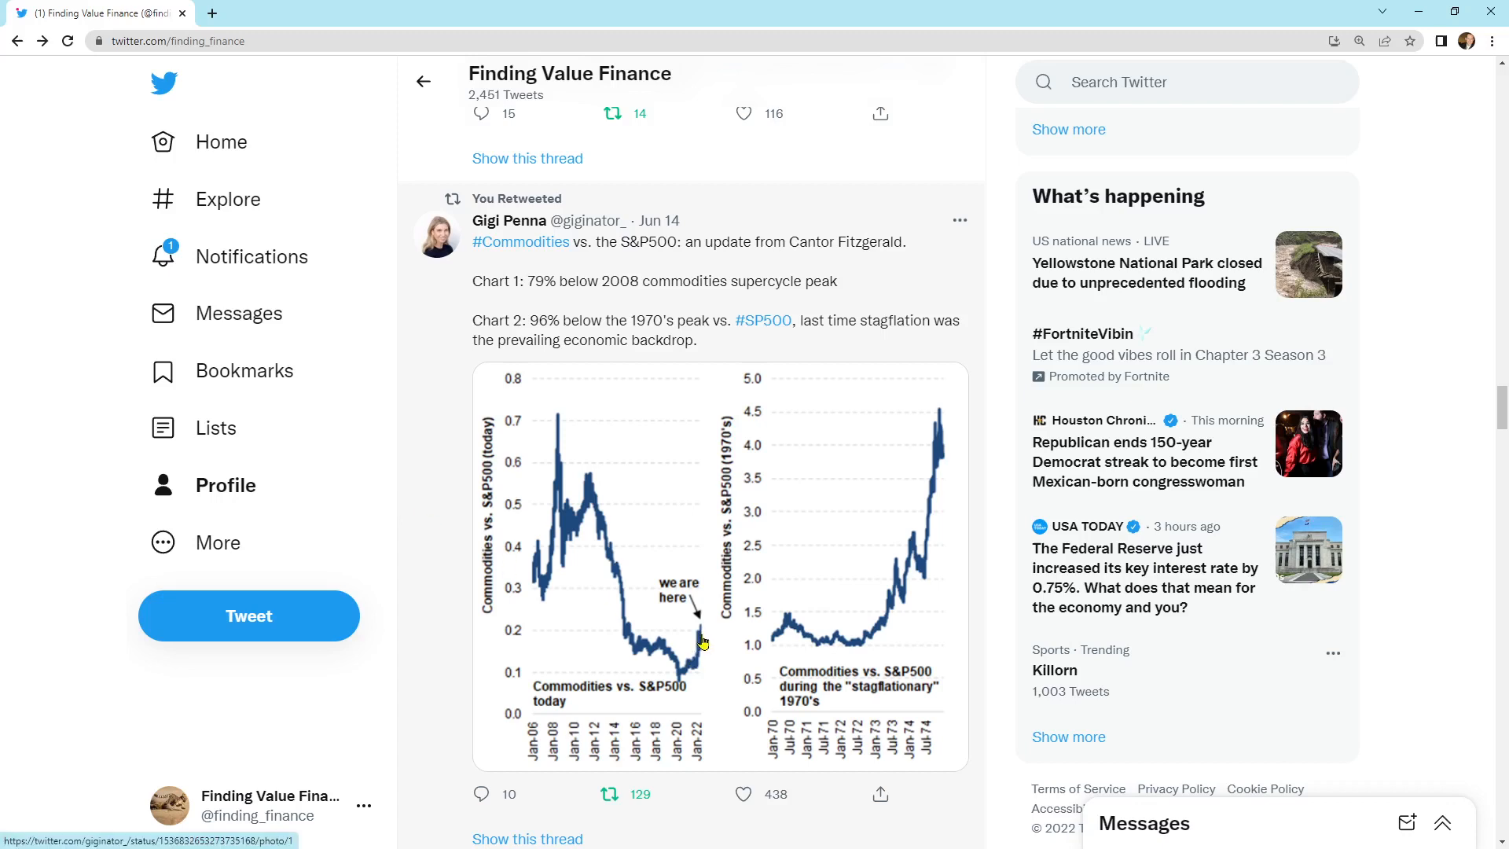
mouse_move(611, 518)
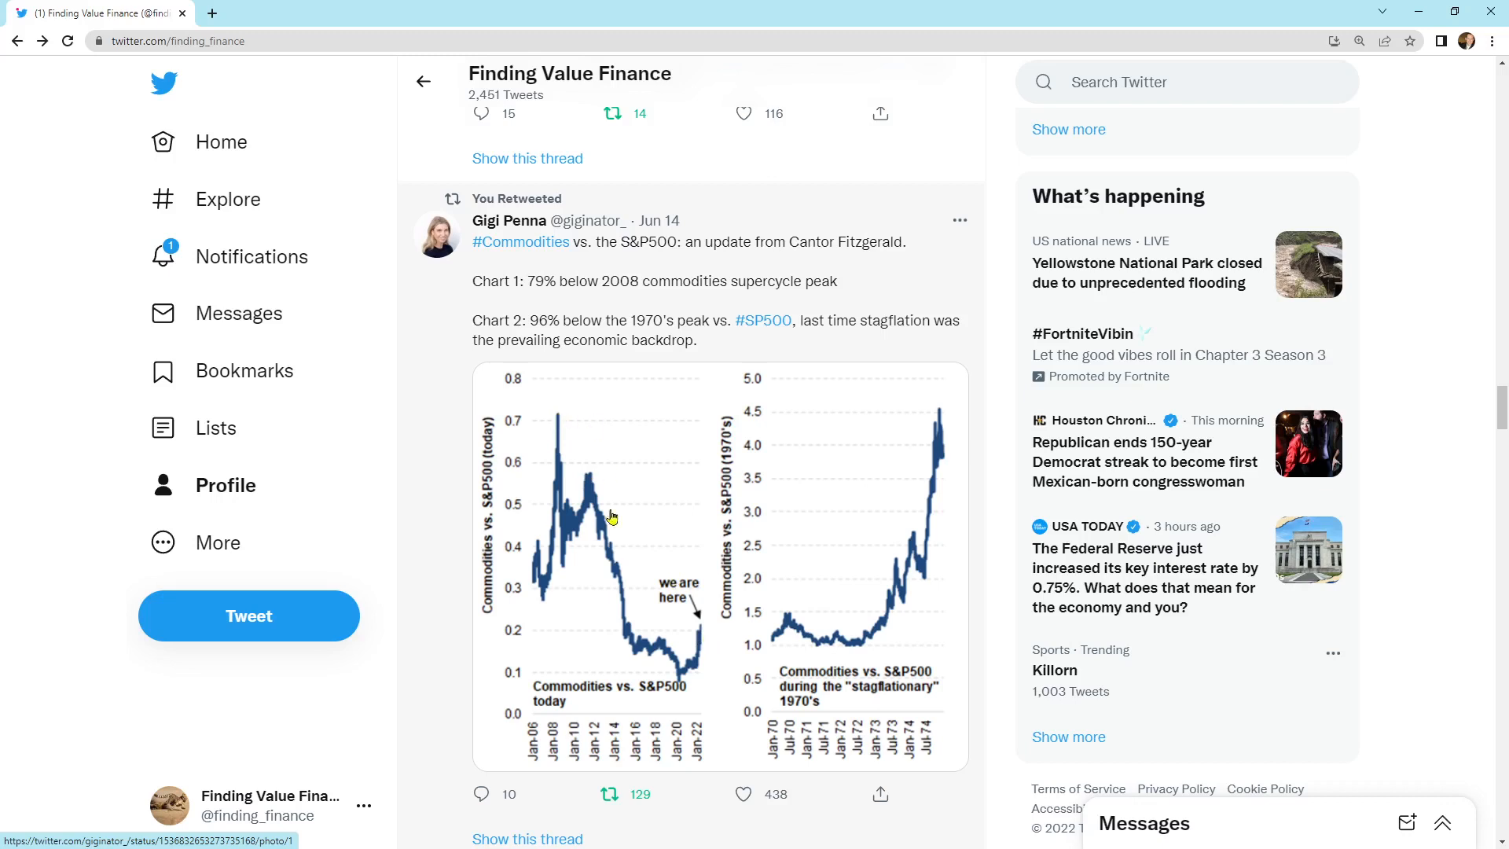
mouse_move(878, 550)
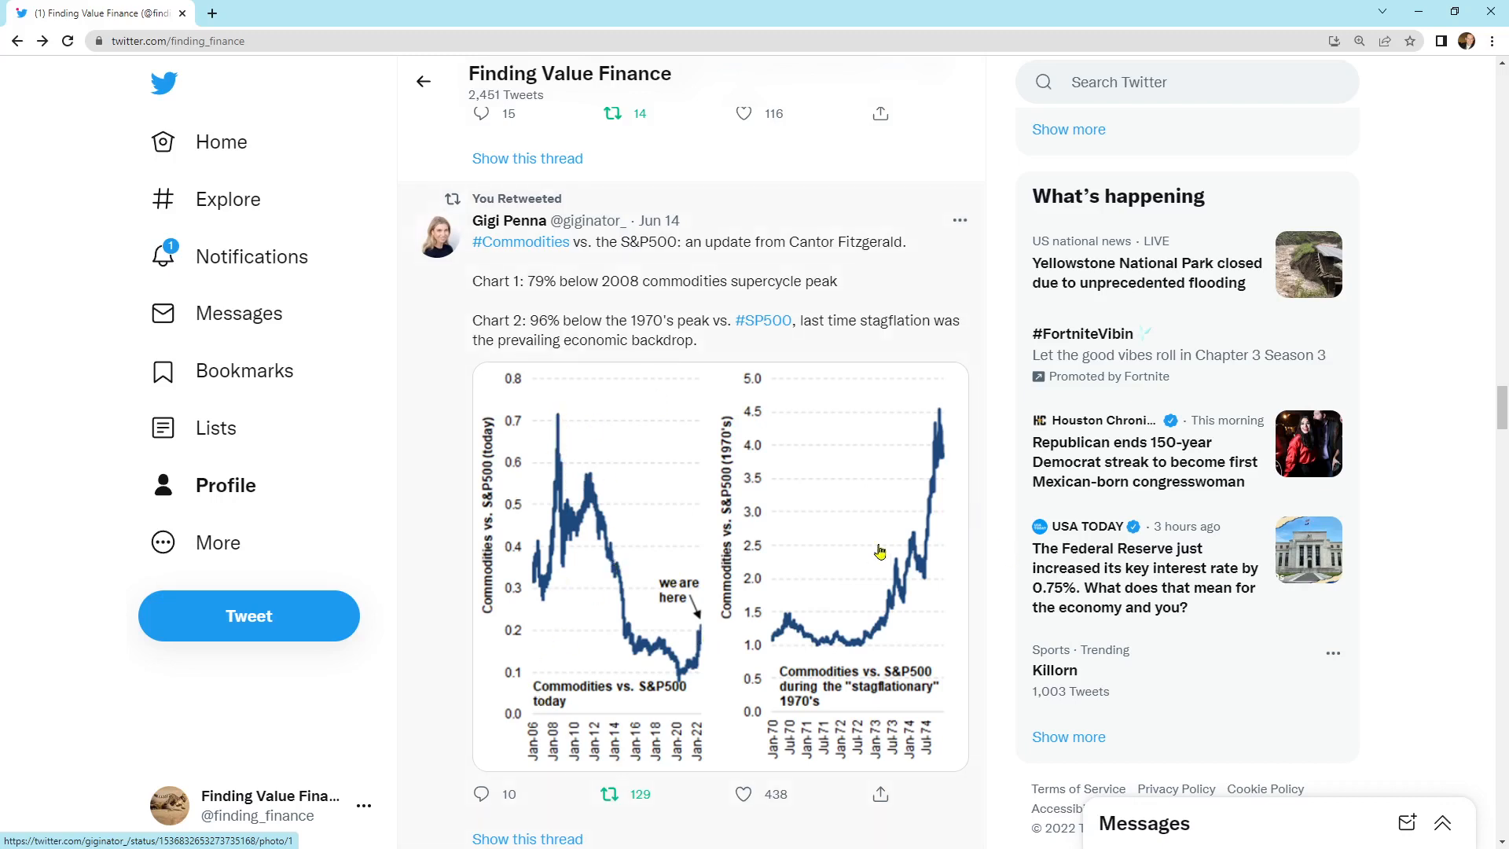
mouse_move(425, 429)
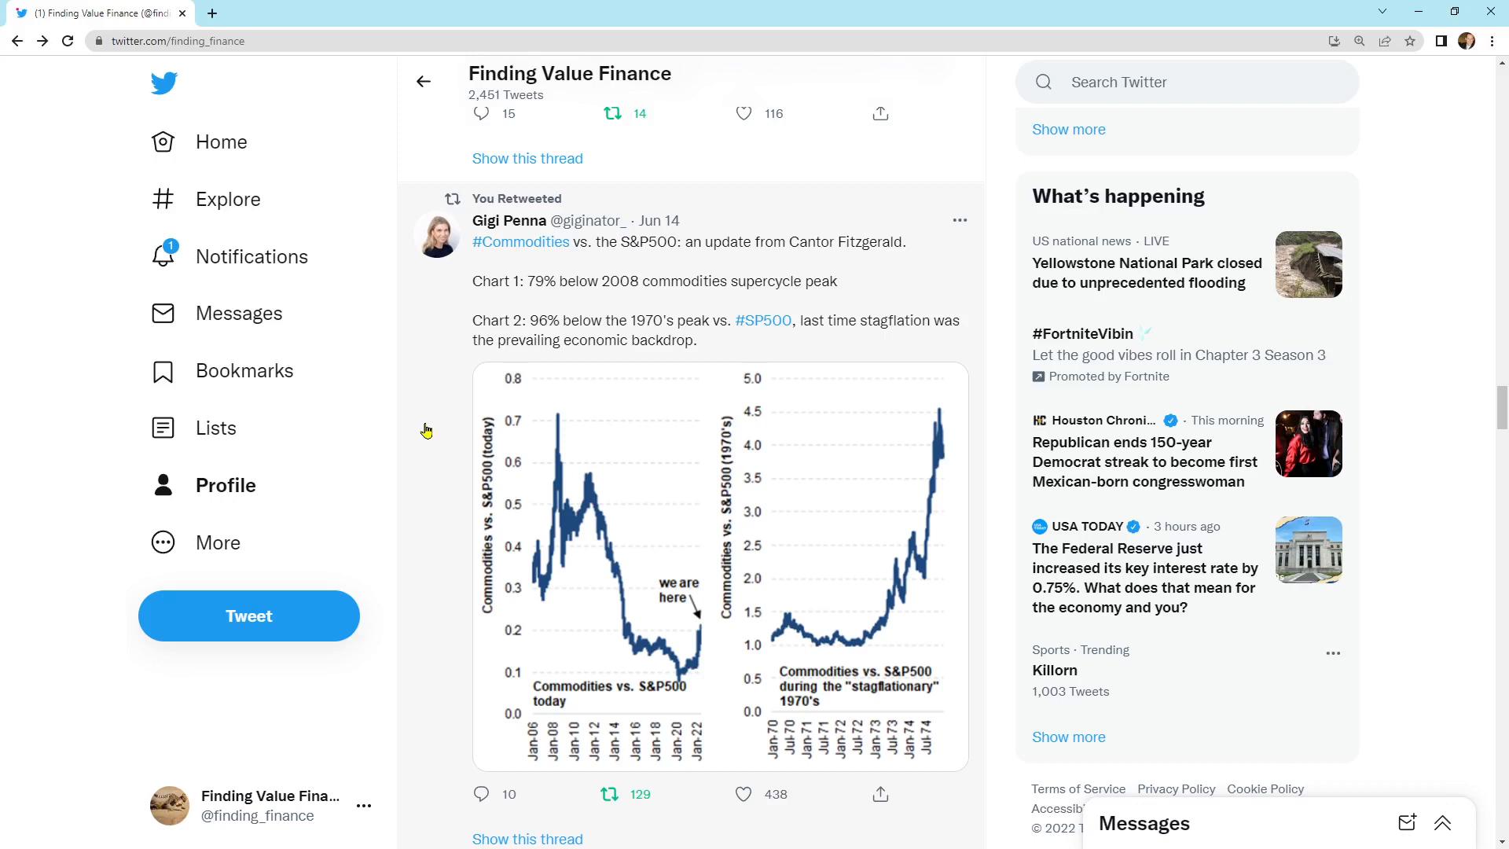
mouse_move(518, 433)
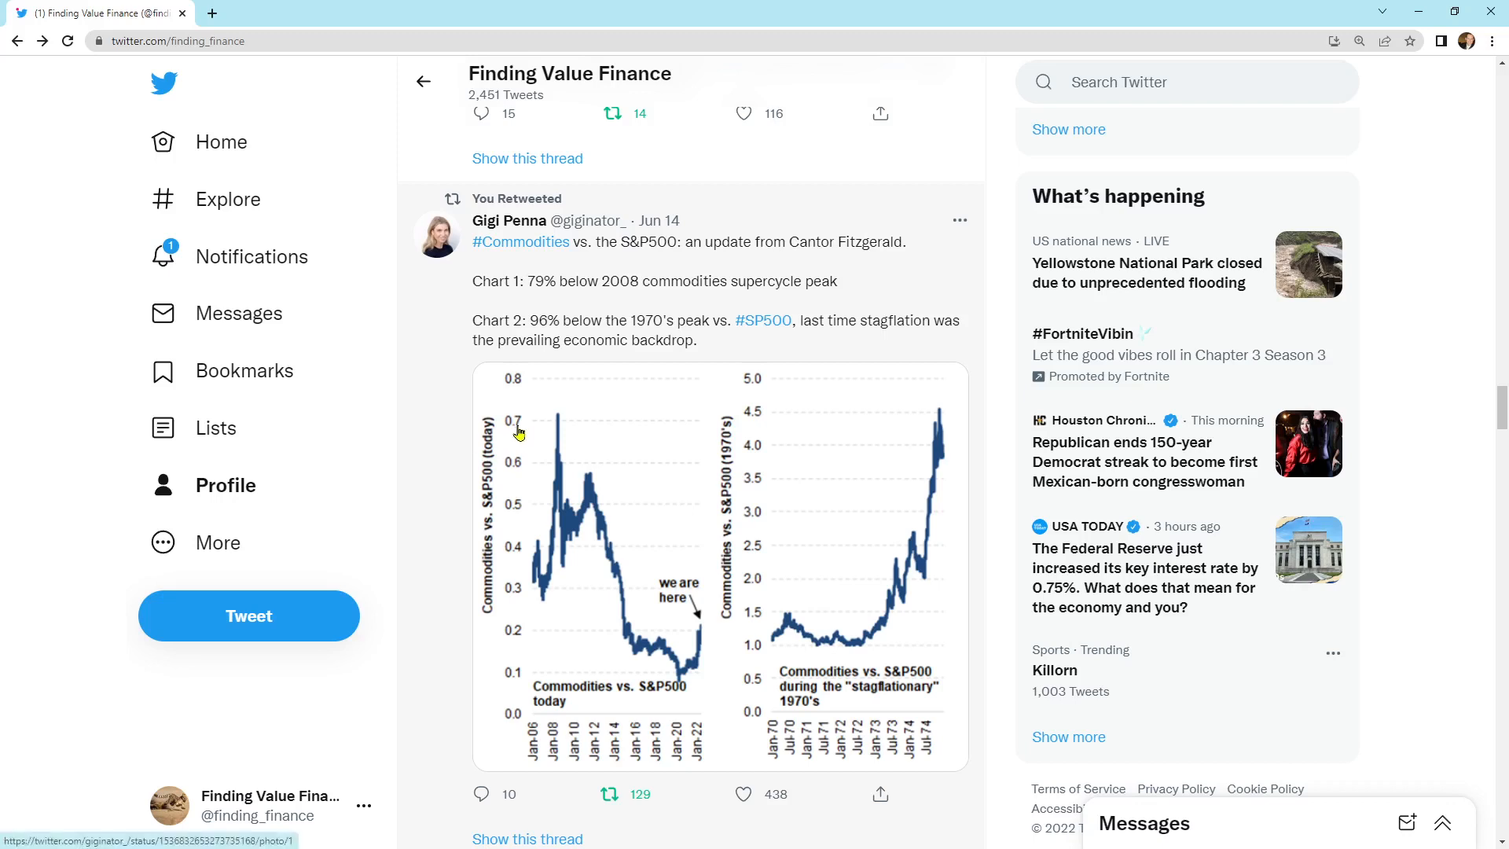
mouse_move(935, 472)
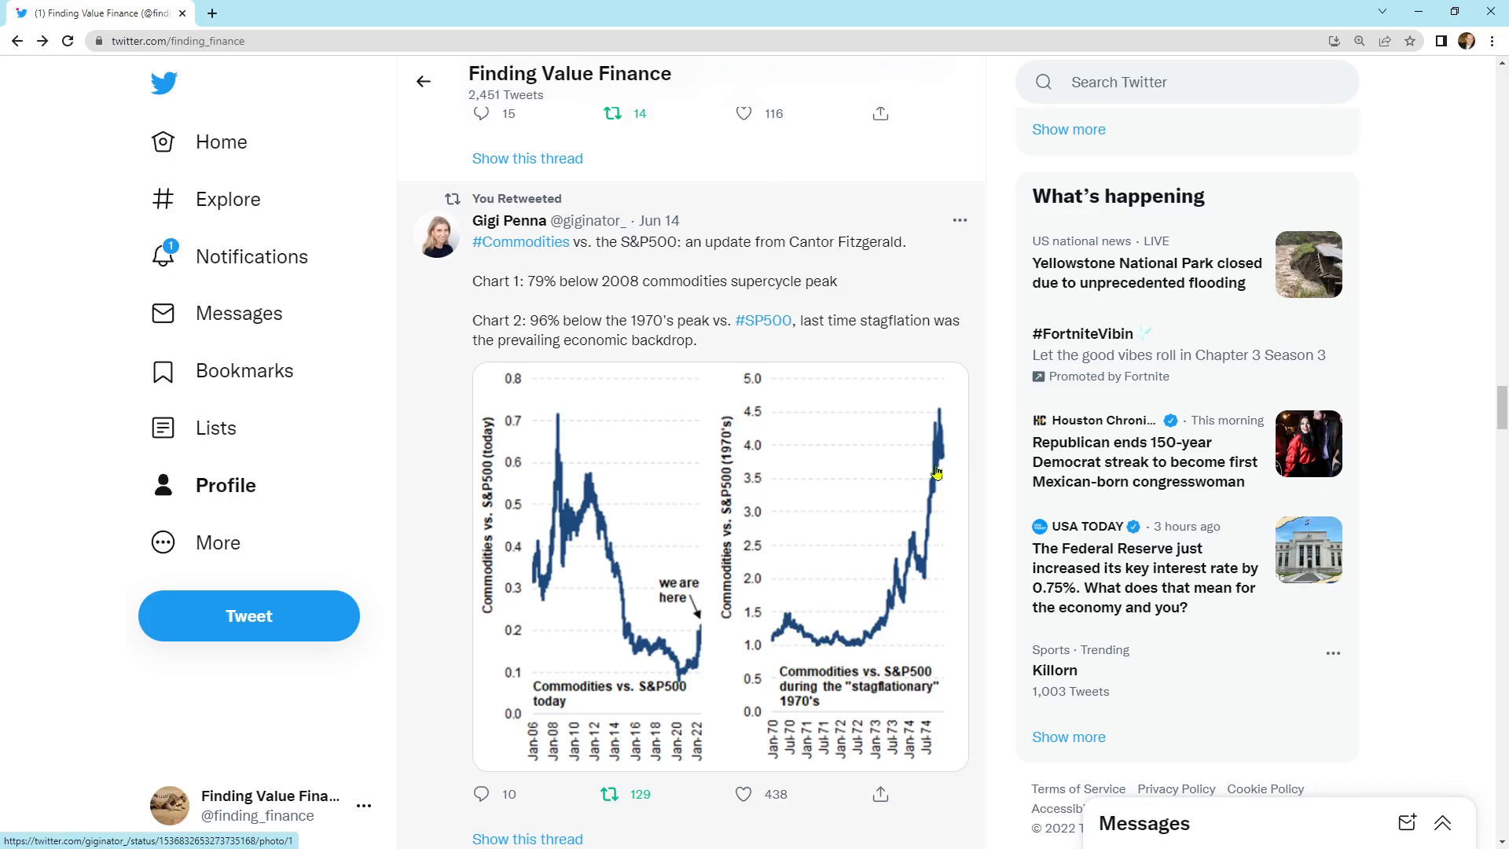
mouse_move(706, 641)
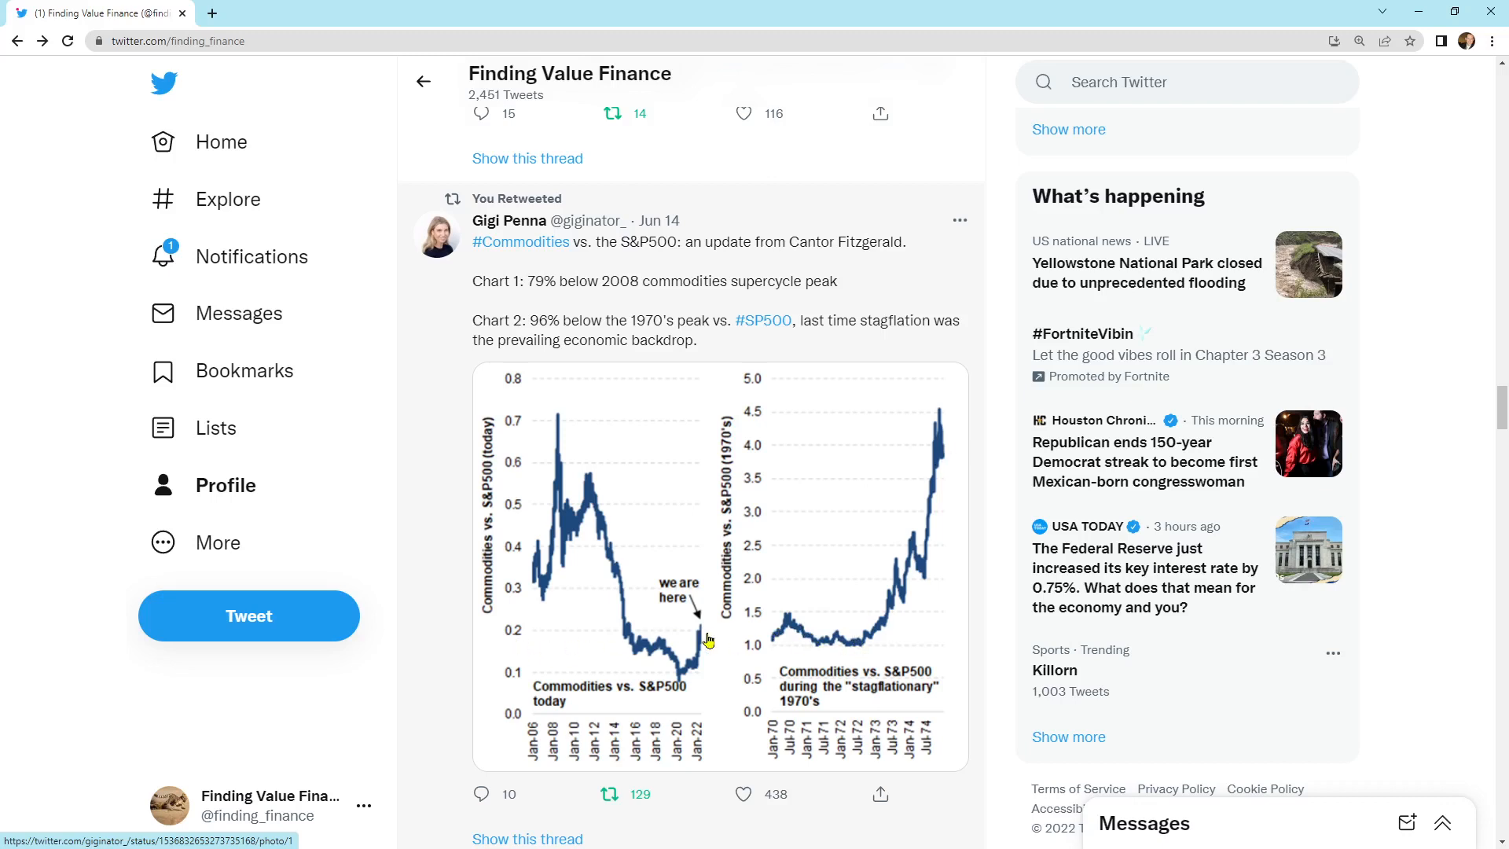
mouse_move(933, 481)
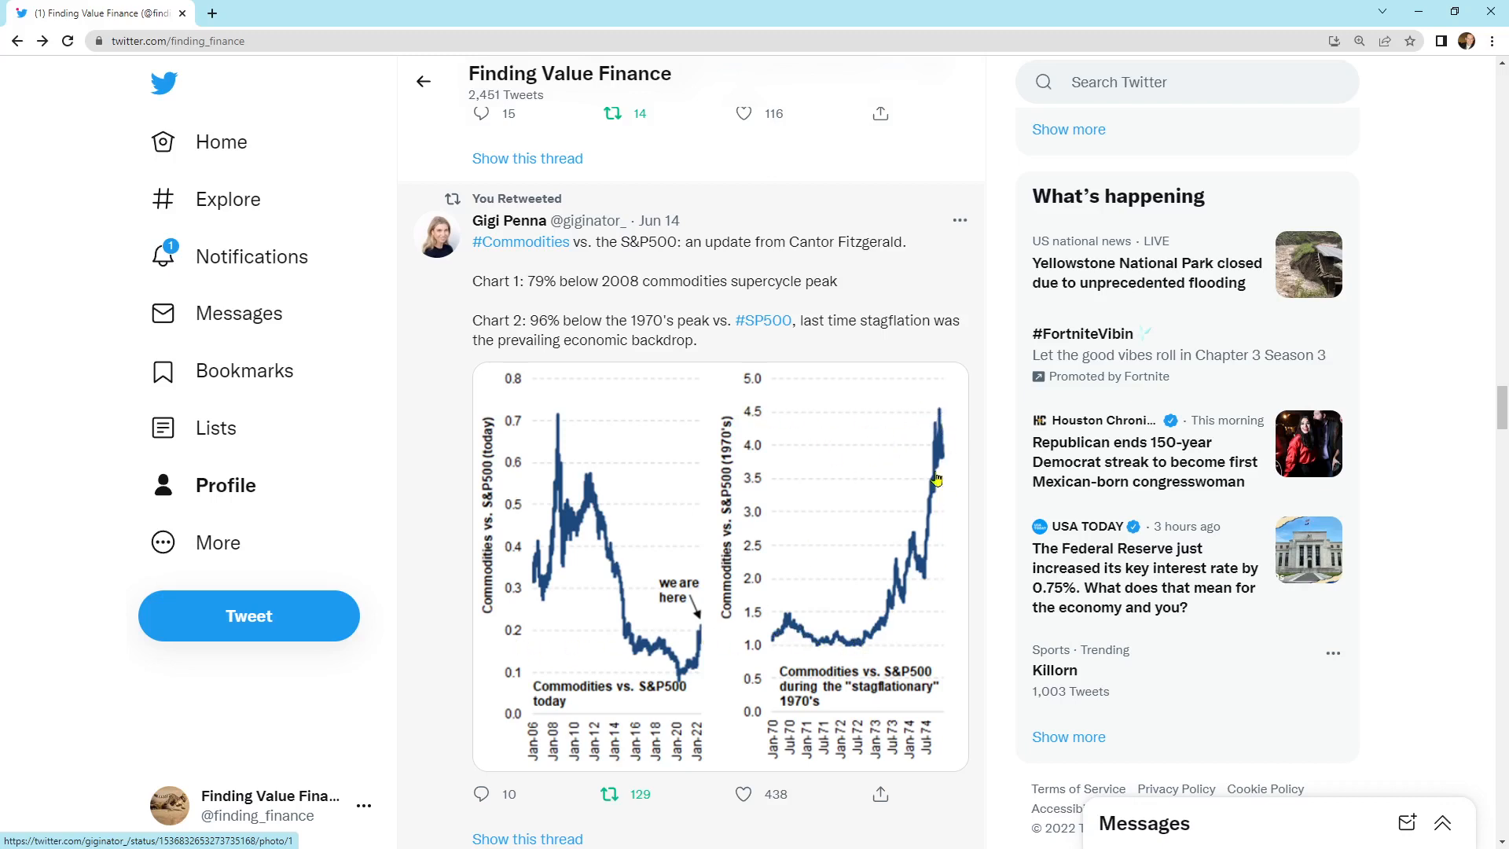
mouse_move(620, 665)
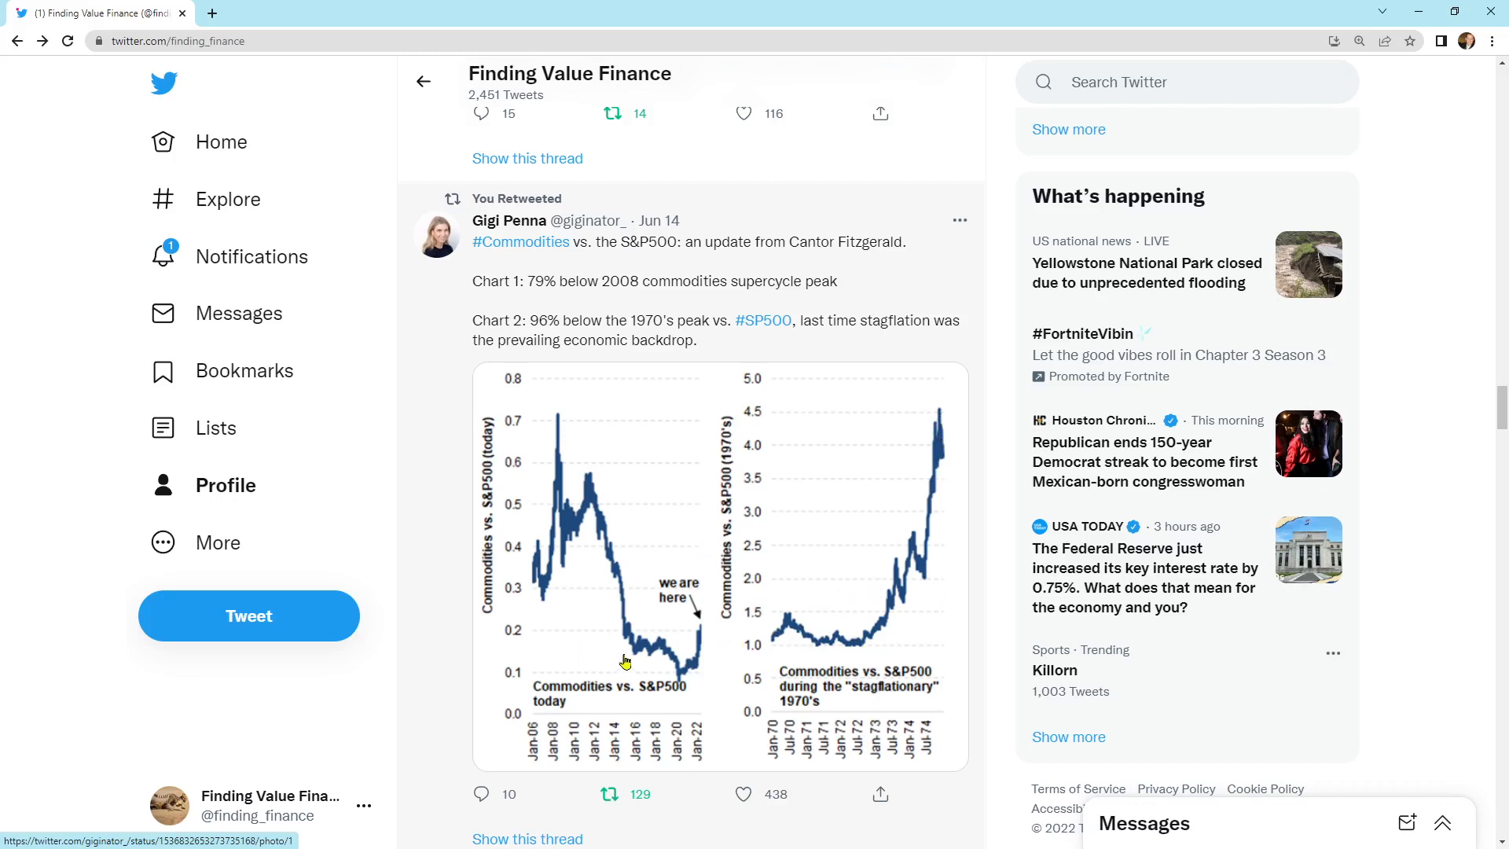
mouse_move(788, 561)
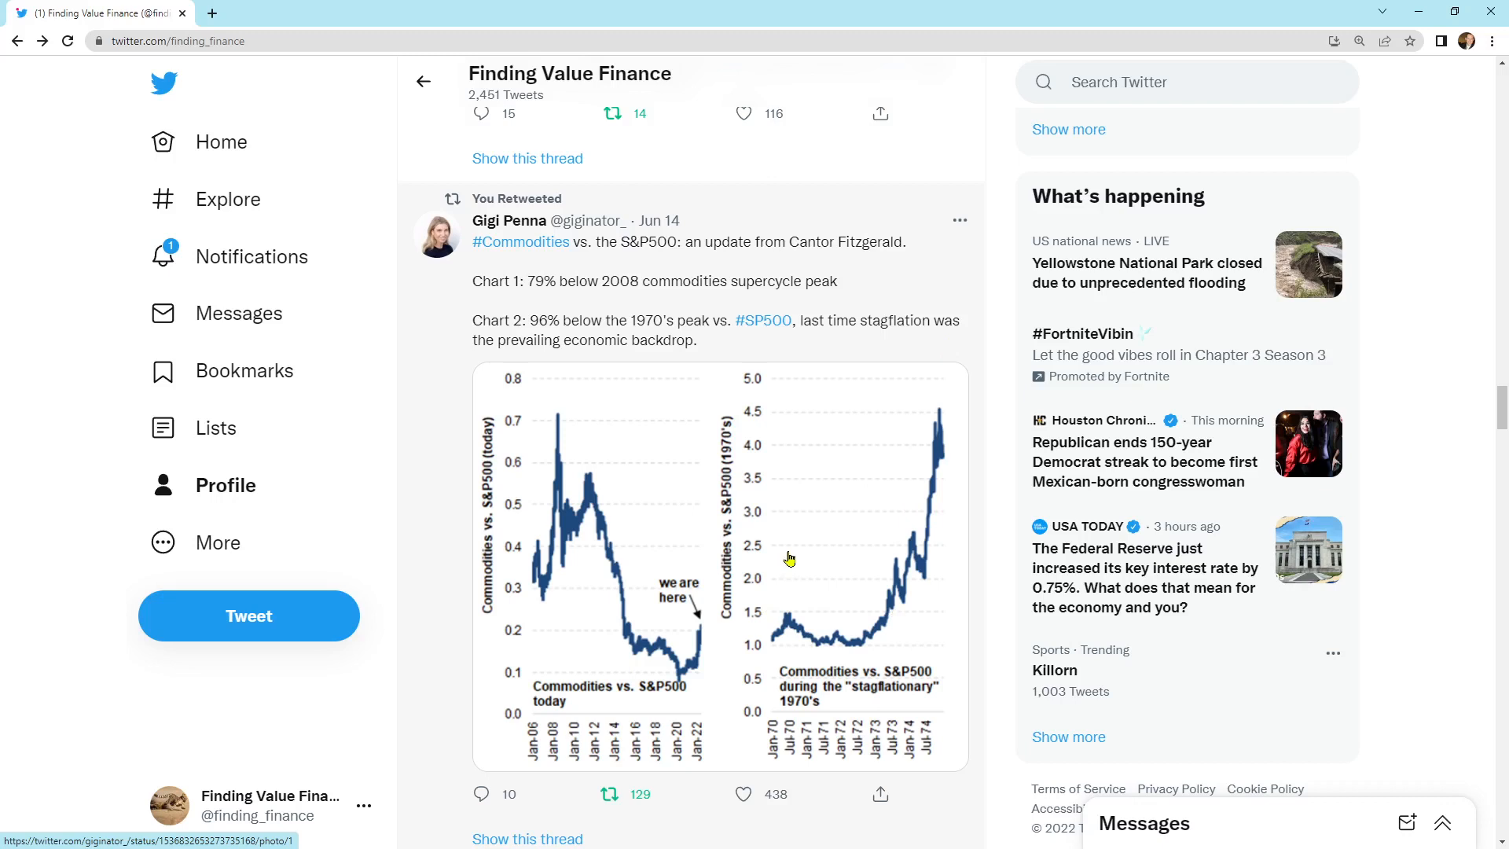
Scroll to the OPEC+ Crude Exports retweet, then back to Josh Young's SPR tweet
scroll(down, 3)
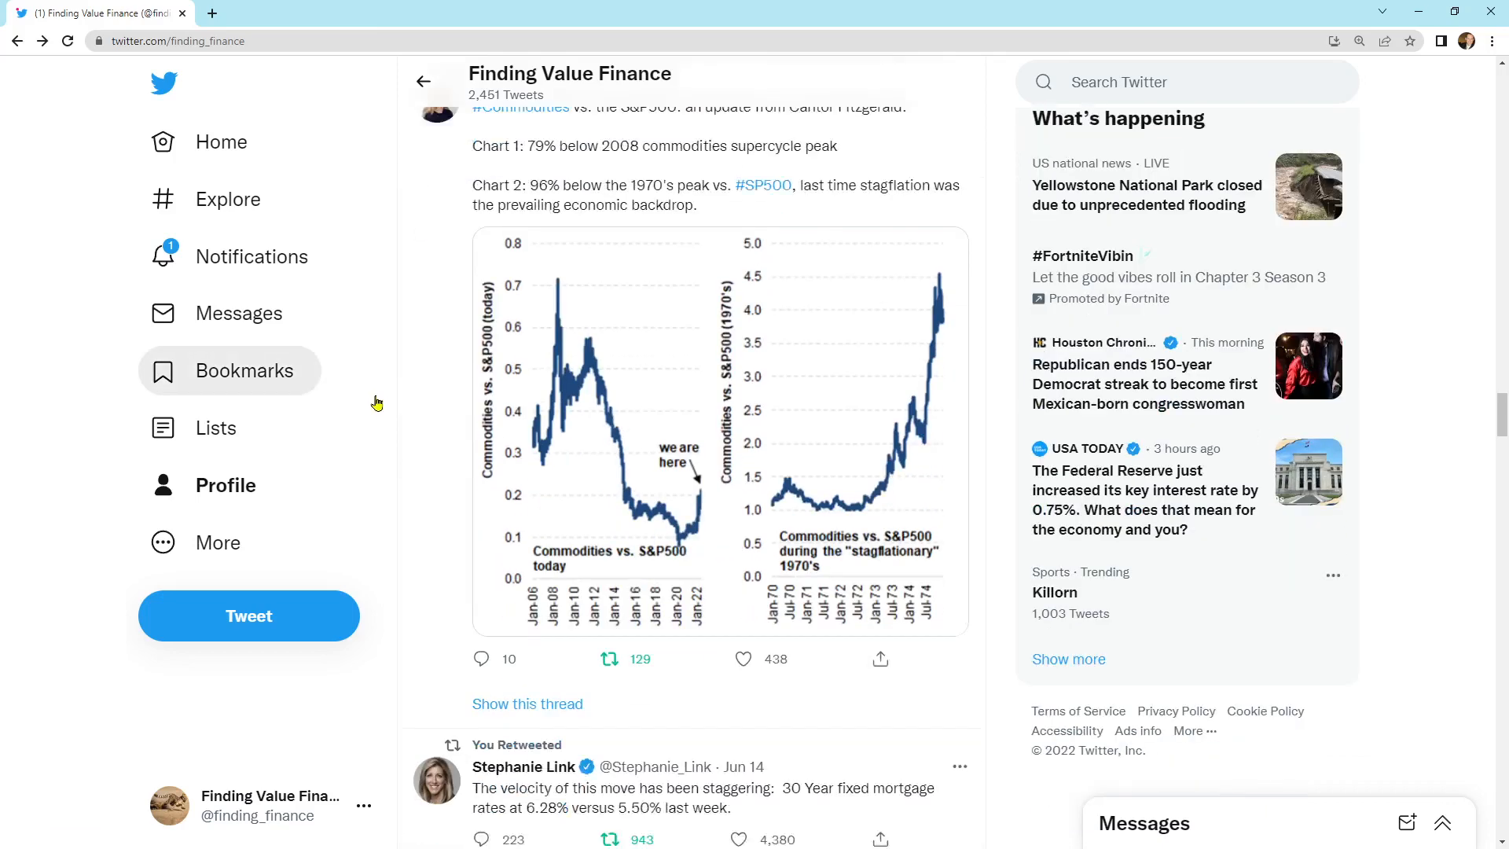
scroll(down, 3)
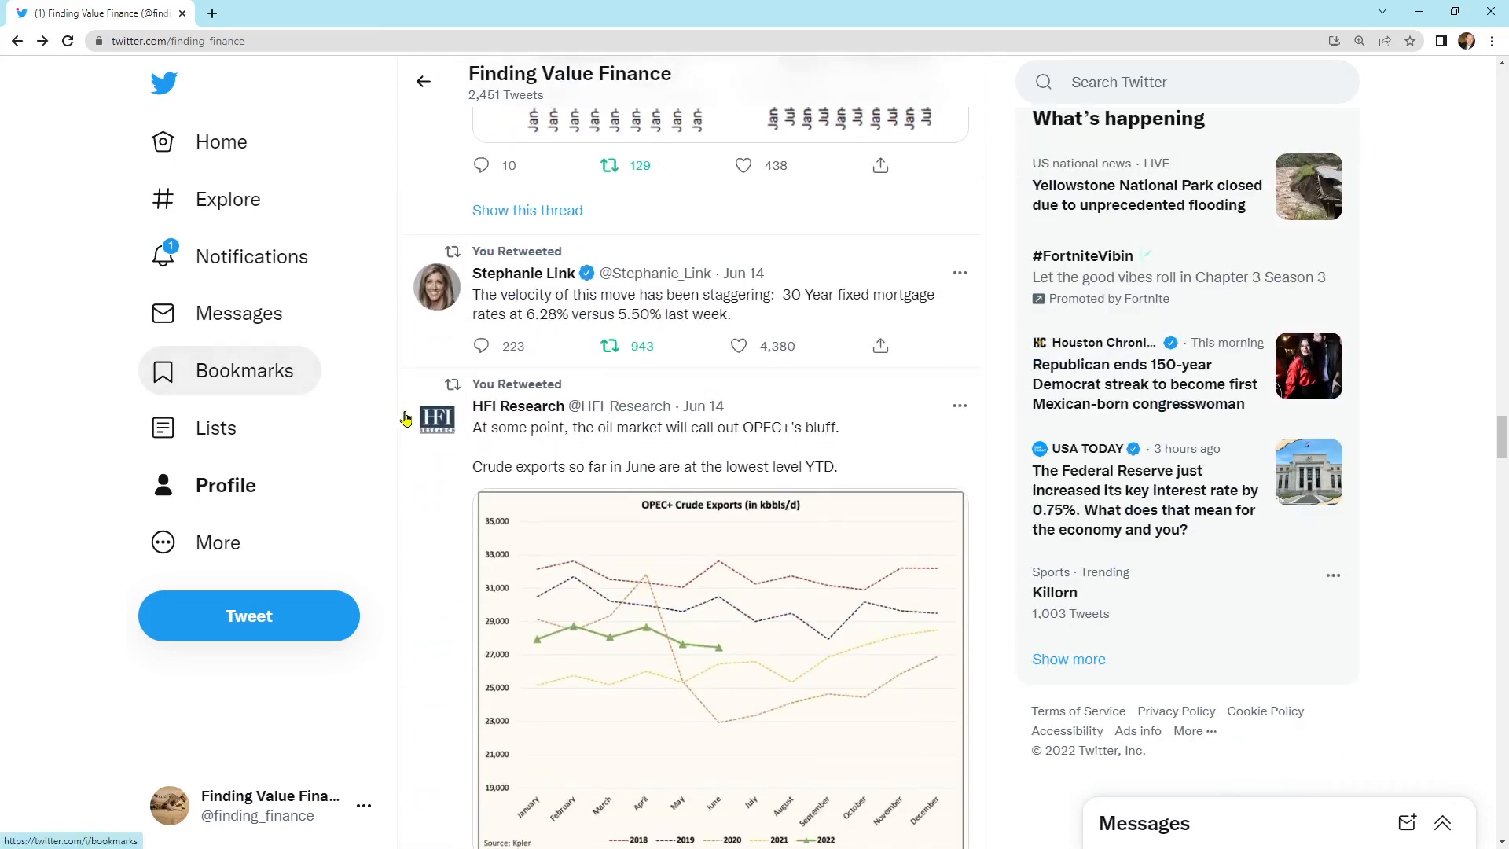
scroll(down, 3)
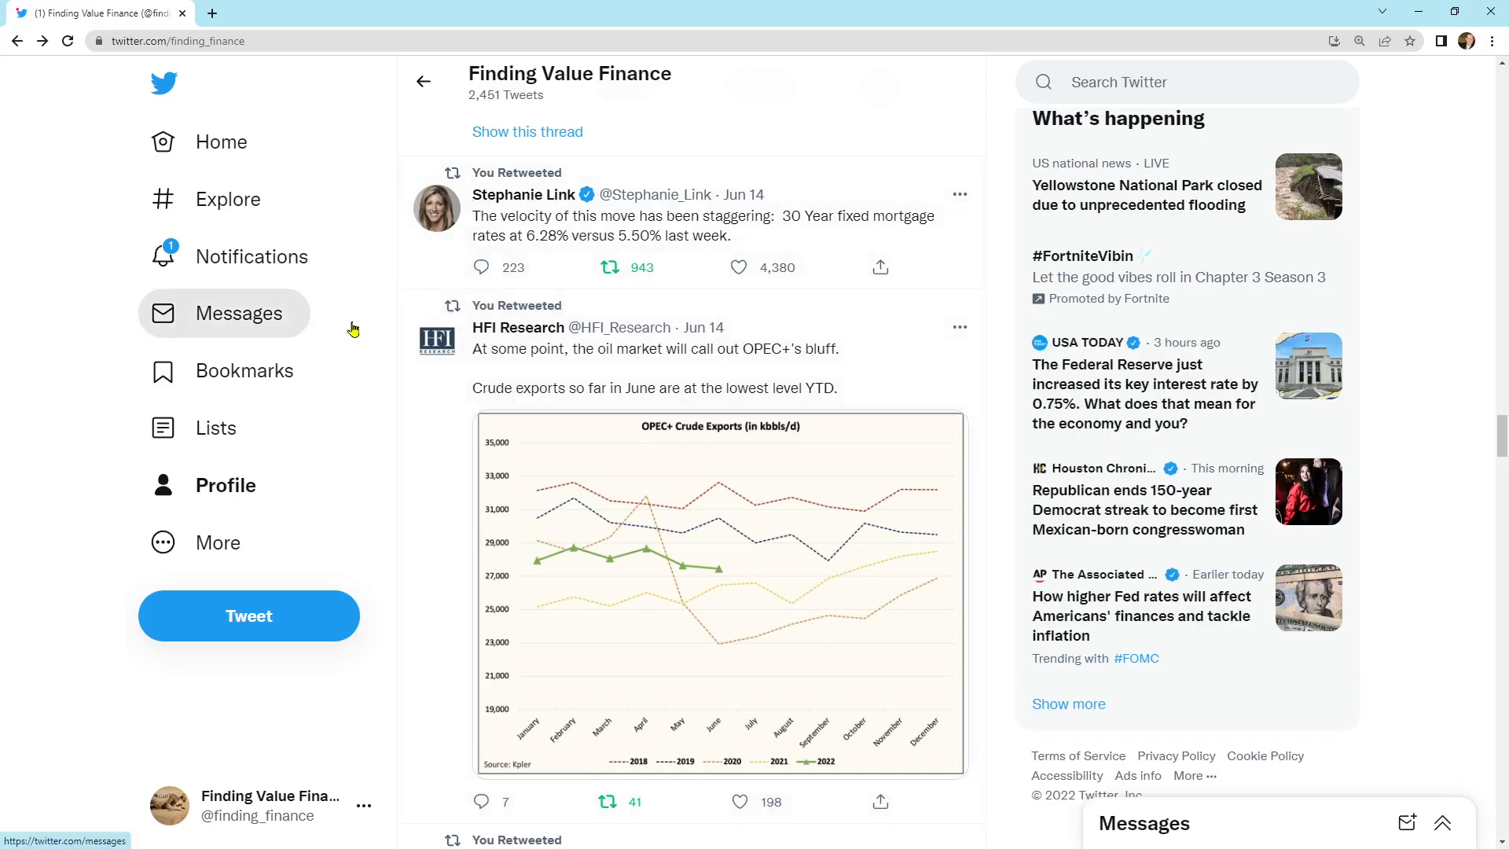
mouse_move(361, 358)
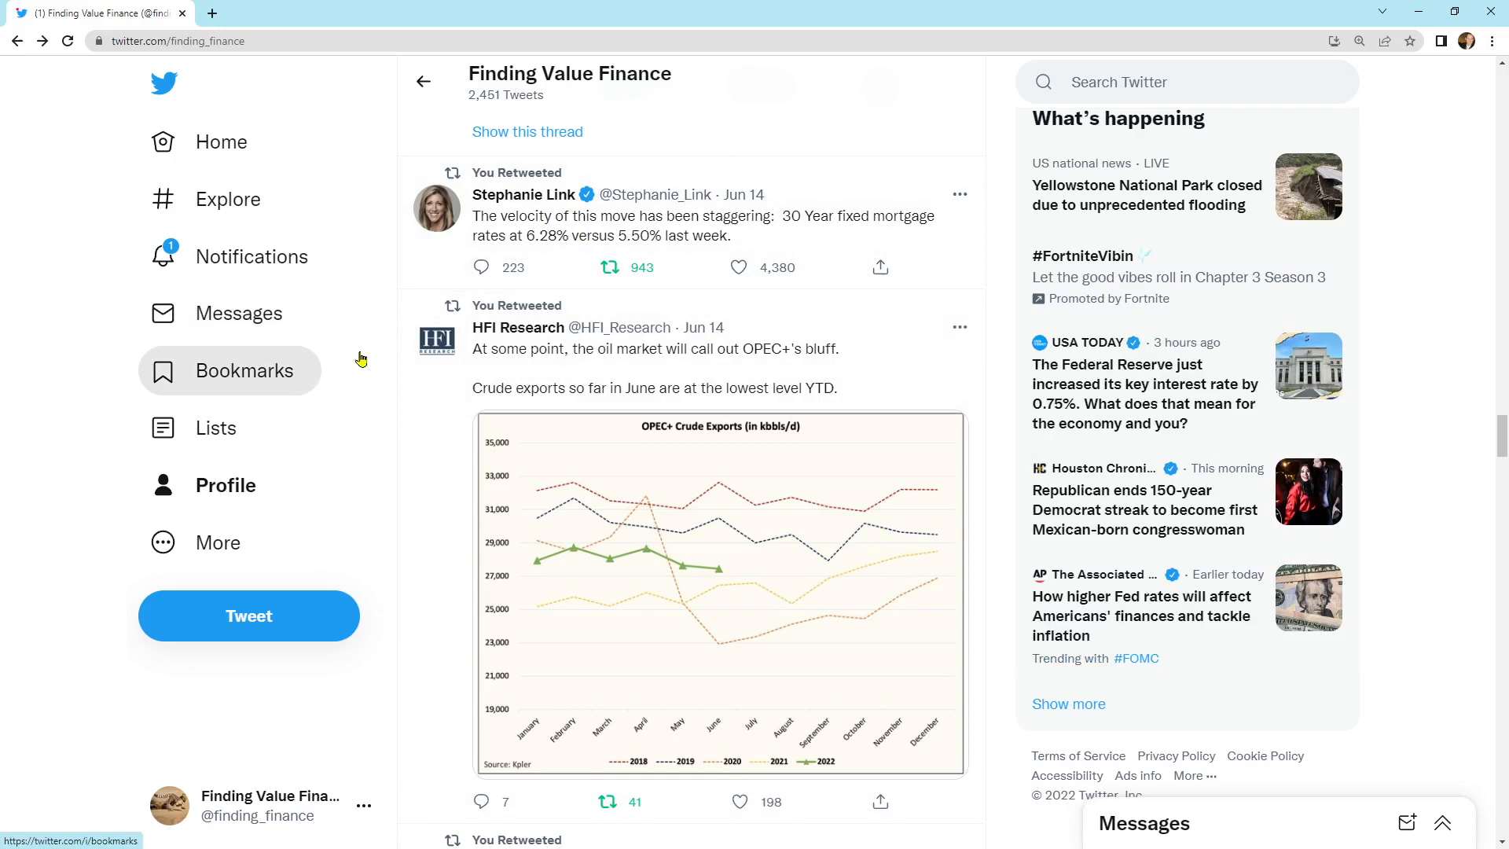
mouse_move(425, 462)
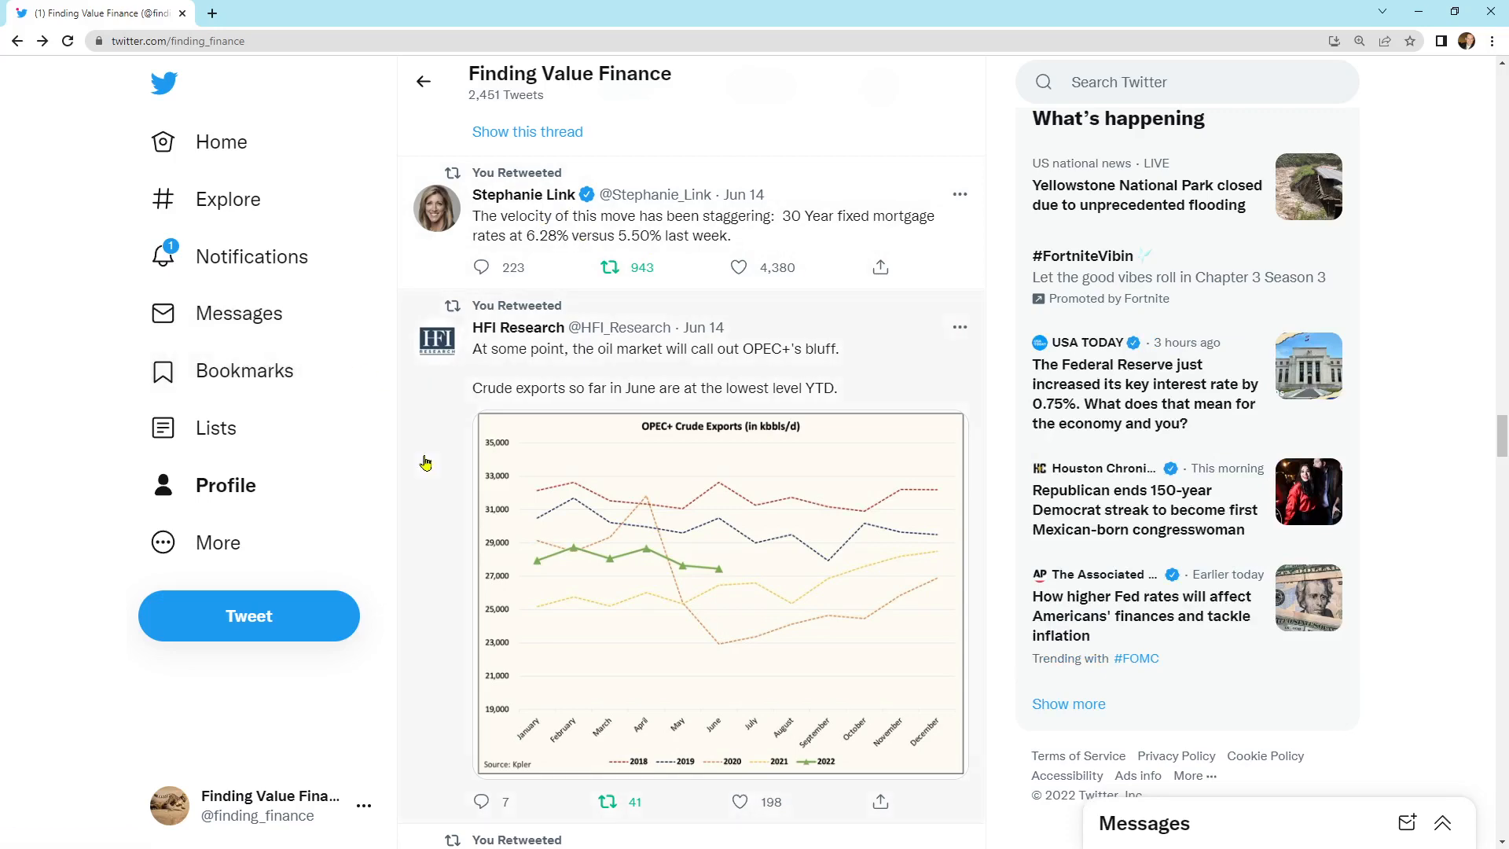
scroll(down, 3)
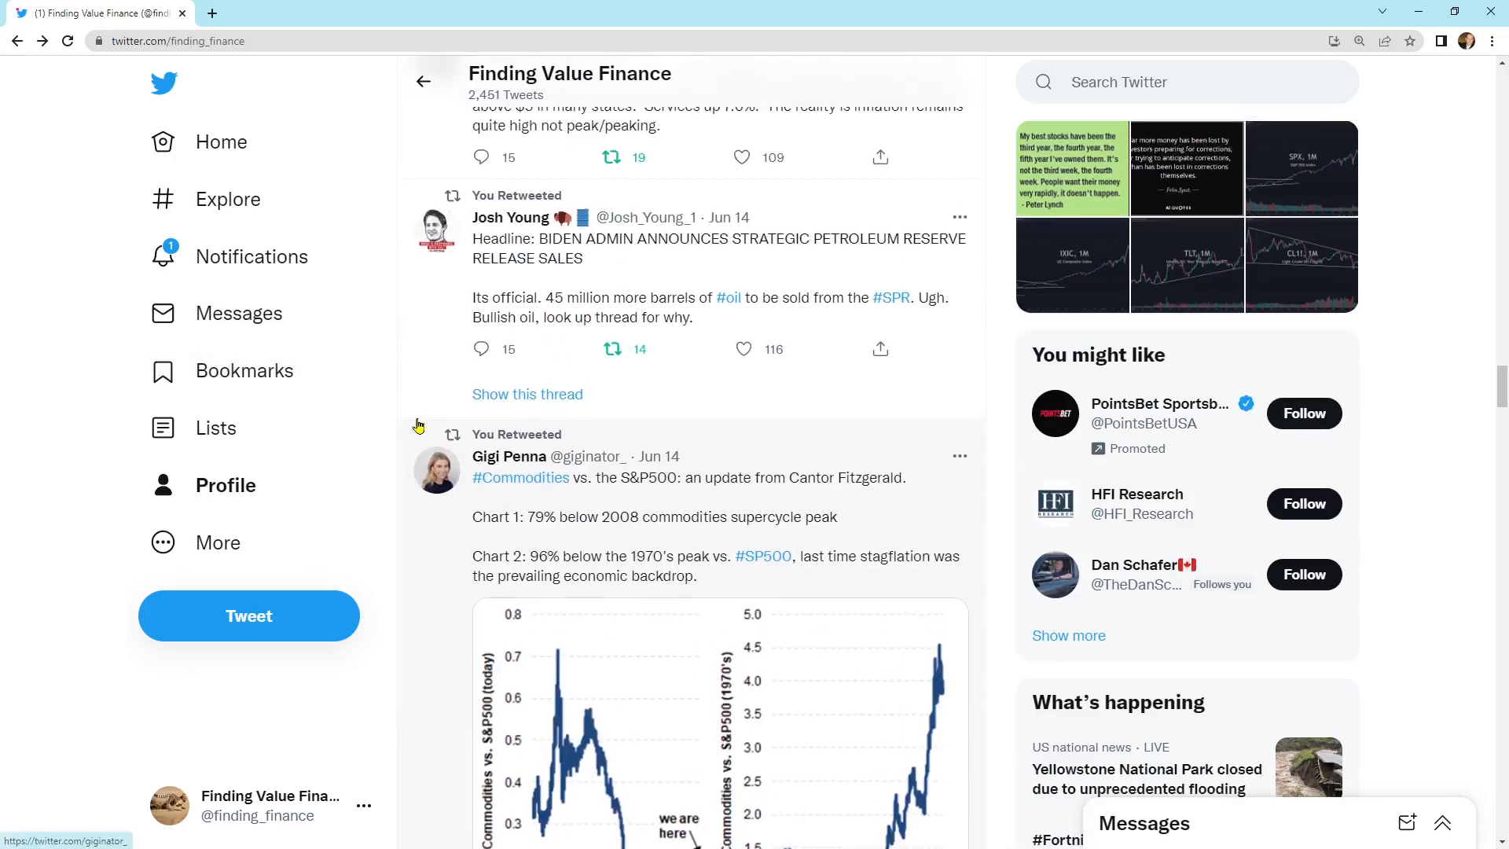